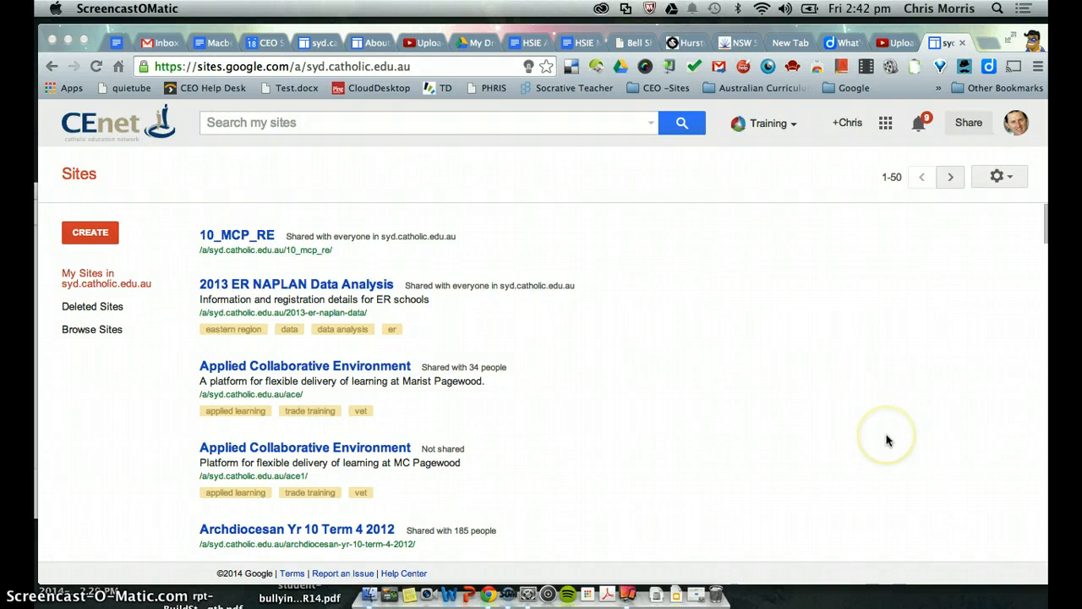
mouse_move(888, 437)
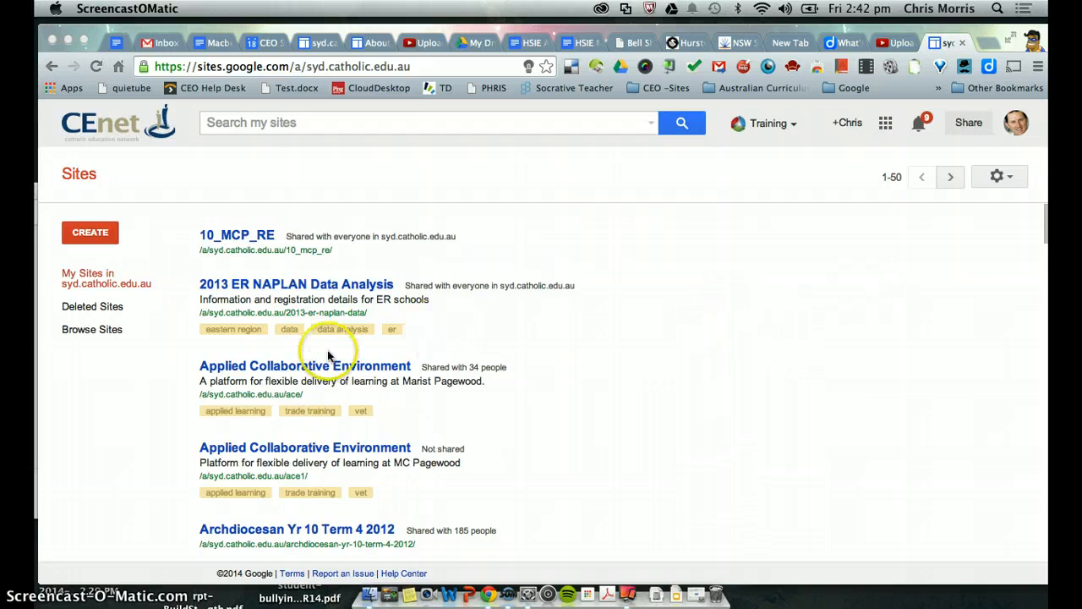
mouse_move(892, 203)
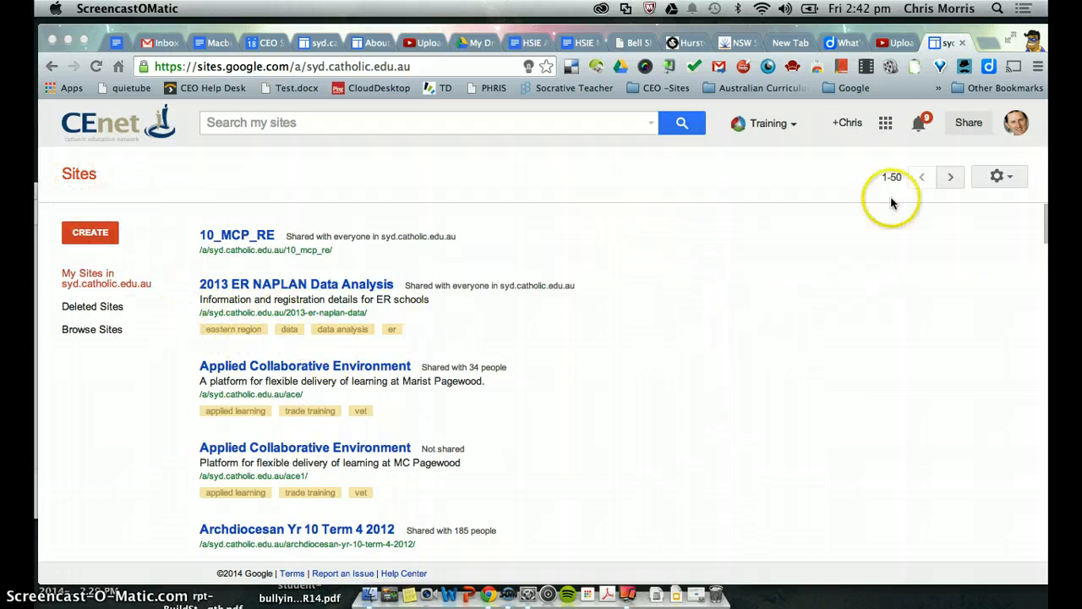
- Start a new site from the Blank Site Template and begin typing the name 'Issues… Austr…'
left_click(886, 123)
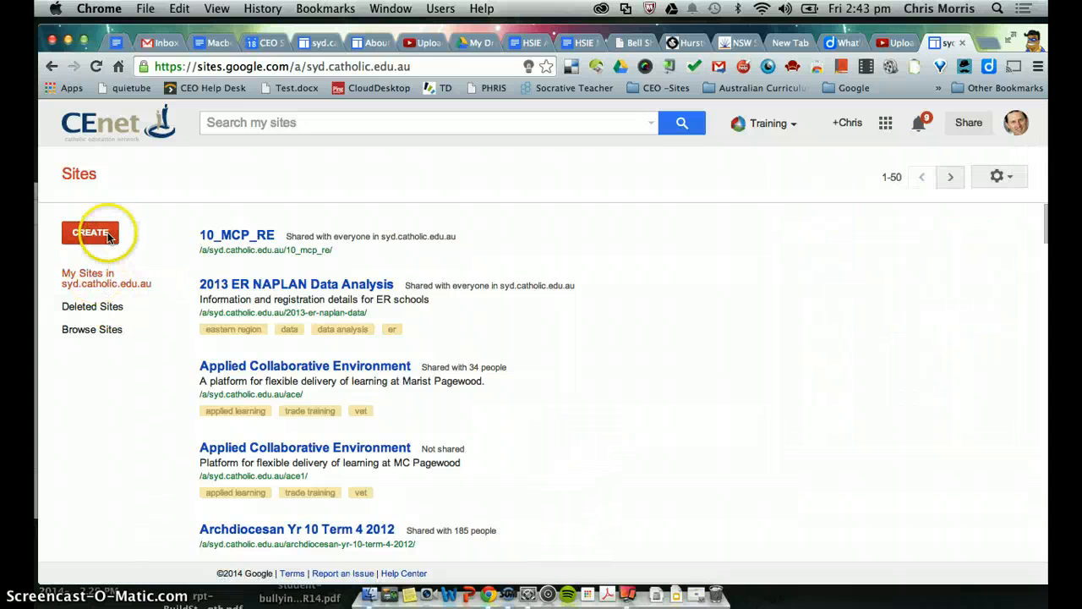
left_click(90, 232)
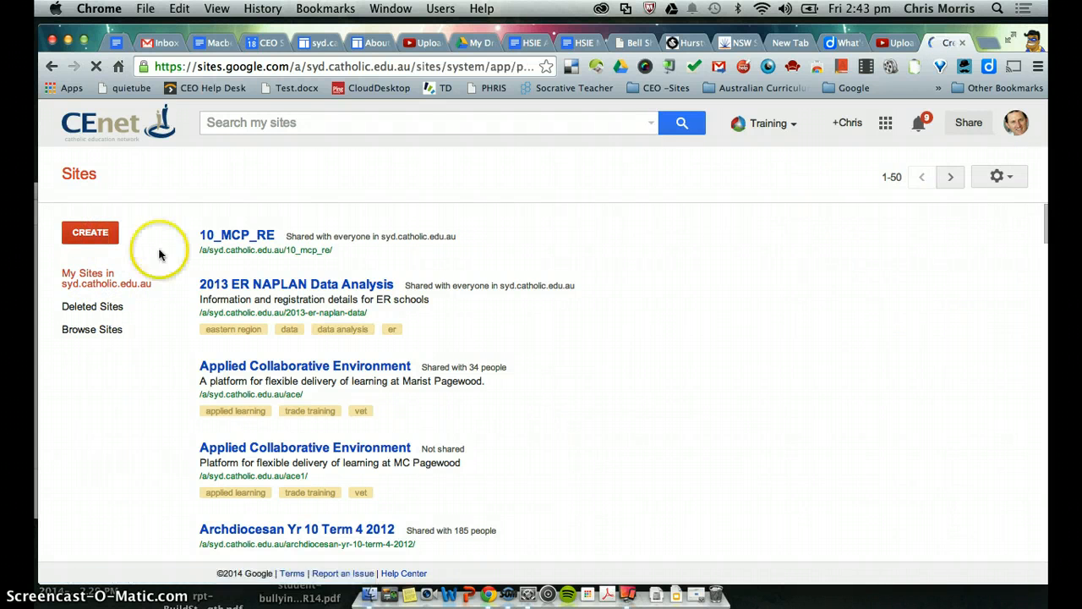
left_click(91, 232)
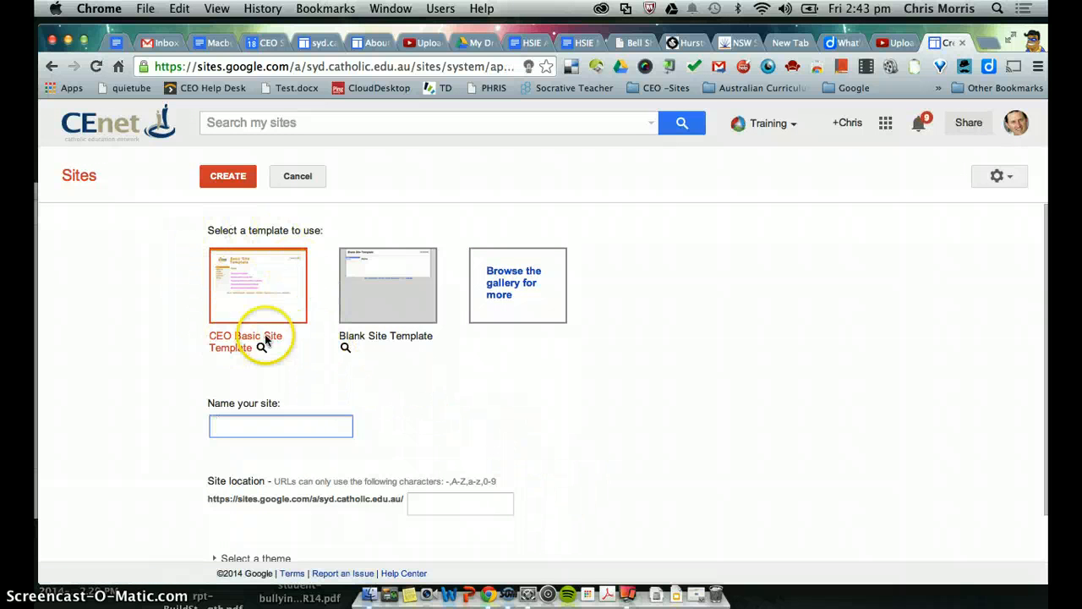
mouse_move(296, 330)
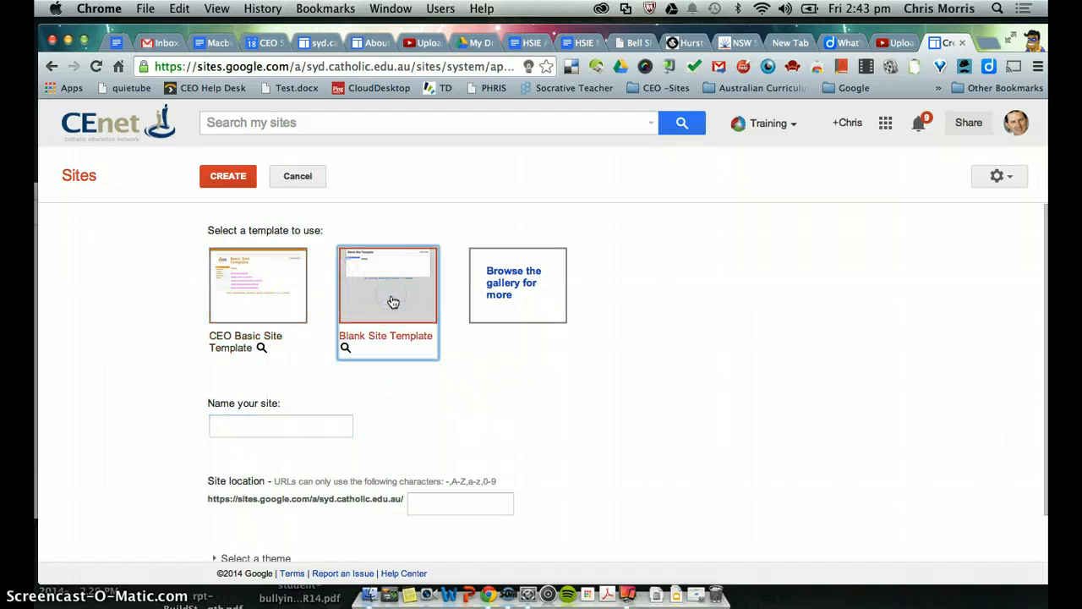
left_click(387, 292)
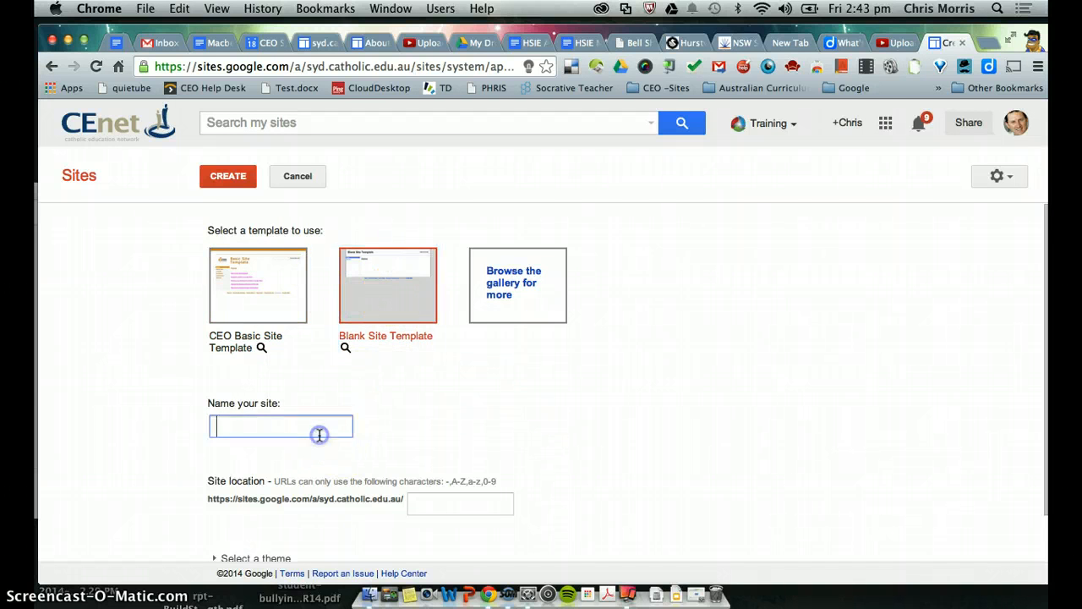
mouse_move(448, 423)
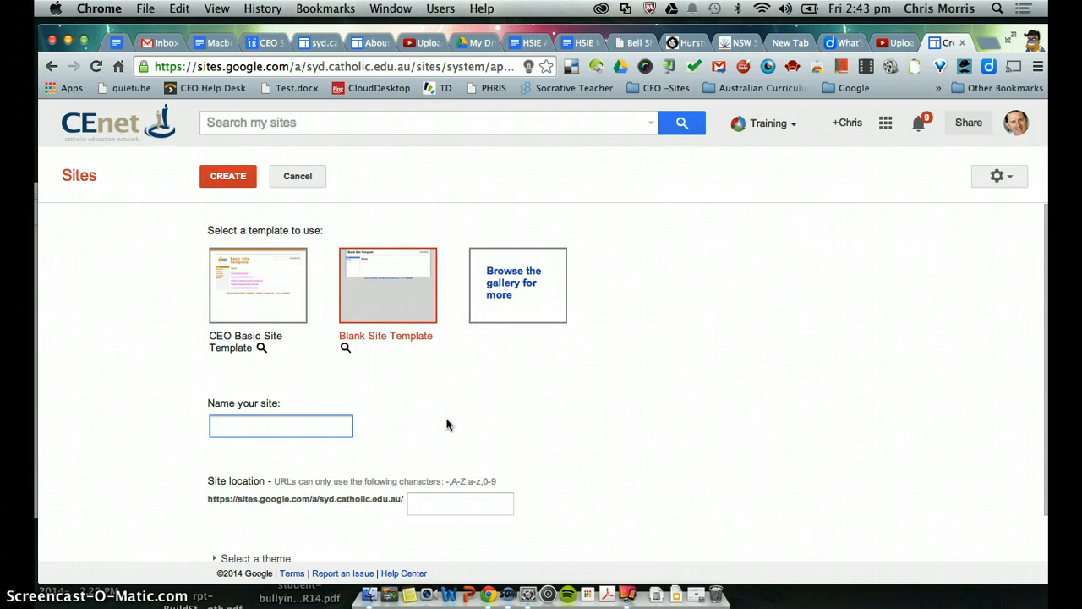
left_click(280, 426)
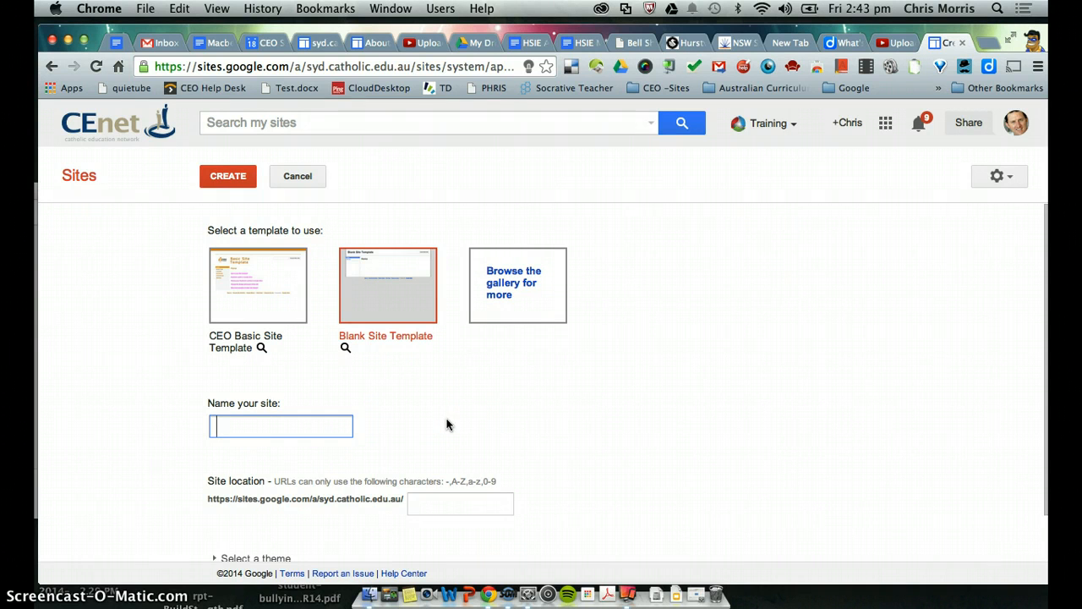
type("Issues in the A")
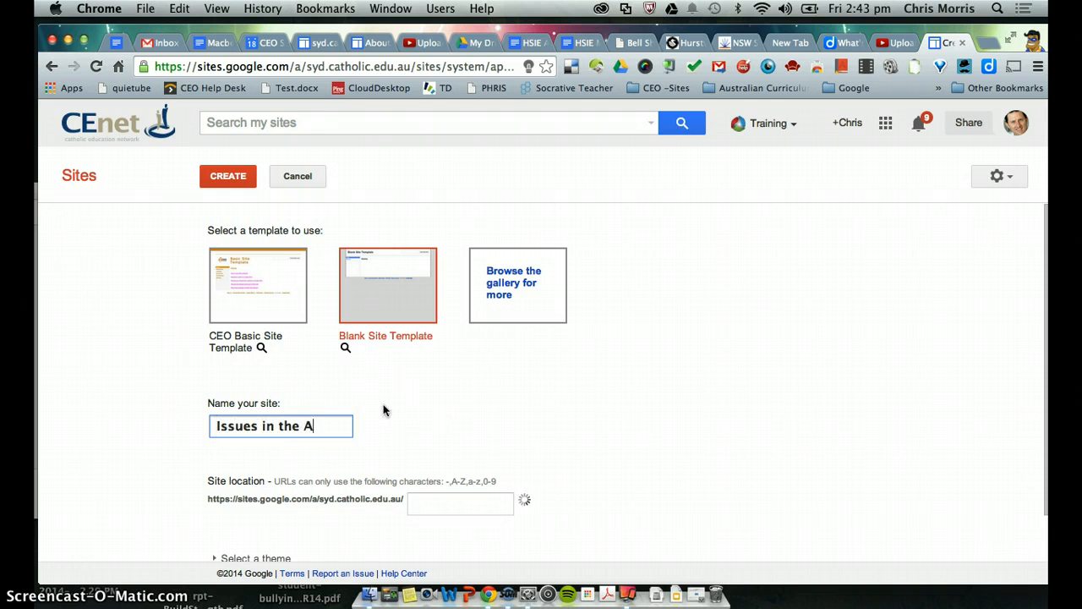
type("ustralian Environ")
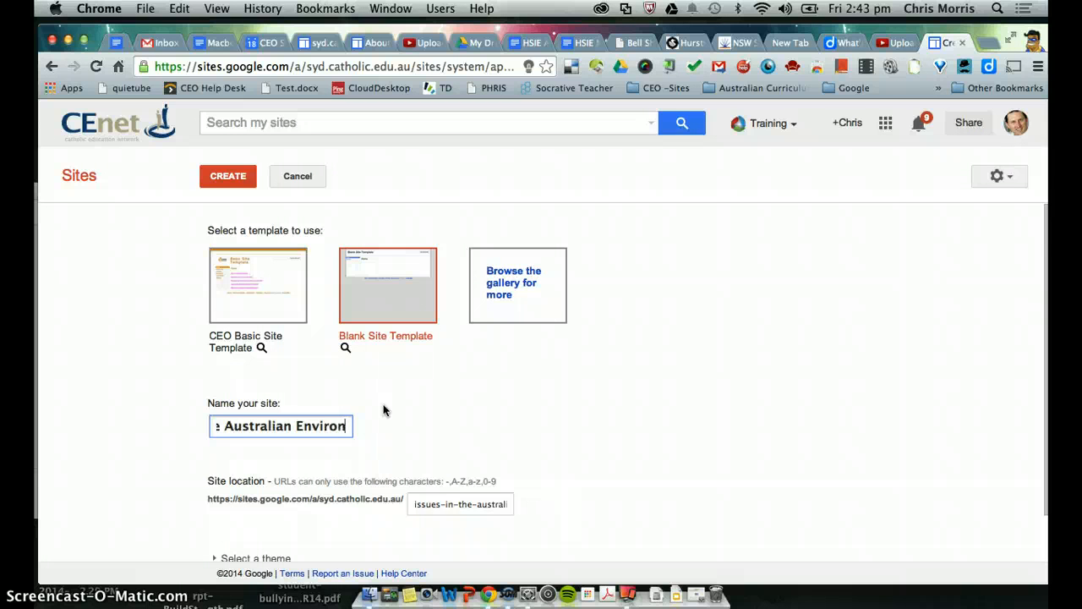
- Scroll down the new-site form to browse the gallery of theme thumbnails
scroll("down", 3)
type("ment")
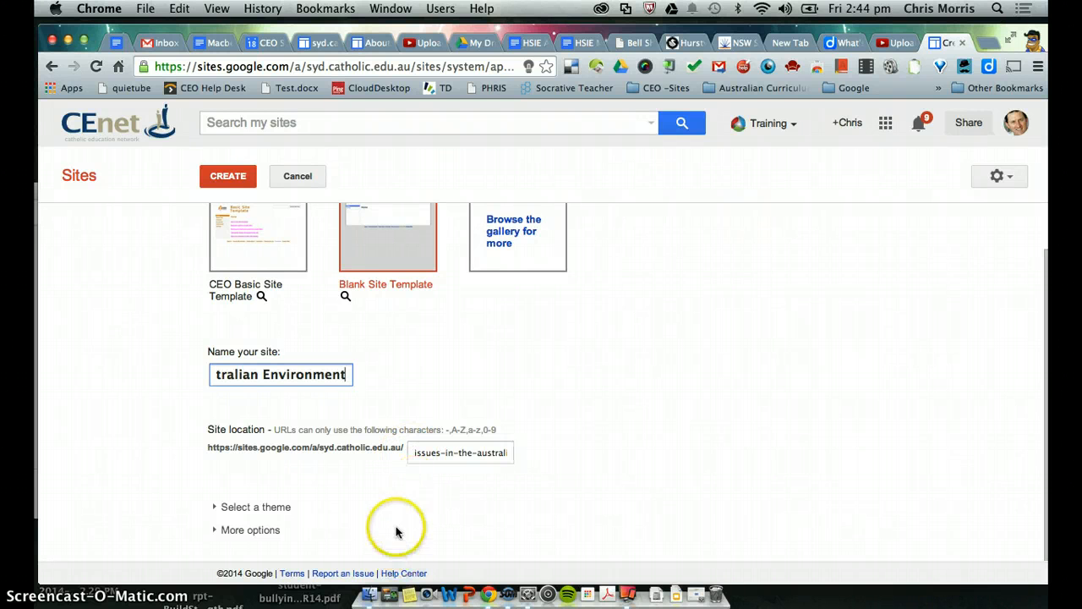
mouse_move(294, 468)
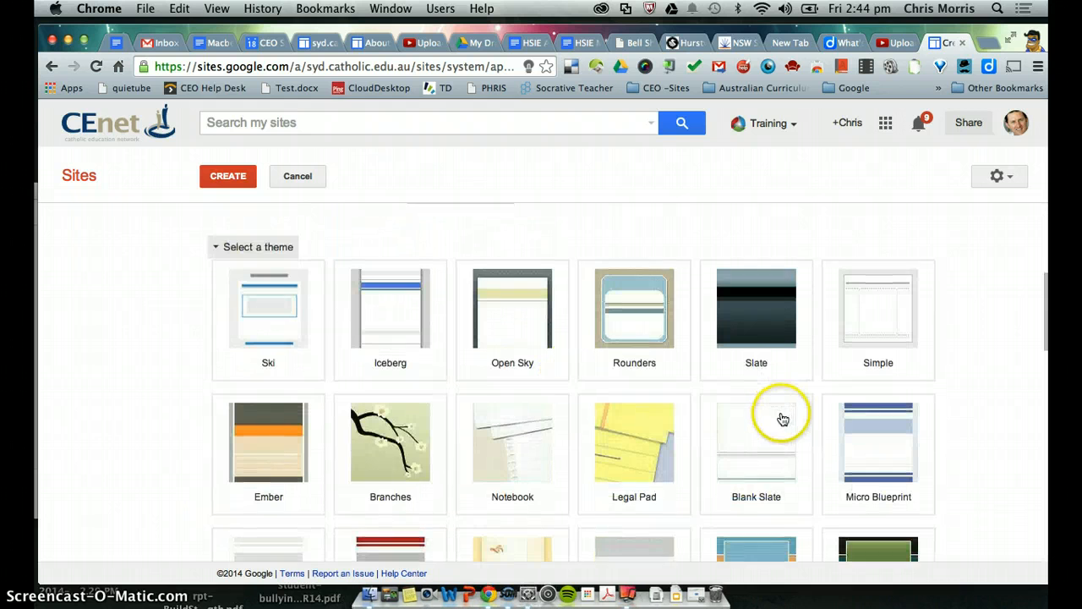
scroll("down", 3)
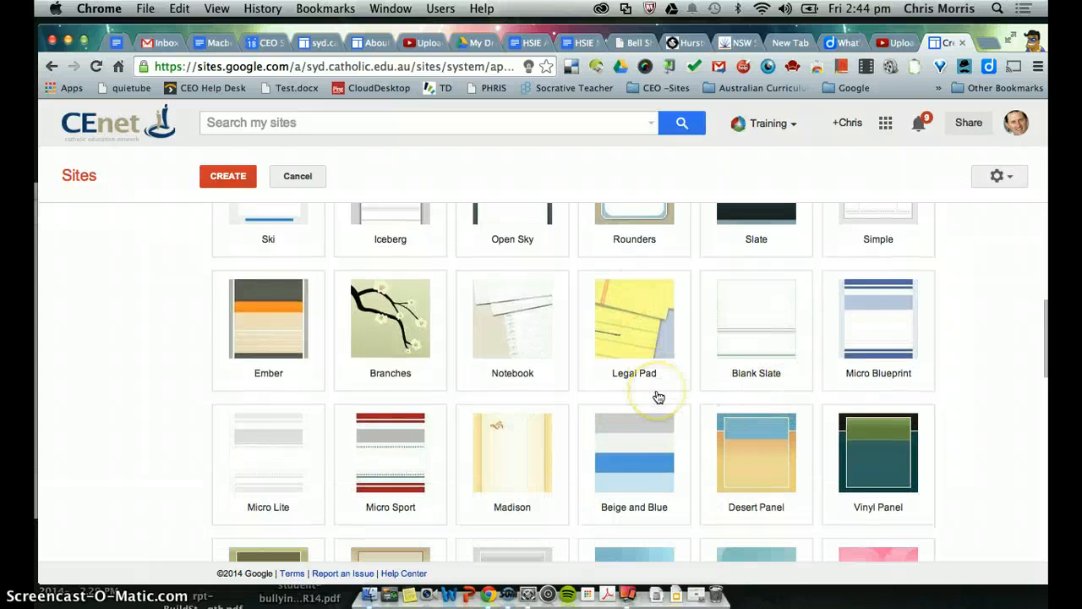
scroll("down", 3)
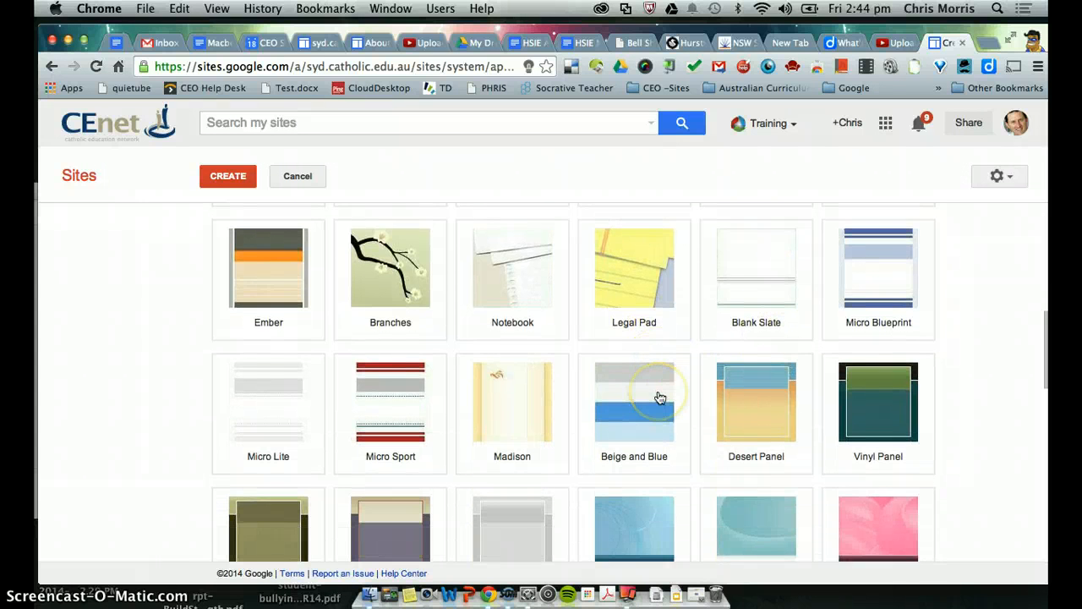
scroll("down", 3)
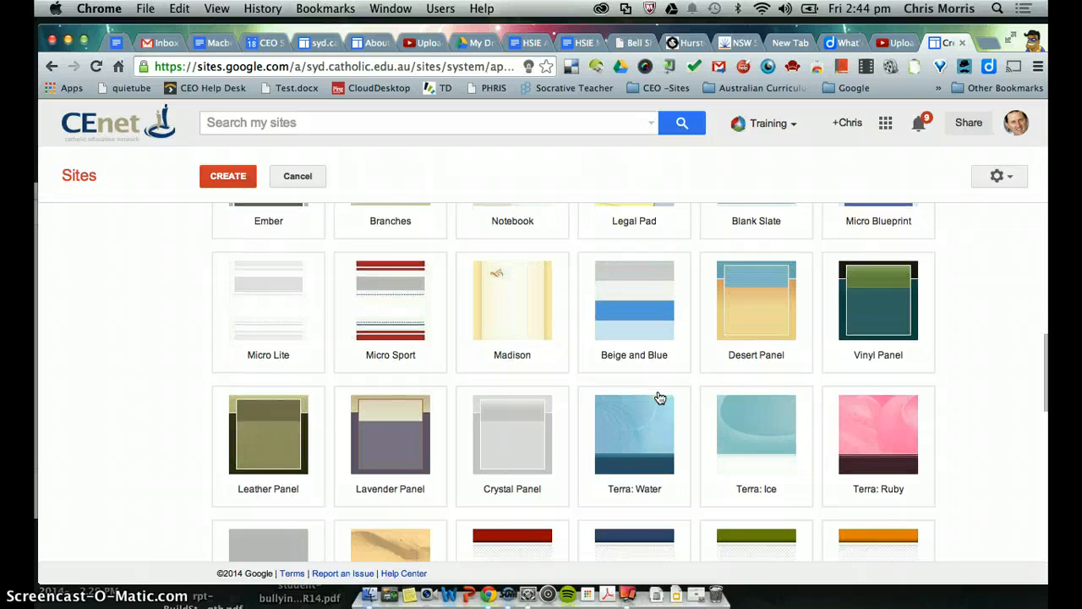
scroll("down", 3)
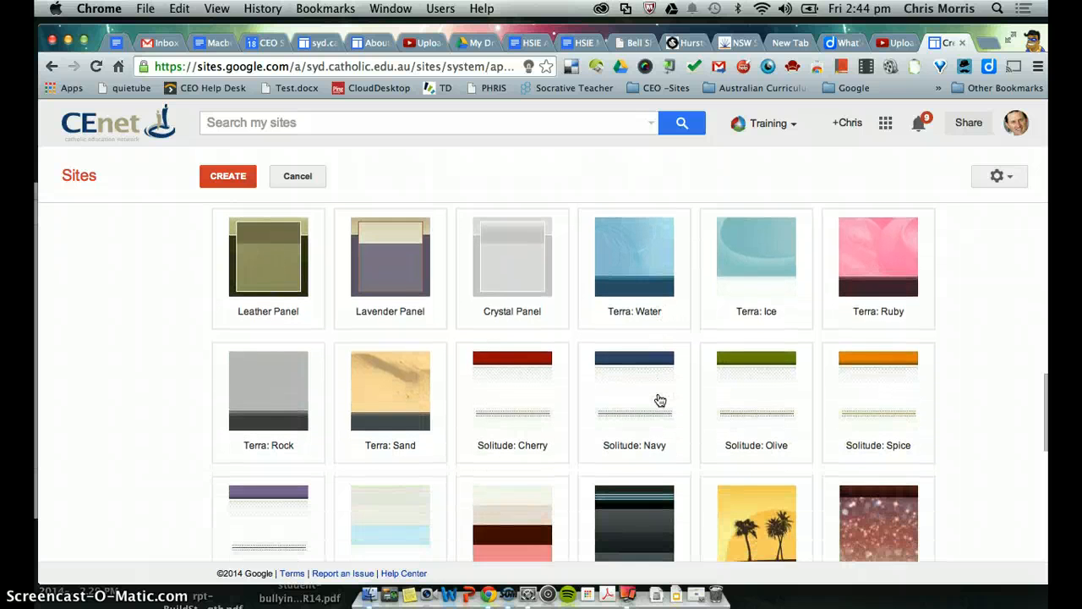
scroll("down", 3)
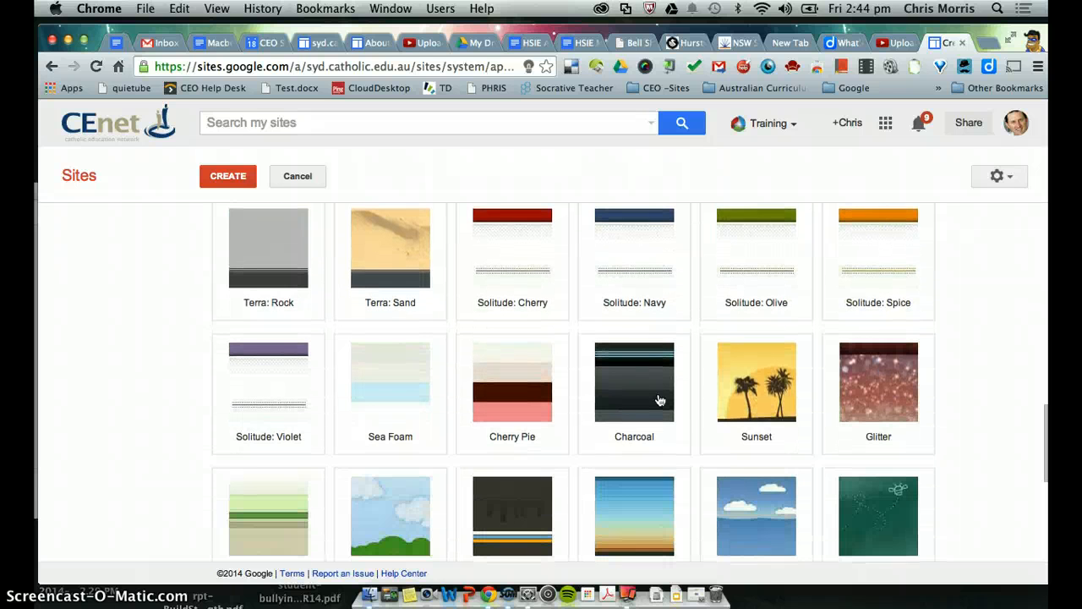
scroll("down", 3)
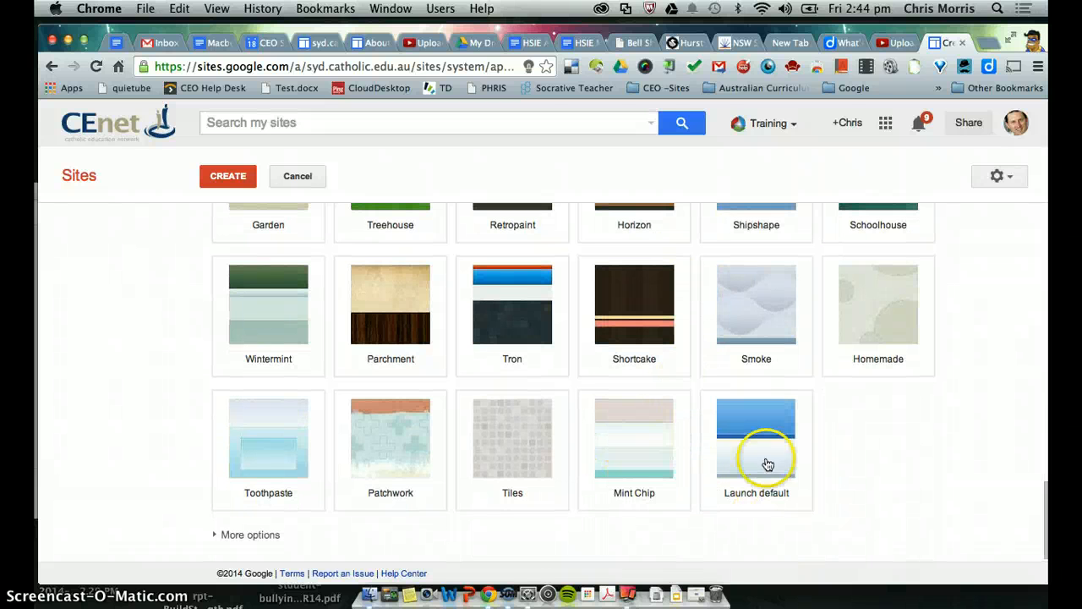
- Apply the Launch default theme and set the site category to 'Geography ePortfolio'
left_click(755, 440)
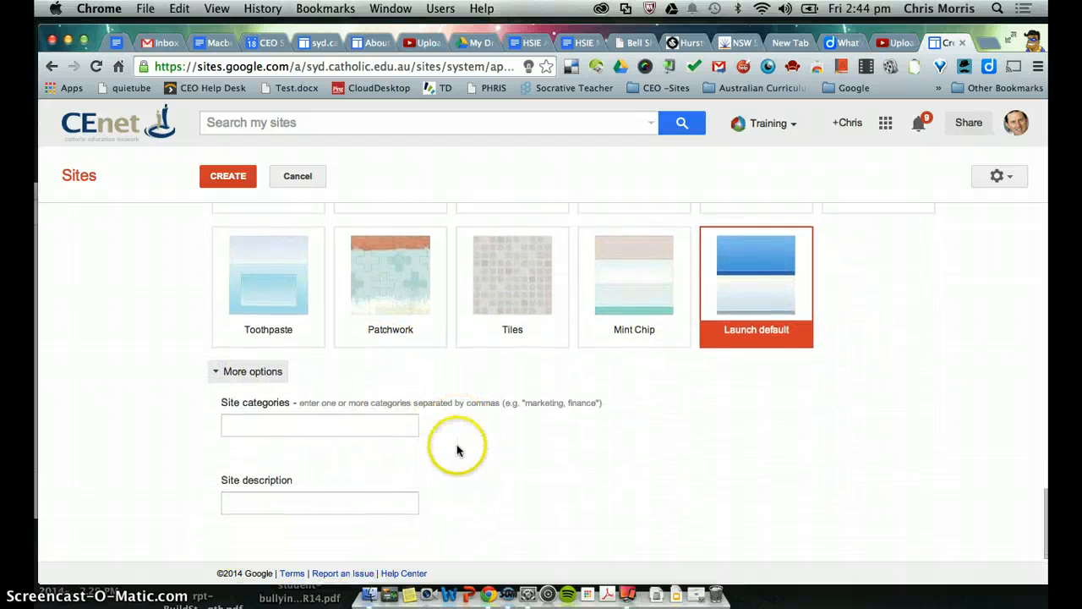
type("Geogr")
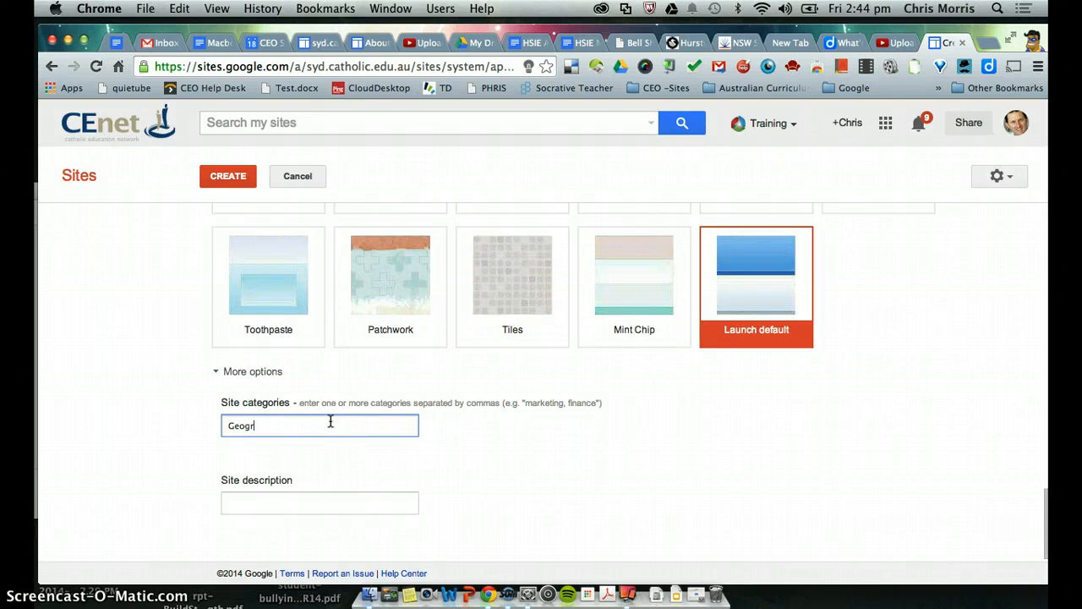
type("aphy e")
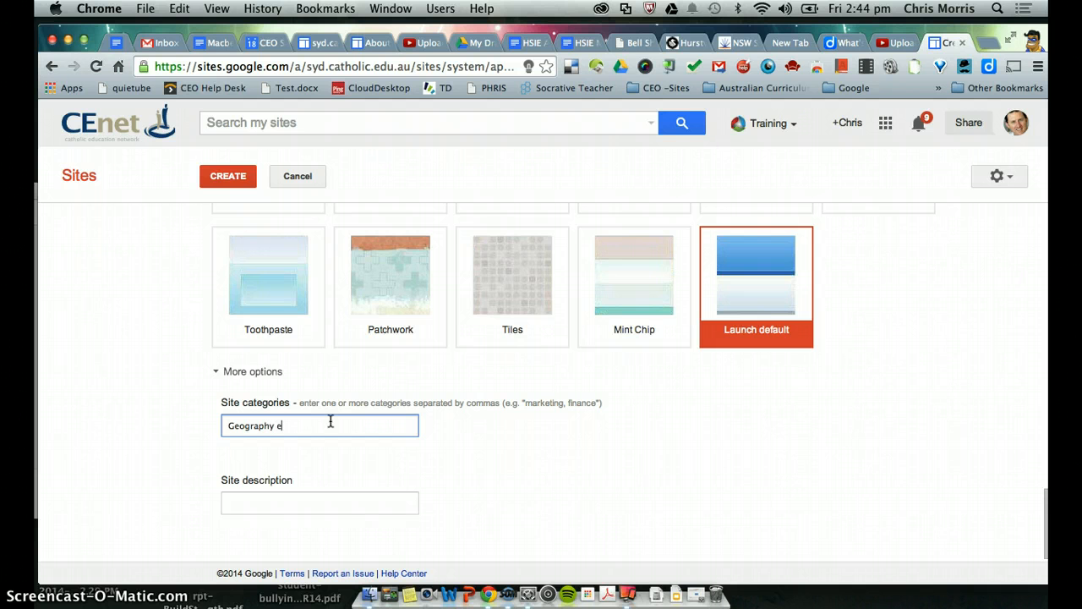
type("Portfolio")
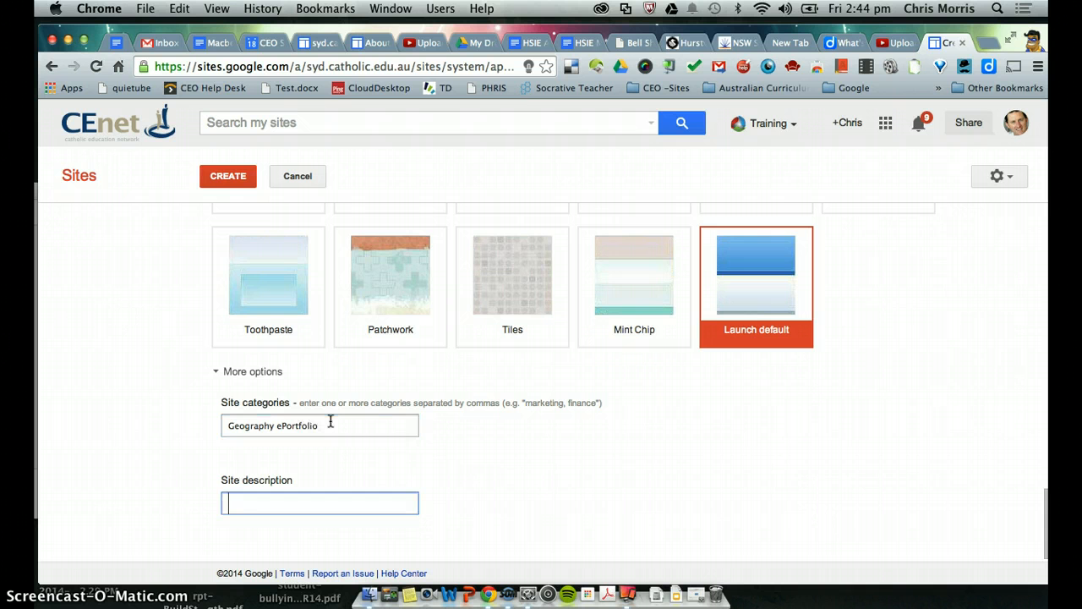
- Enter a site description beginning 'This ePortfolio will be used by students'
type("This ePortfolio will")
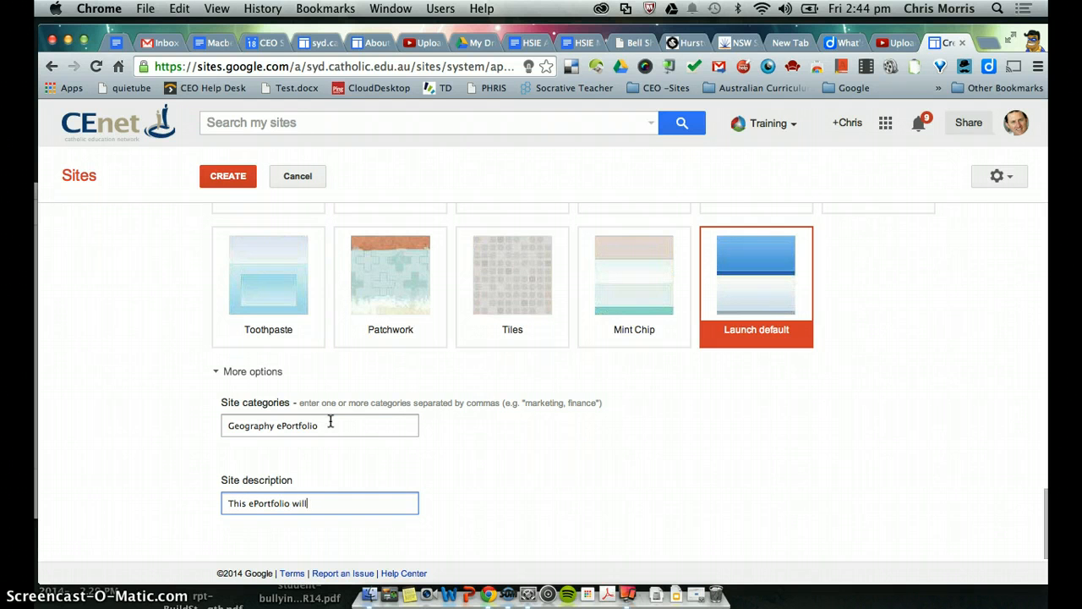
type("be used by Marist Penshur")
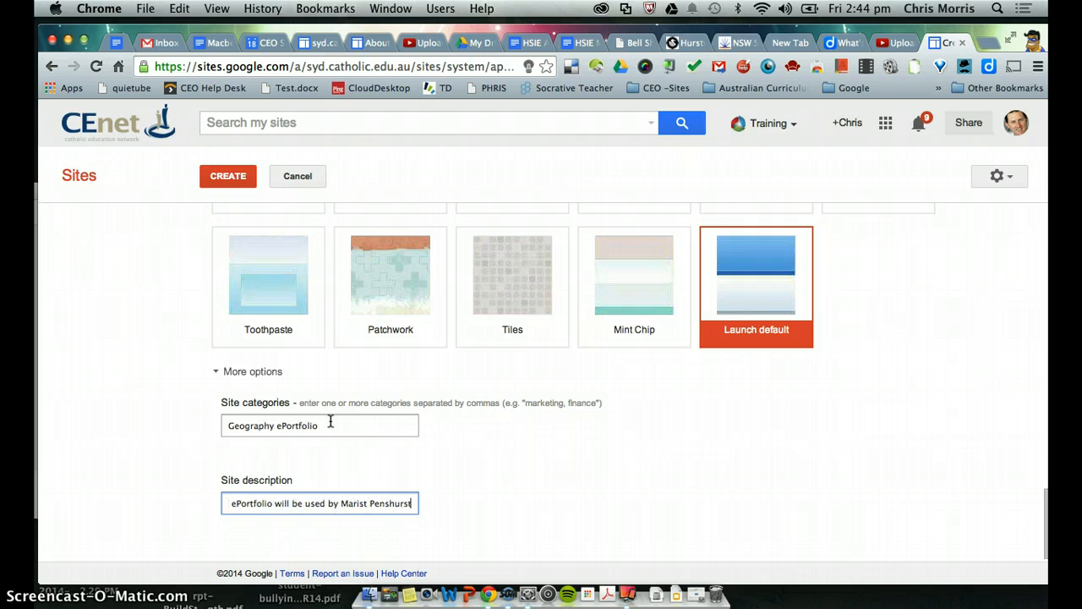
type("studntys")
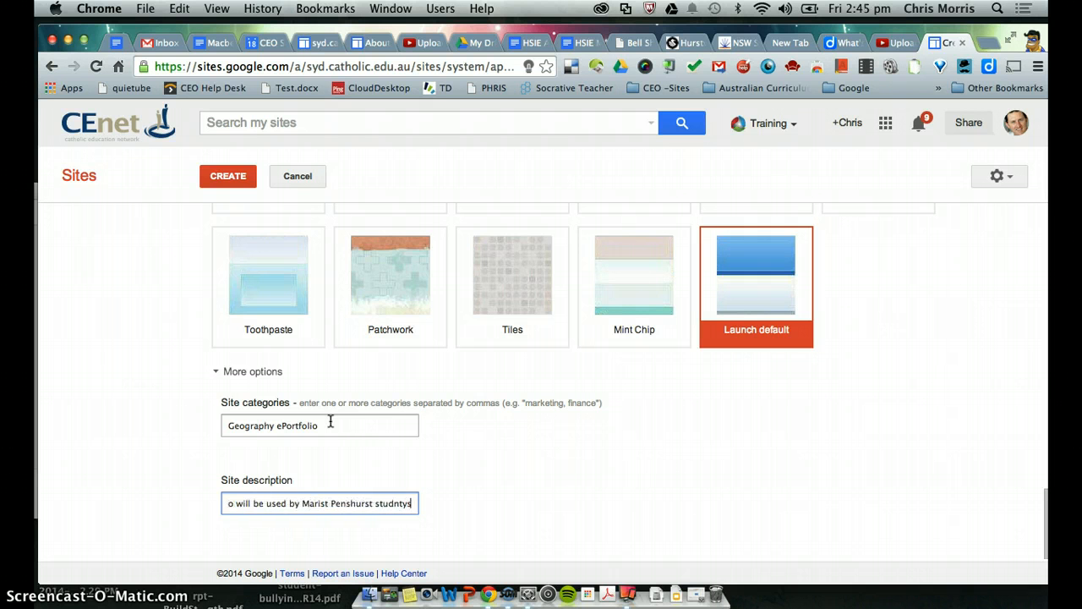
type("students in Assessment task 3 - Geography")
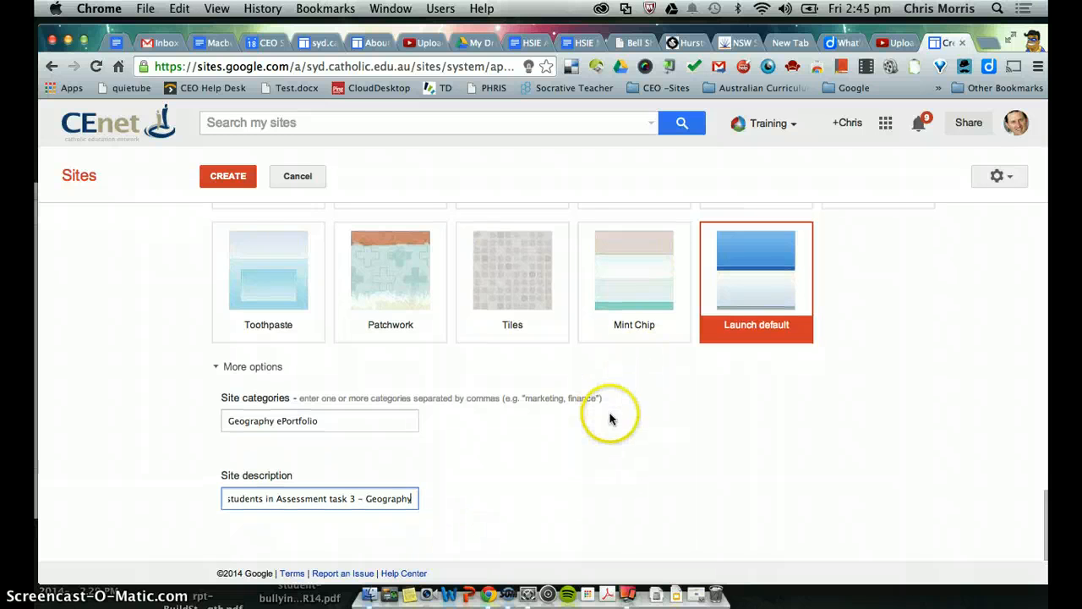
left_click(227, 176)
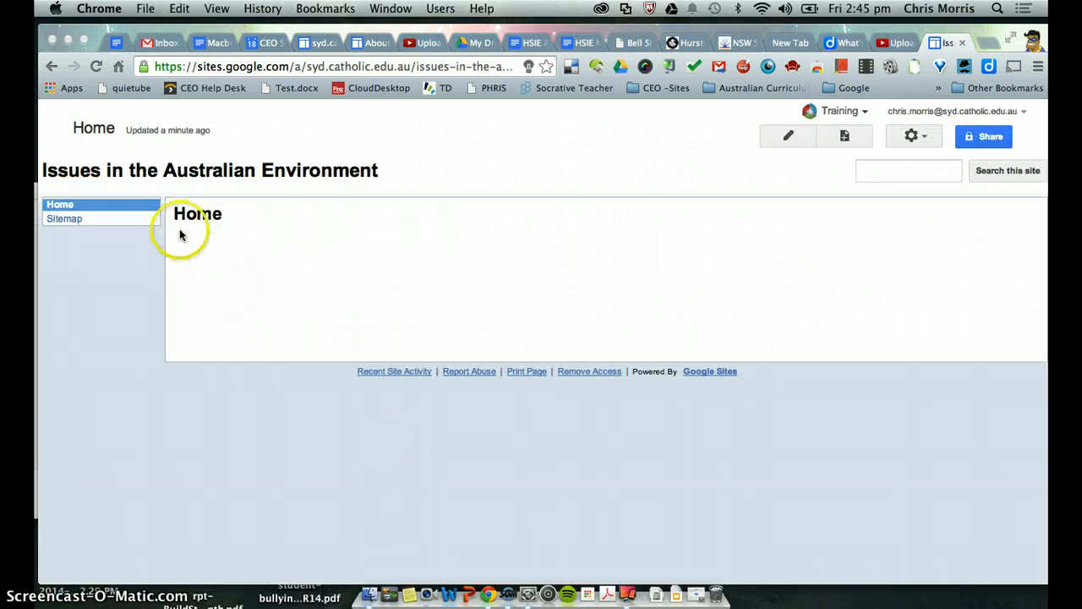
mouse_move(368, 222)
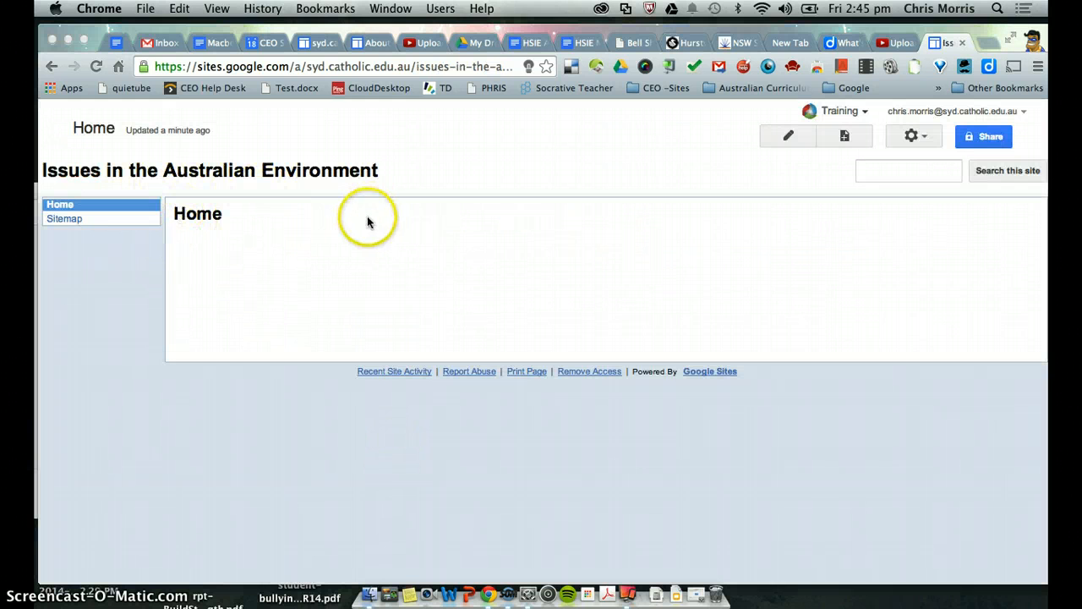
mouse_move(414, 203)
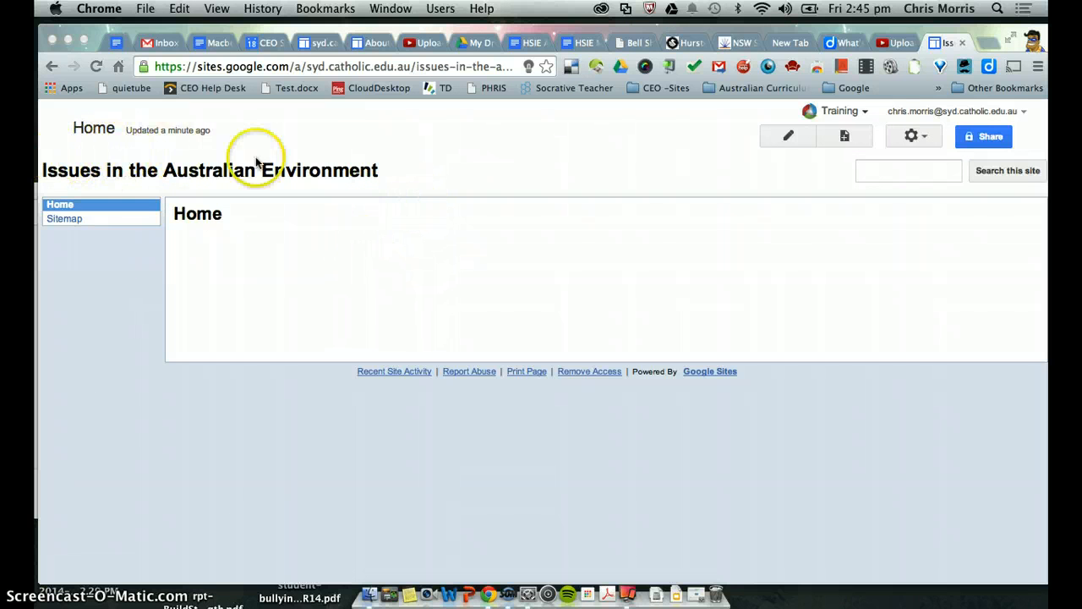
mouse_move(114, 169)
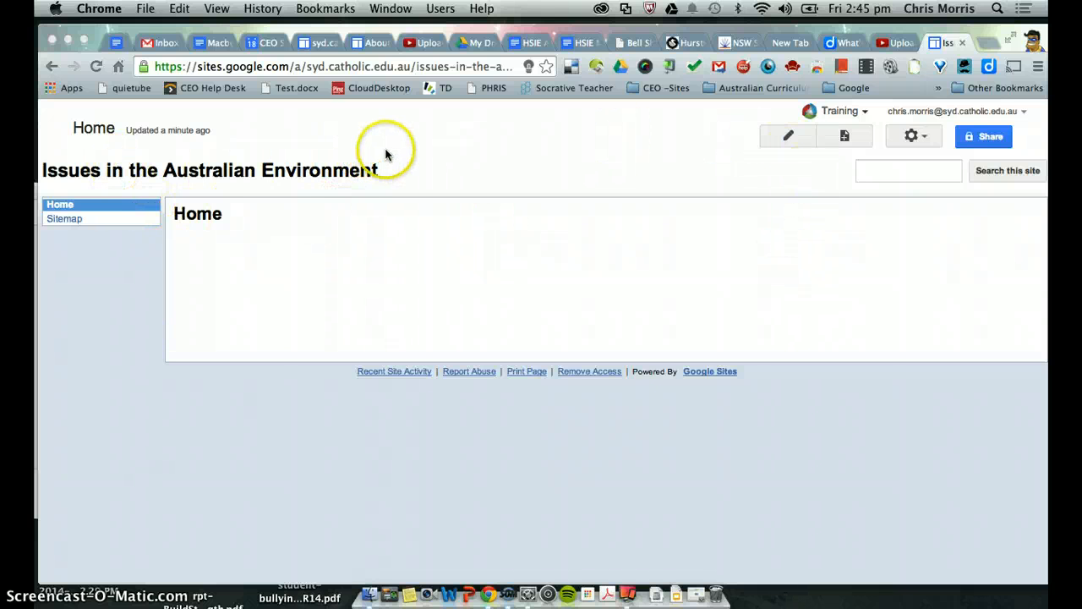
mouse_move(501, 174)
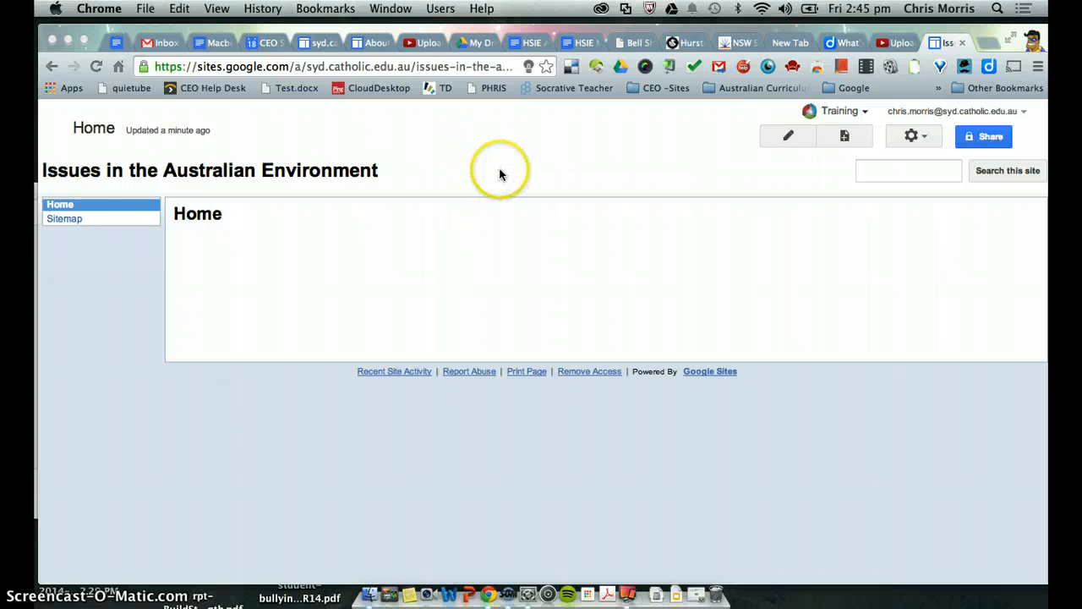
mouse_move(488, 182)
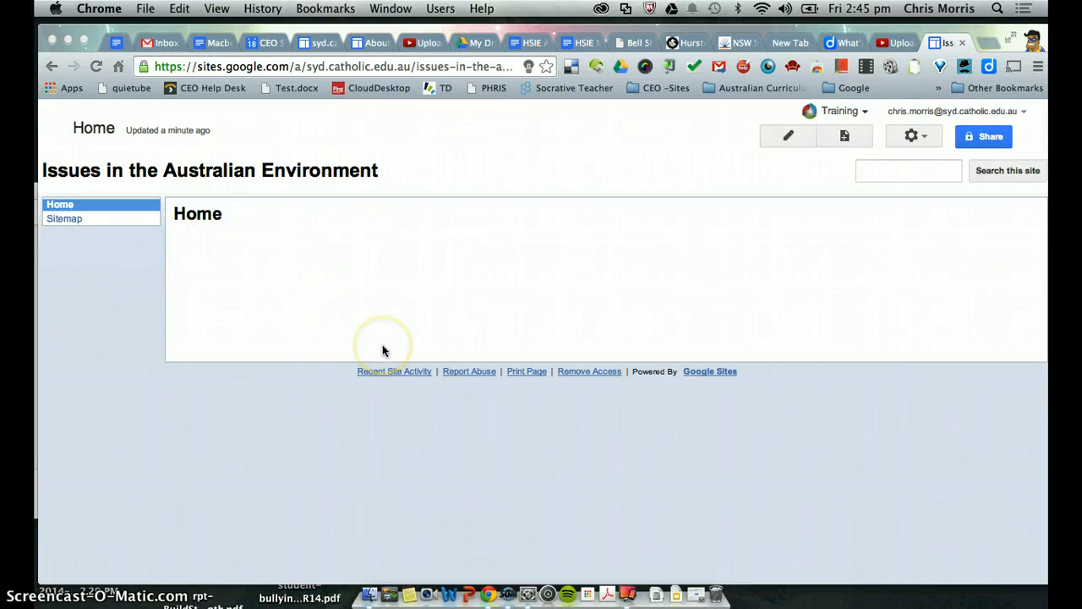
mouse_move(119, 244)
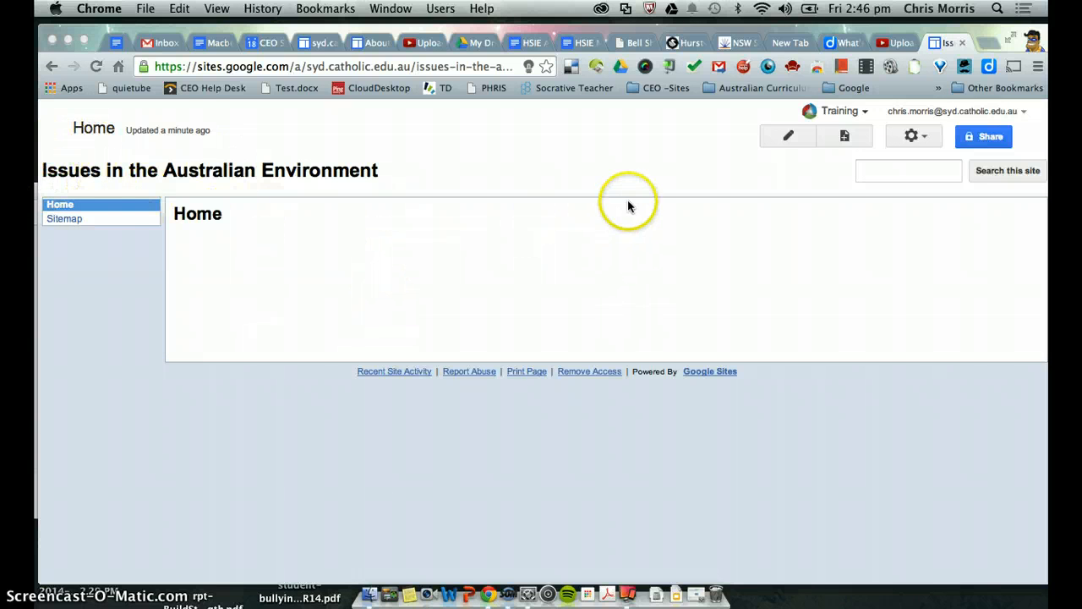
mouse_move(558, 184)
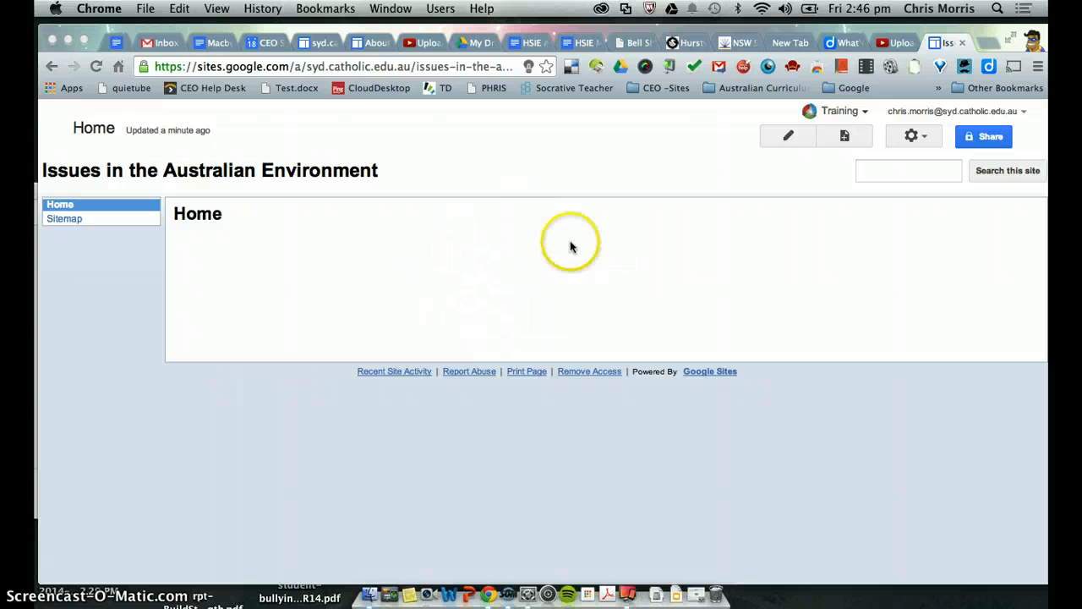
mouse_move(795, 235)
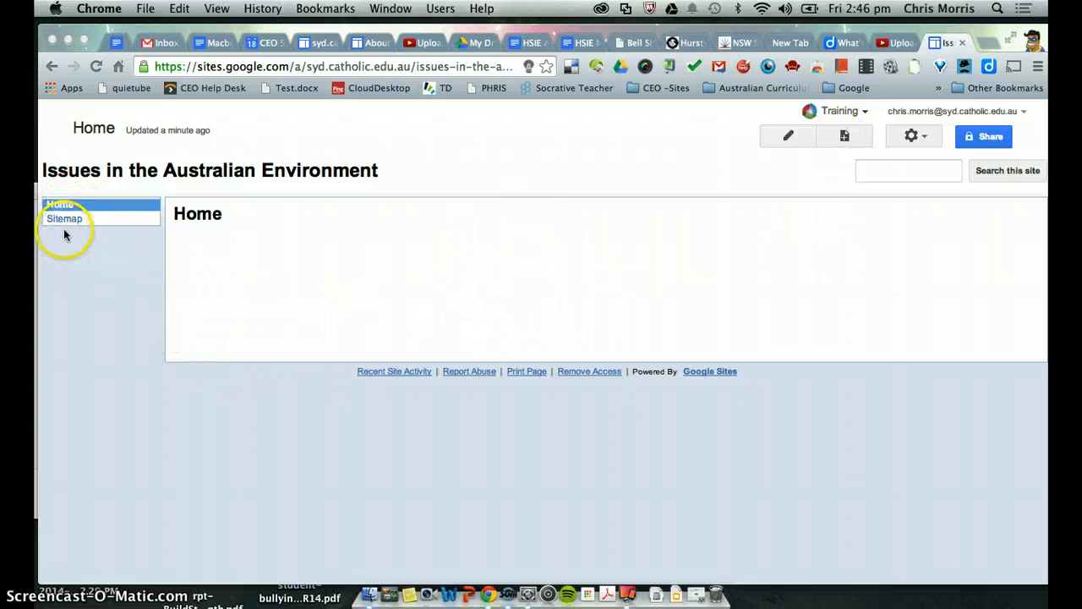
mouse_move(49, 250)
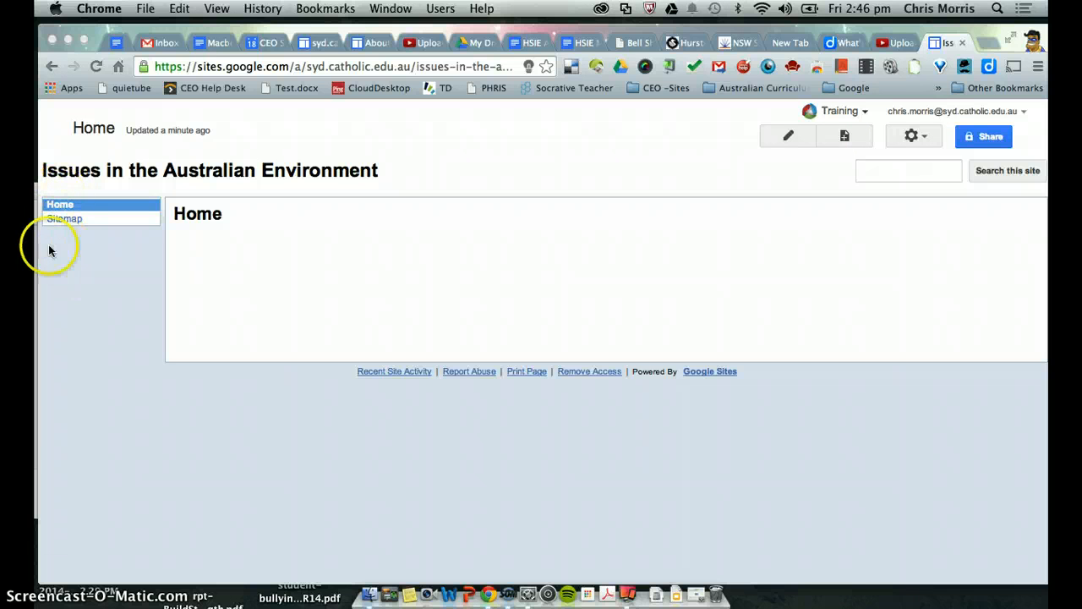
mouse_move(76, 310)
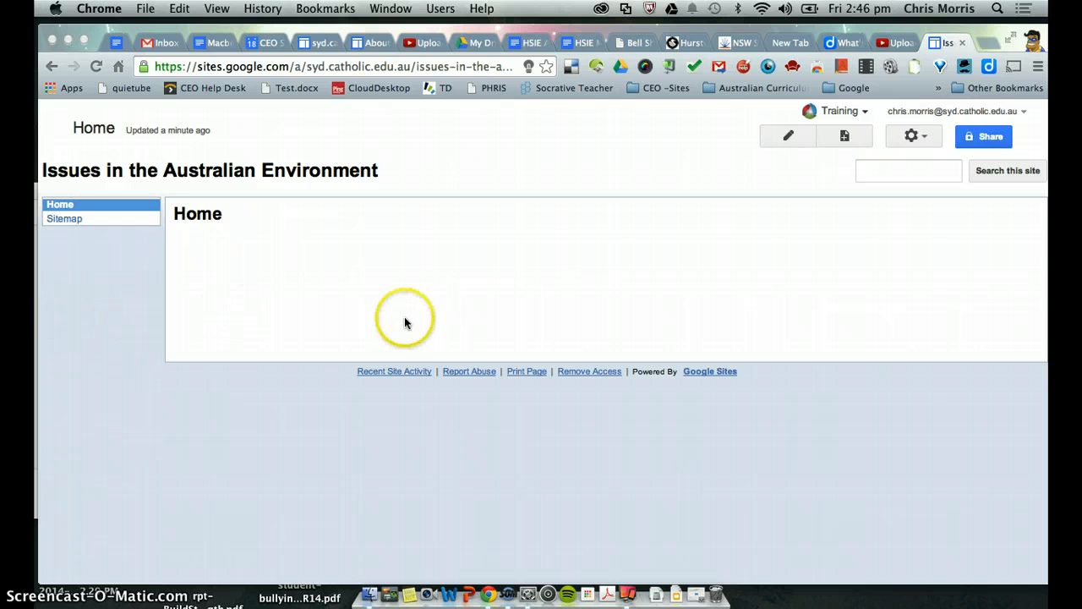
mouse_move(642, 274)
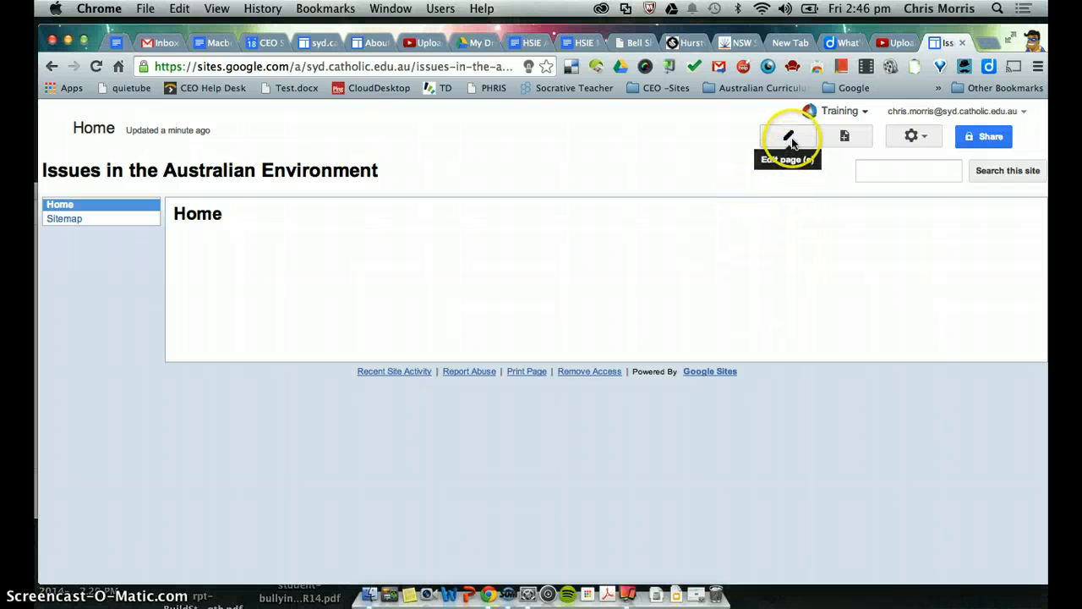
- Put the Home page into edit mode and save it without changes
left_click(788, 136)
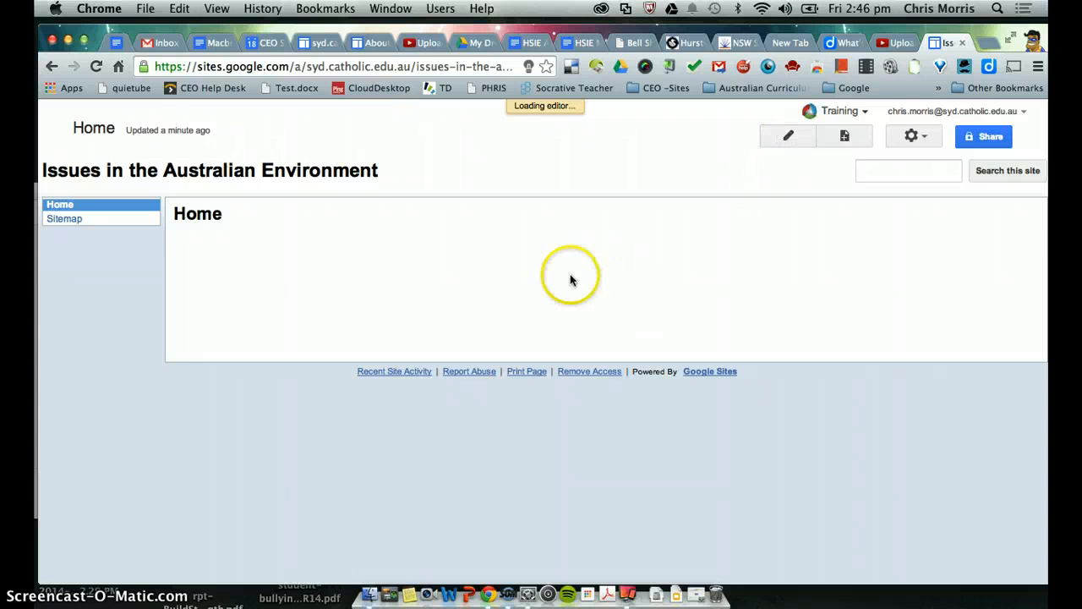
left_click(787, 136)
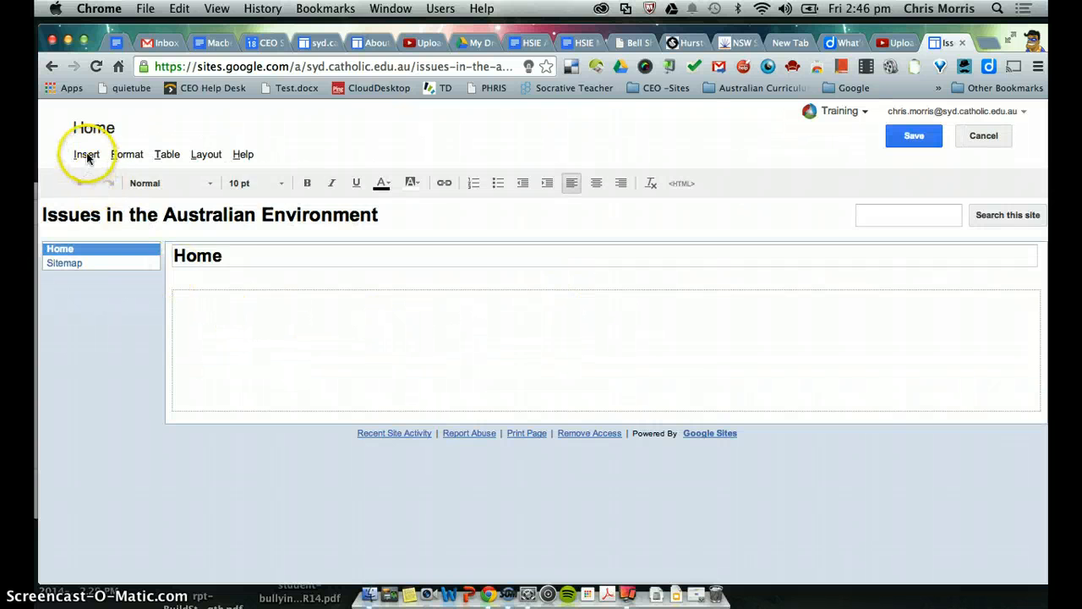
left_click(86, 154)
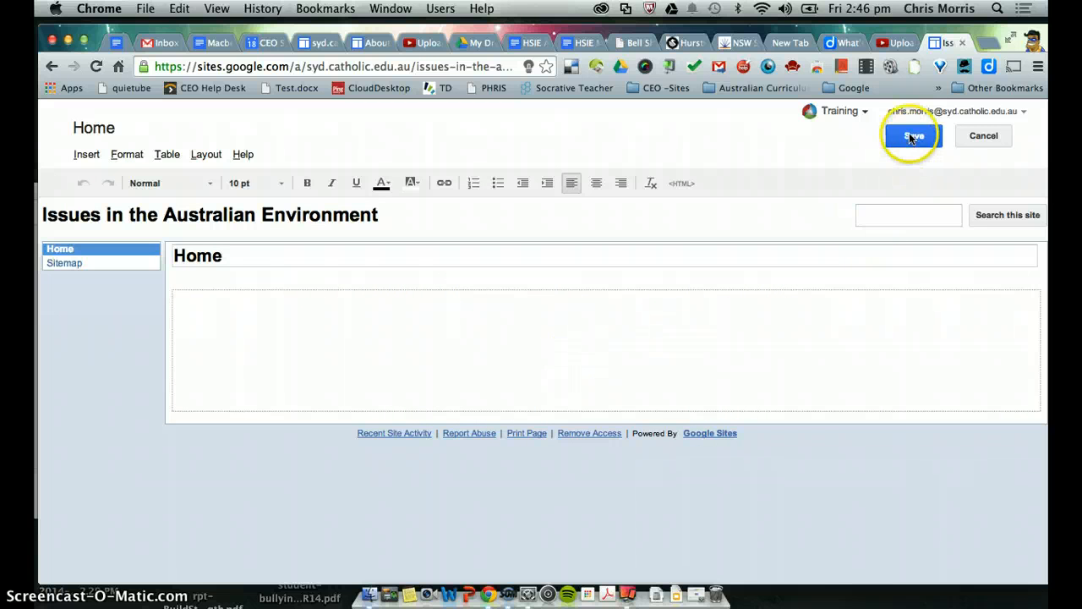
left_click(911, 135)
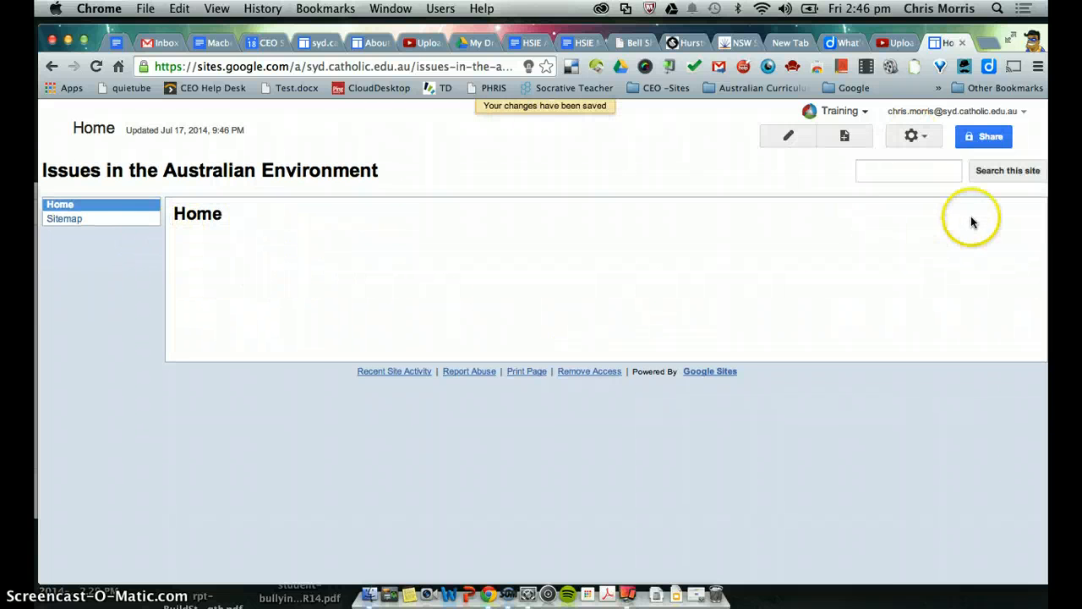
left_click(843, 136)
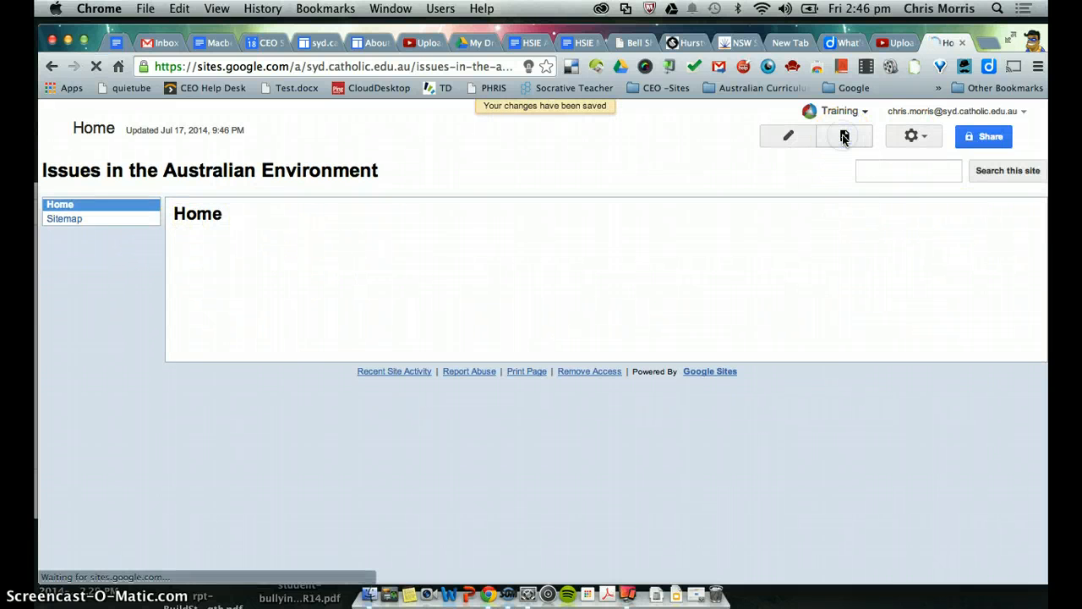
- Create a new top-level page named 'Aim'
left_click(843, 136)
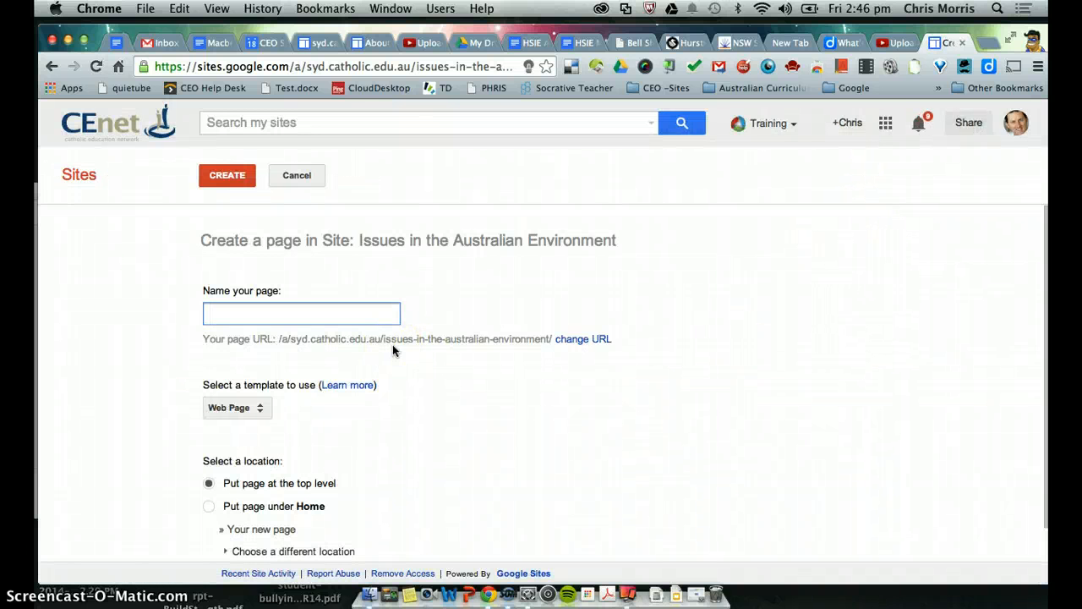
type("Aim")
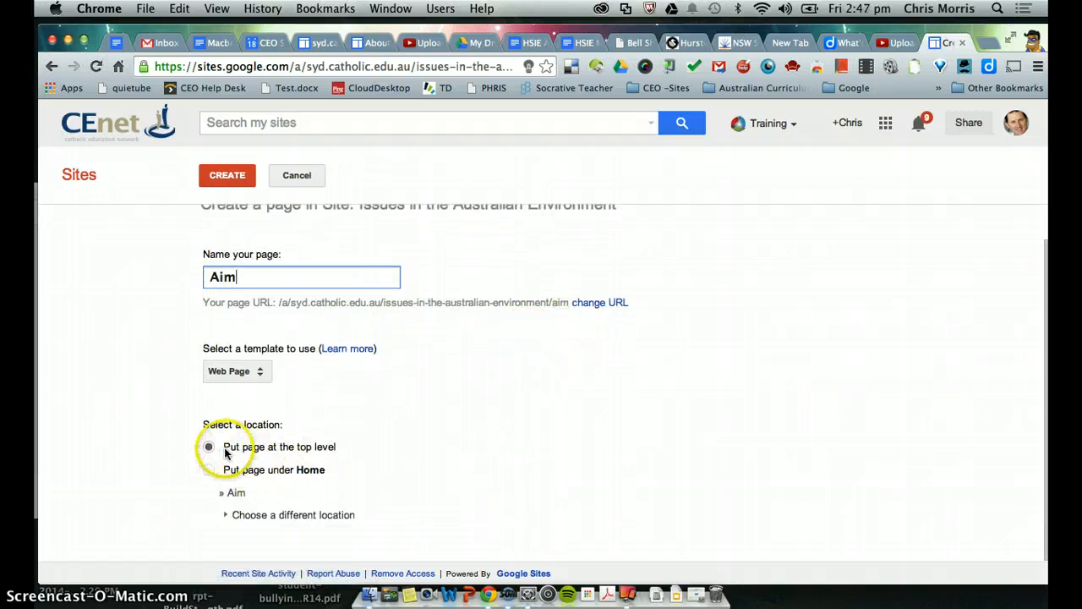
left_click(209, 446)
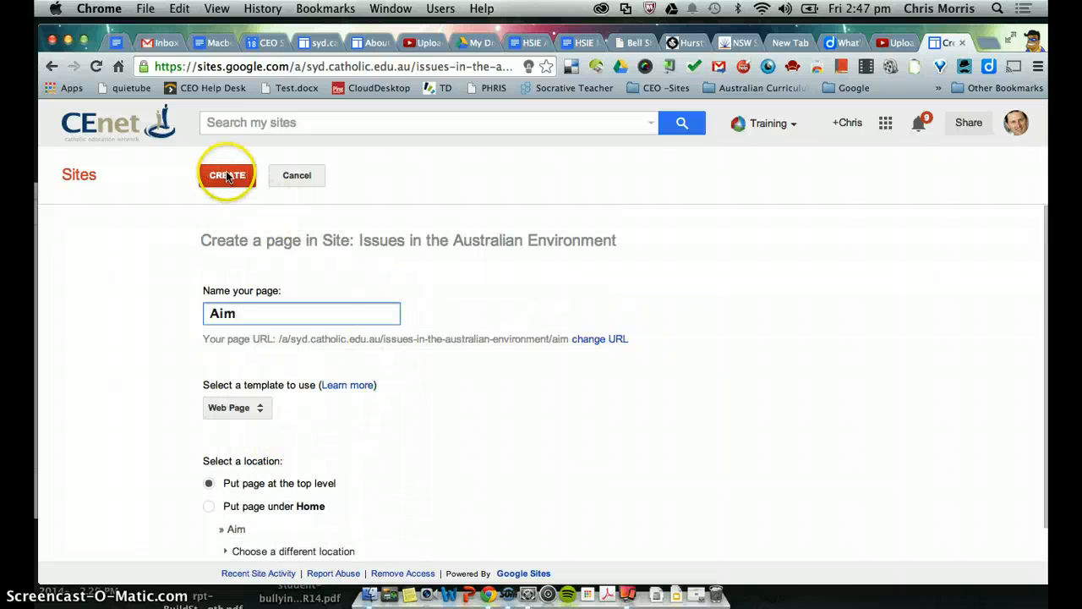
left_click(227, 175)
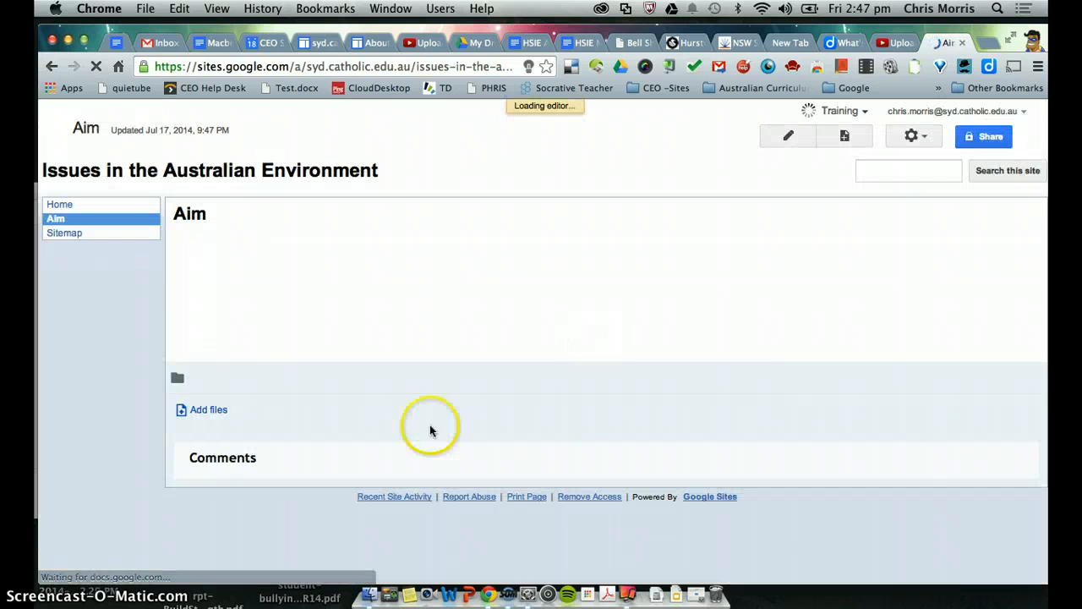
- Visit the Home page, then return to the Aim page
left_click(787, 136)
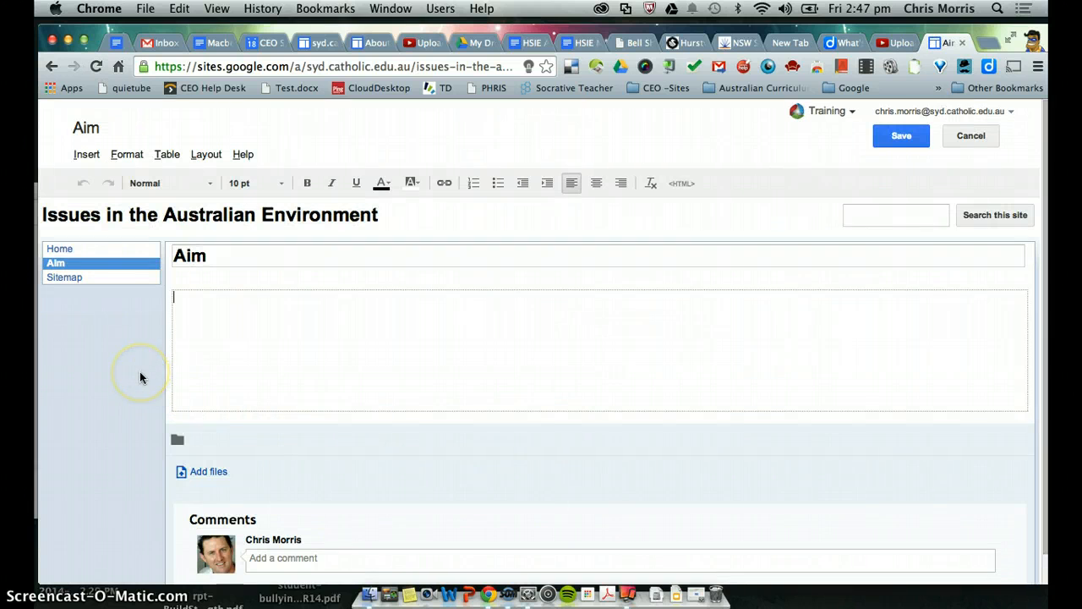
mouse_move(64, 277)
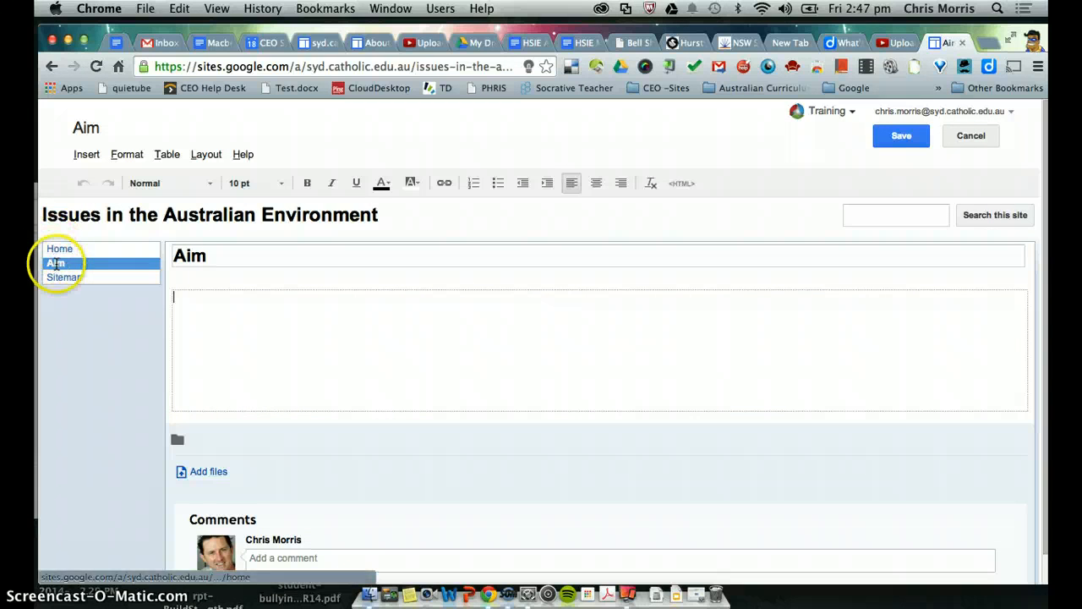
left_click(59, 248)
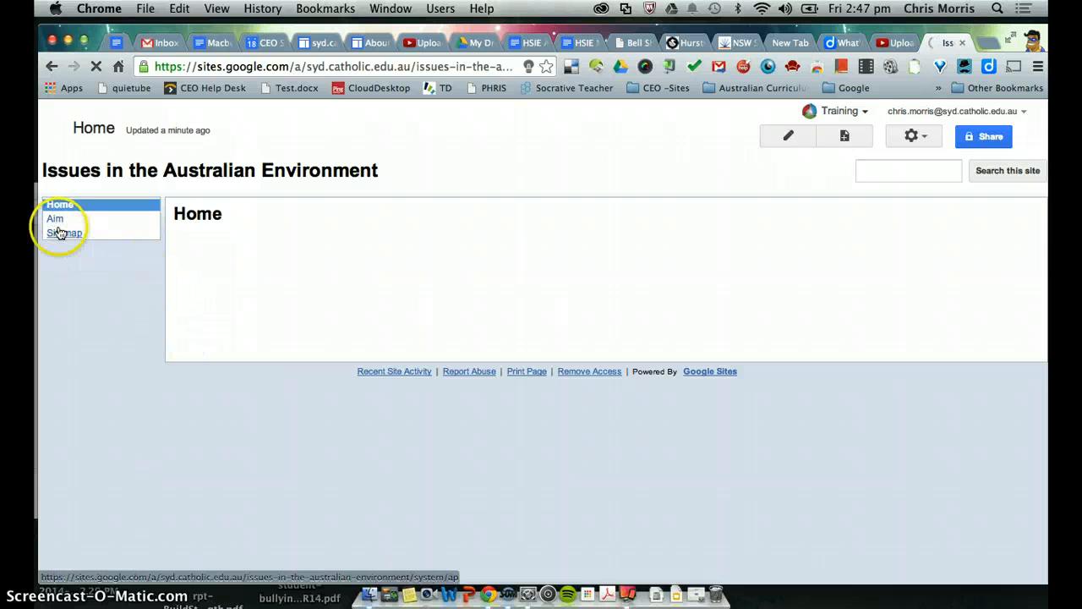
left_click(55, 218)
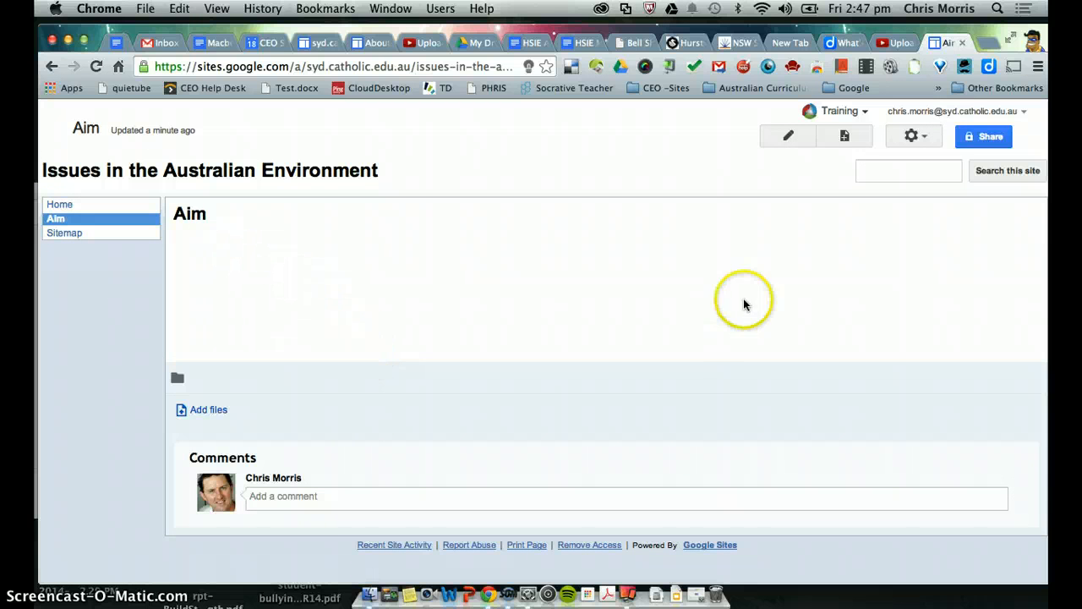
- Edit the Aim page, dismiss the Insert menu, and save the empty page
left_click(787, 136)
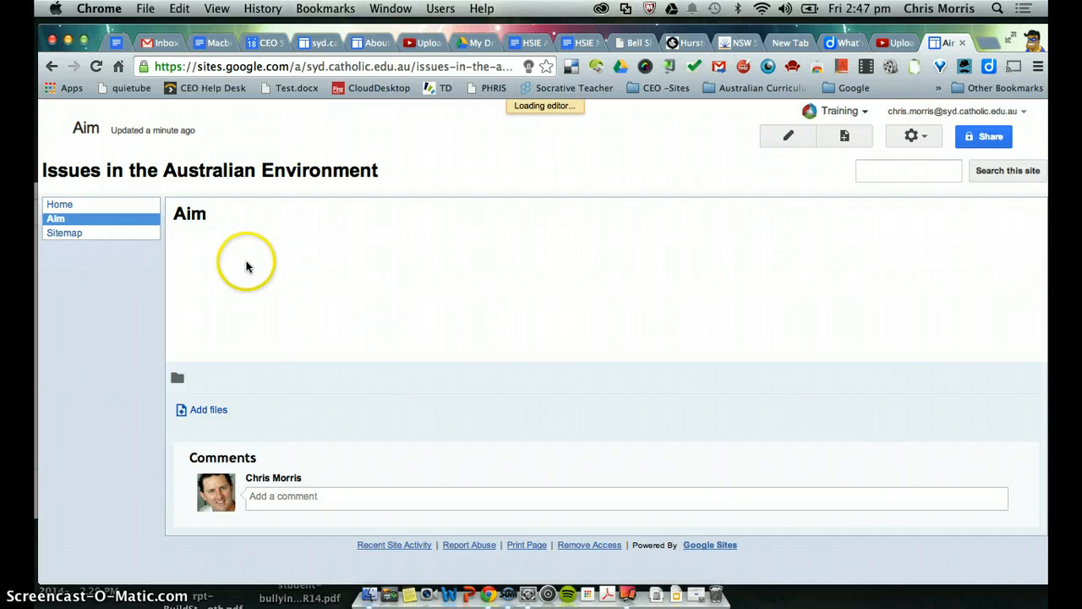
left_click(787, 136)
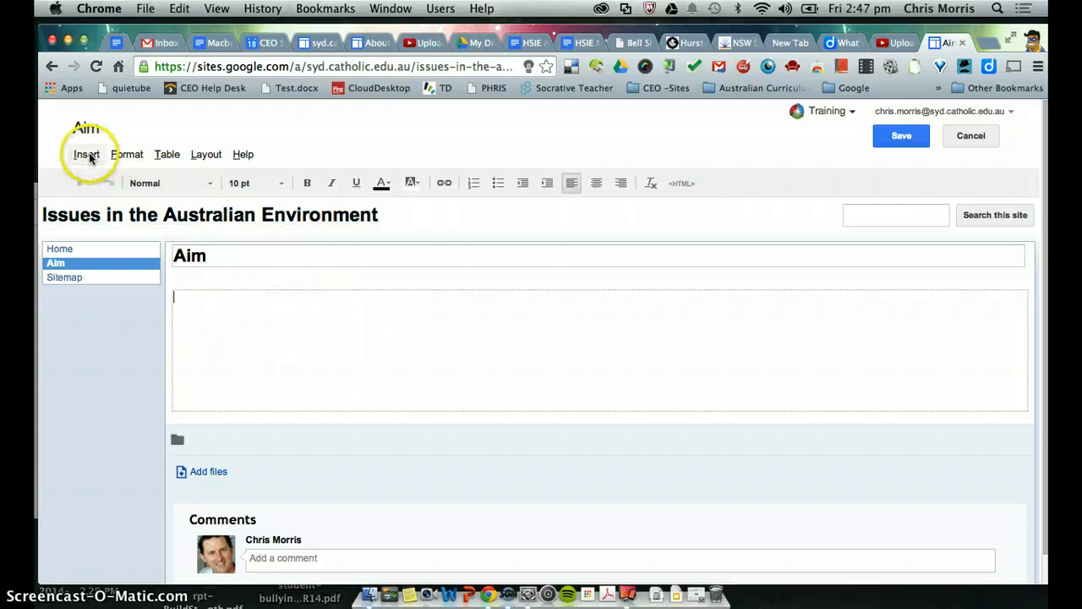
left_click(86, 154)
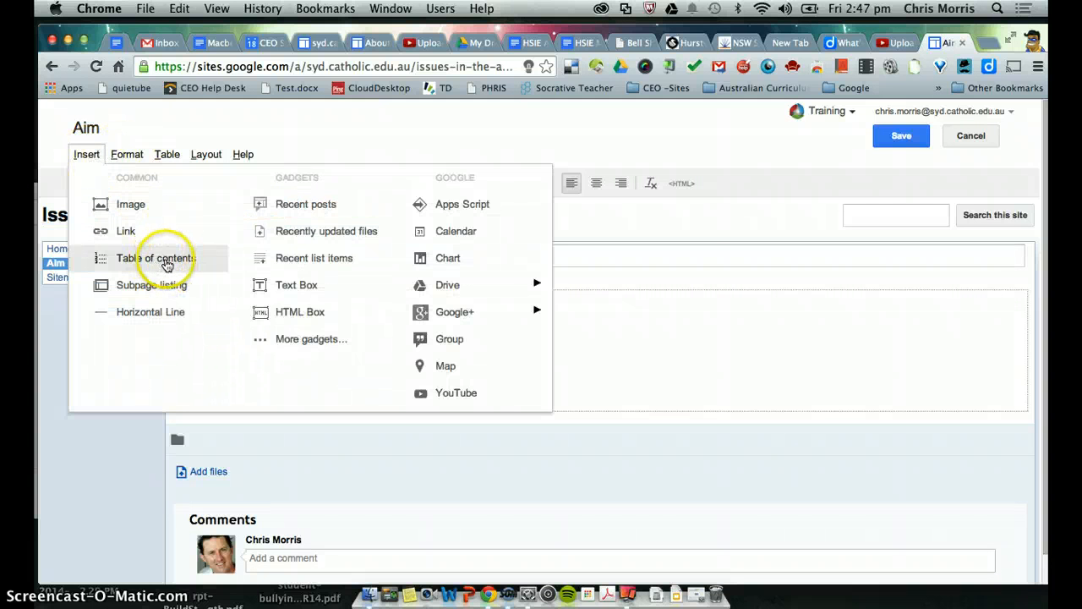
mouse_move(298, 285)
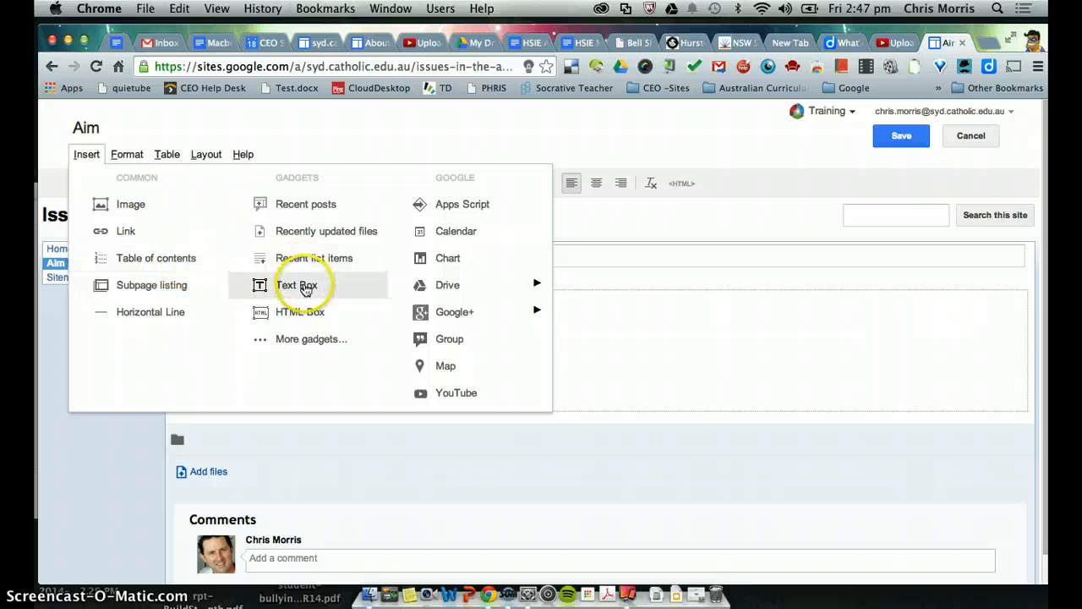
mouse_move(471, 347)
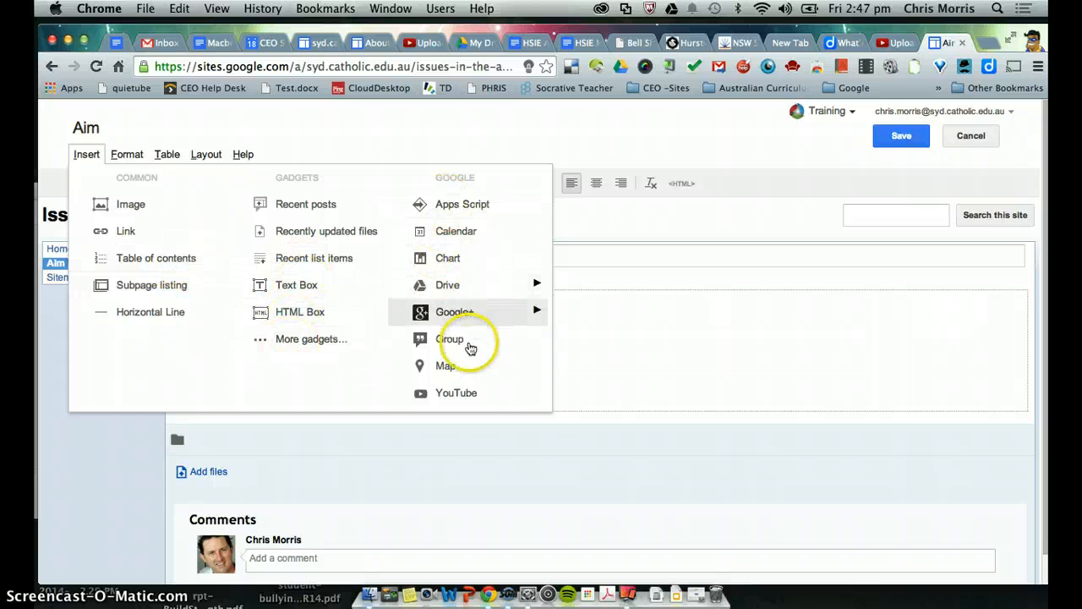
mouse_move(631, 381)
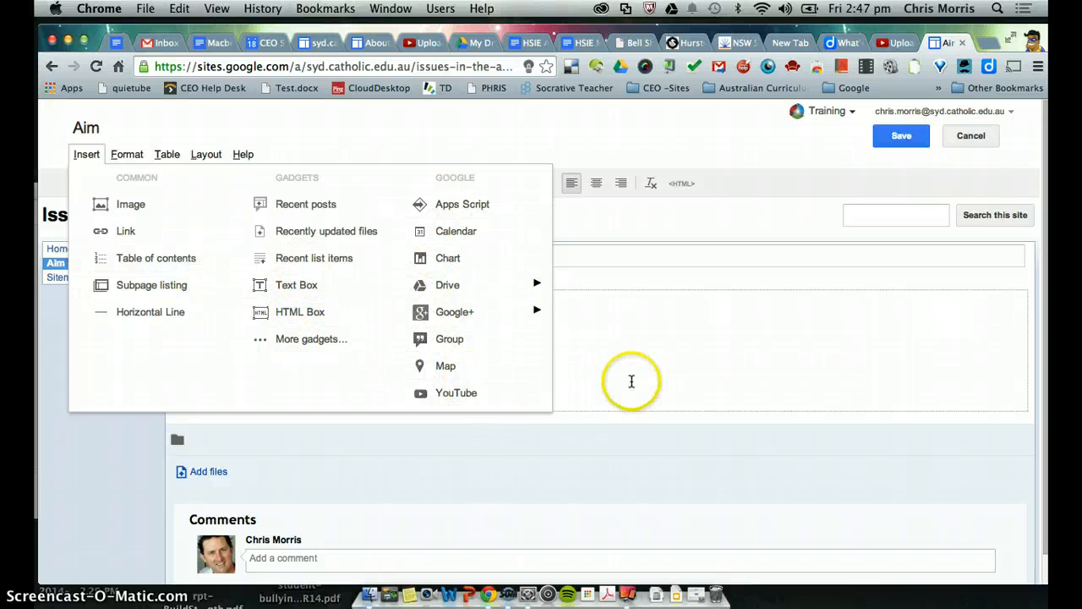
left_click(306, 317)
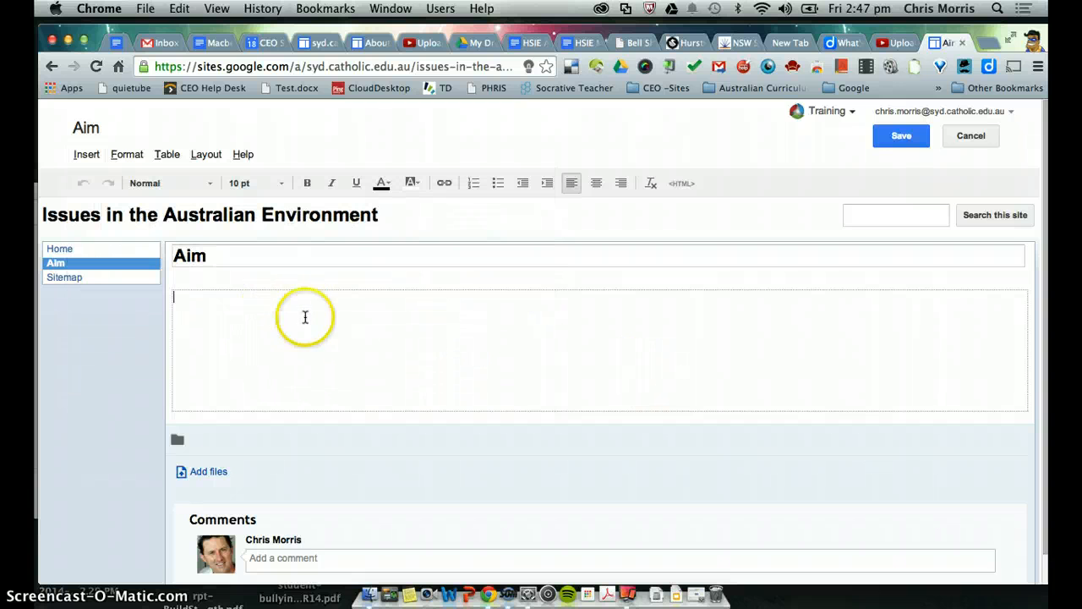
scroll("down", 3)
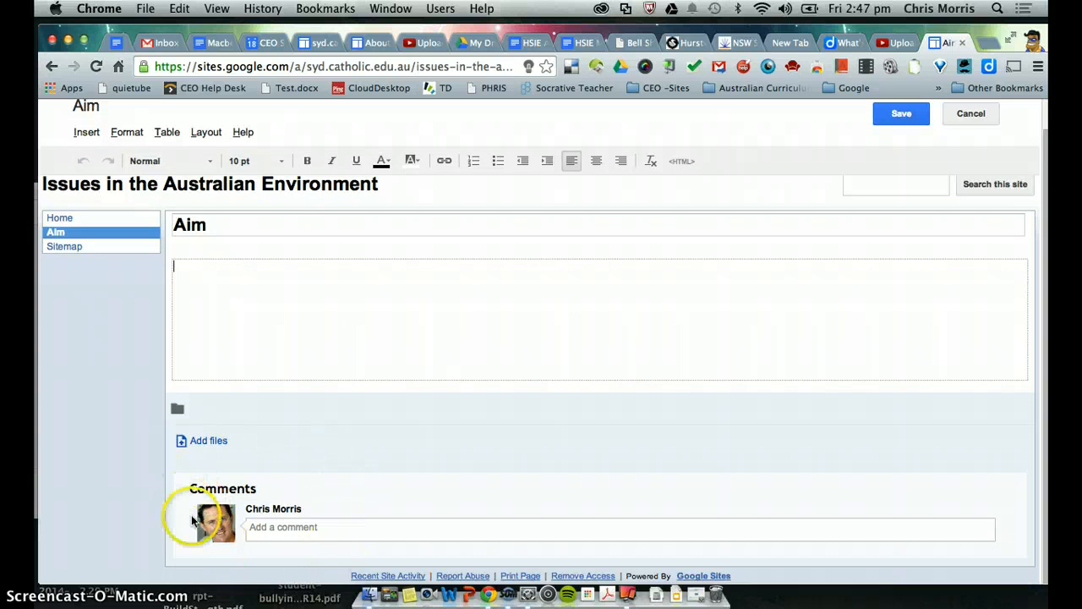
mouse_move(342, 469)
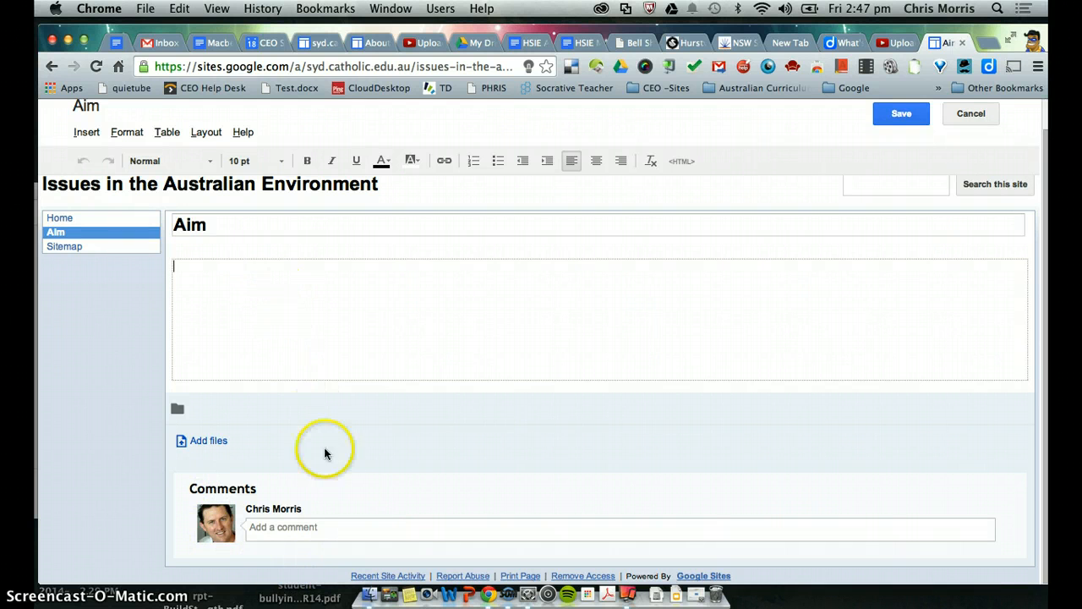
mouse_move(303, 520)
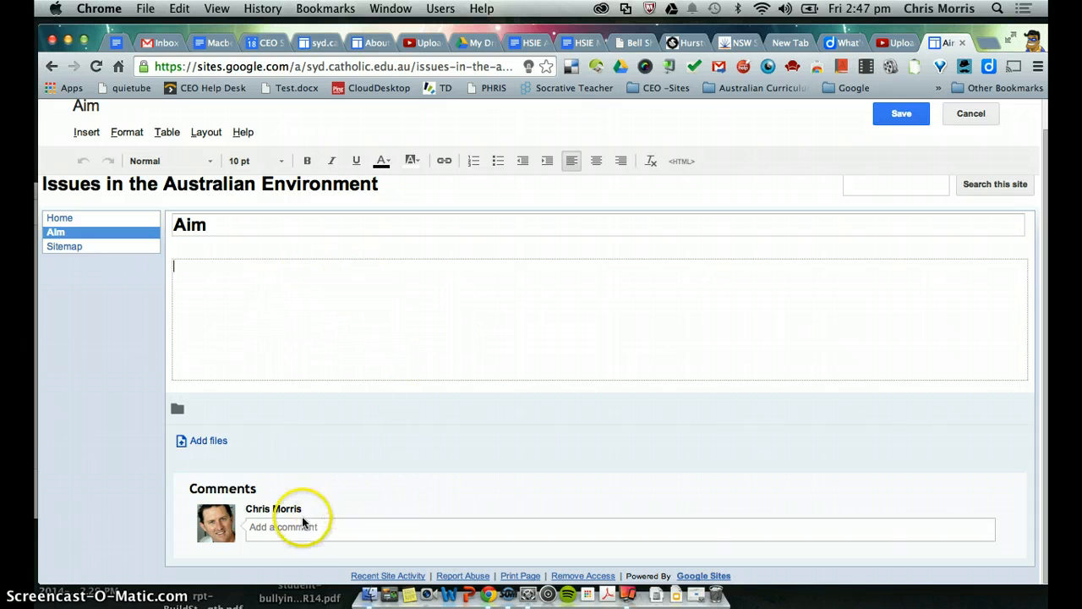
left_click(284, 526)
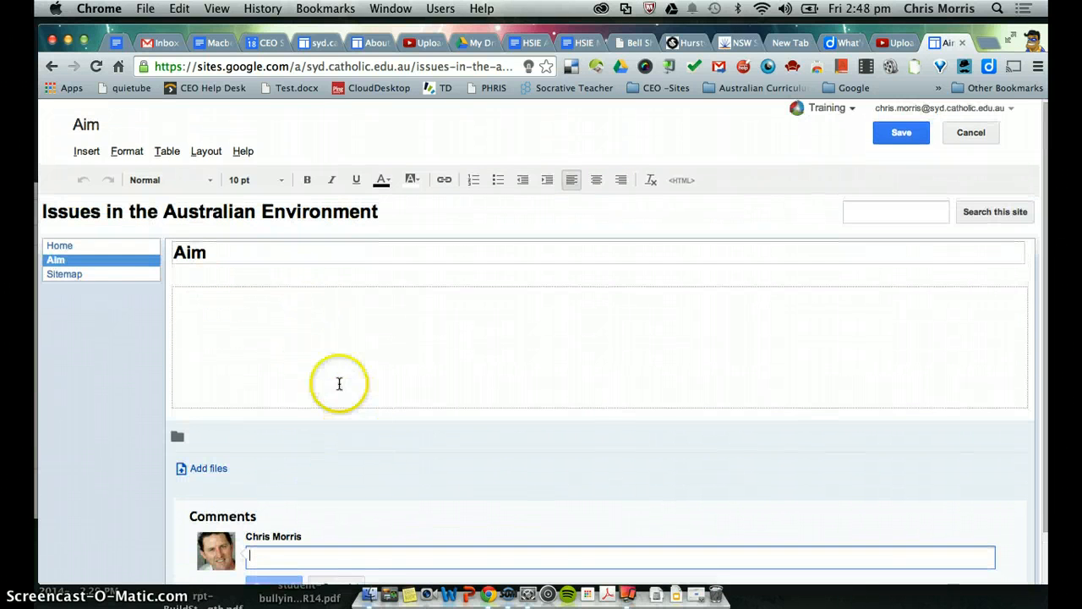
mouse_move(917, 187)
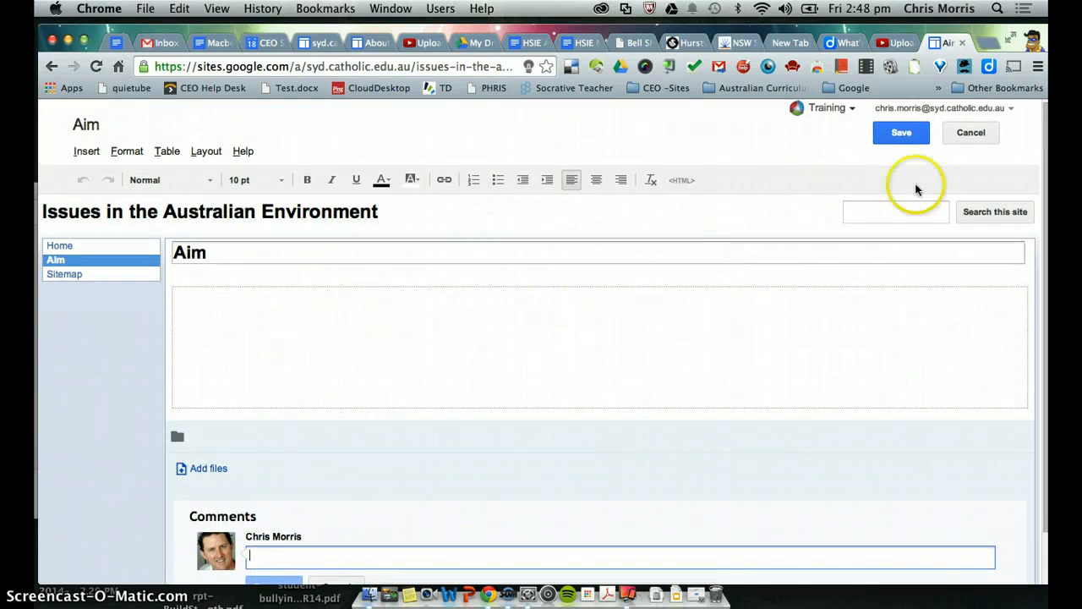
left_click(901, 132)
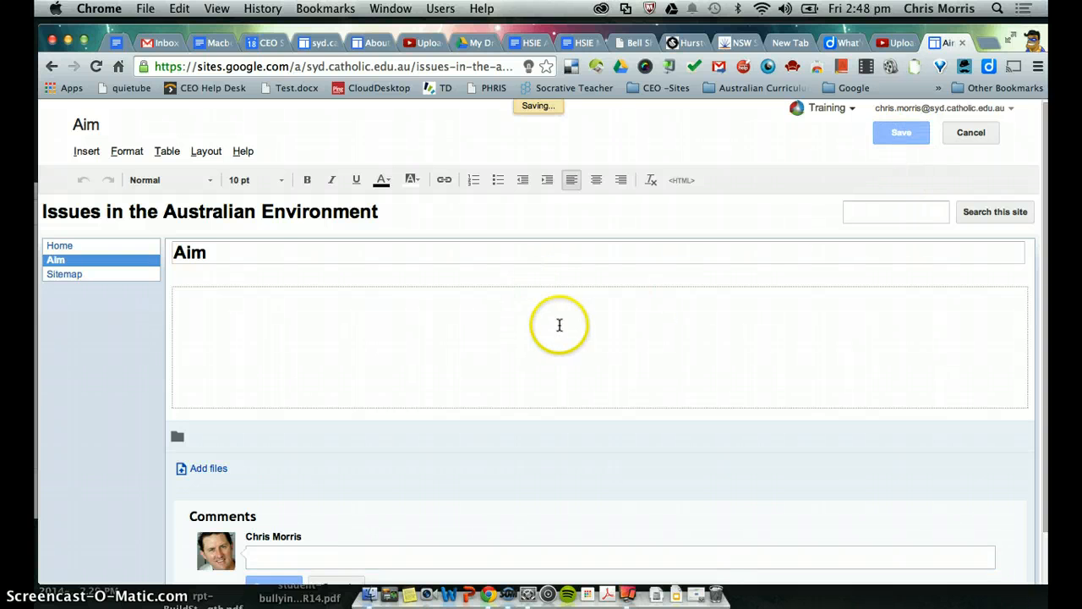
left_click(901, 132)
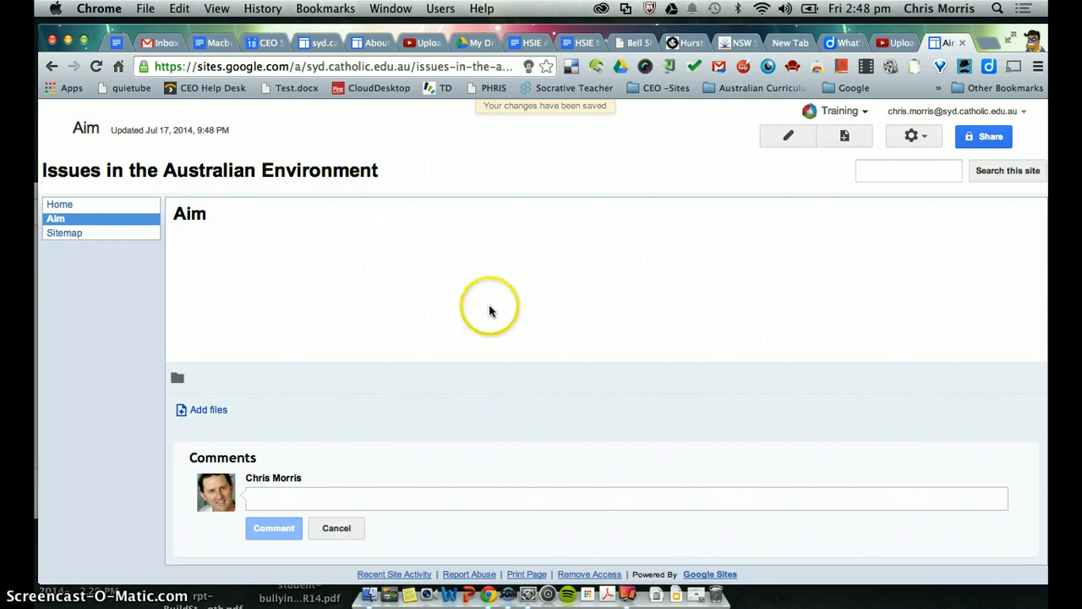
- Open the Acknowledgements page from the sidebar navigation
left_click(91, 218)
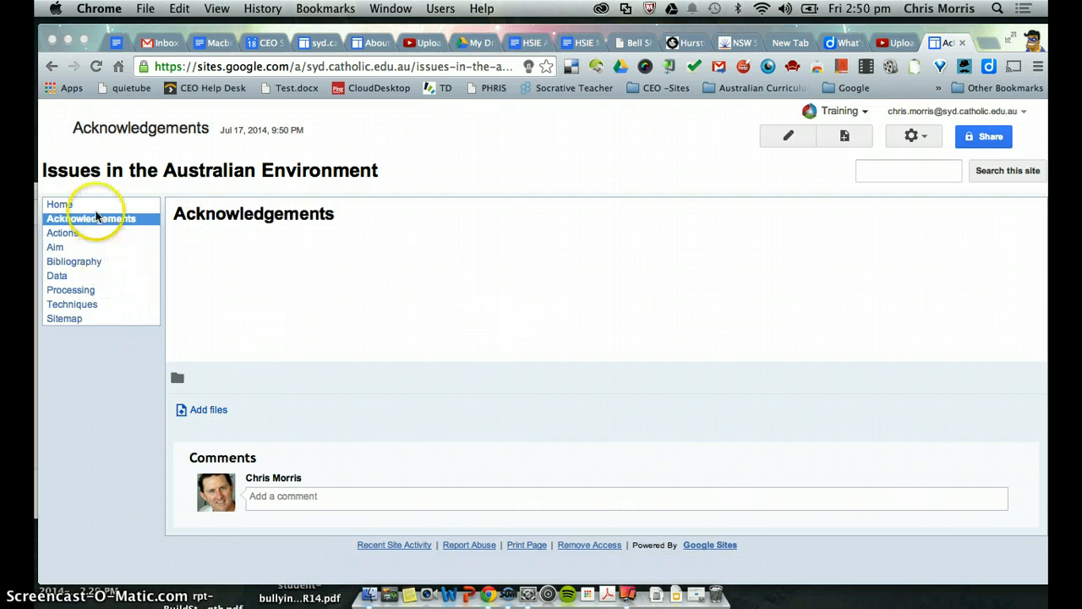
mouse_move(85, 201)
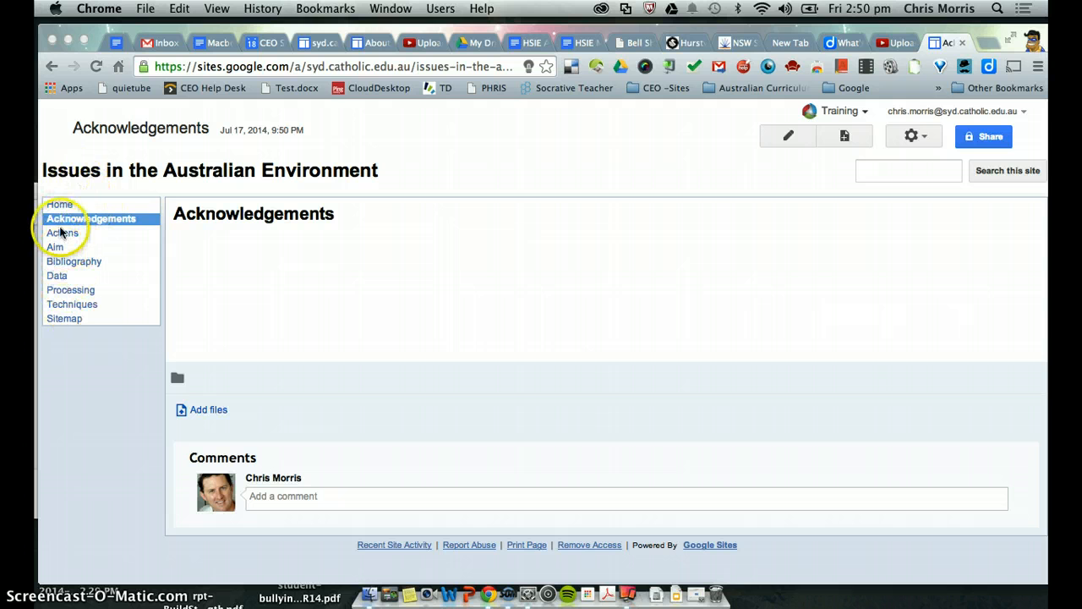
mouse_move(542, 370)
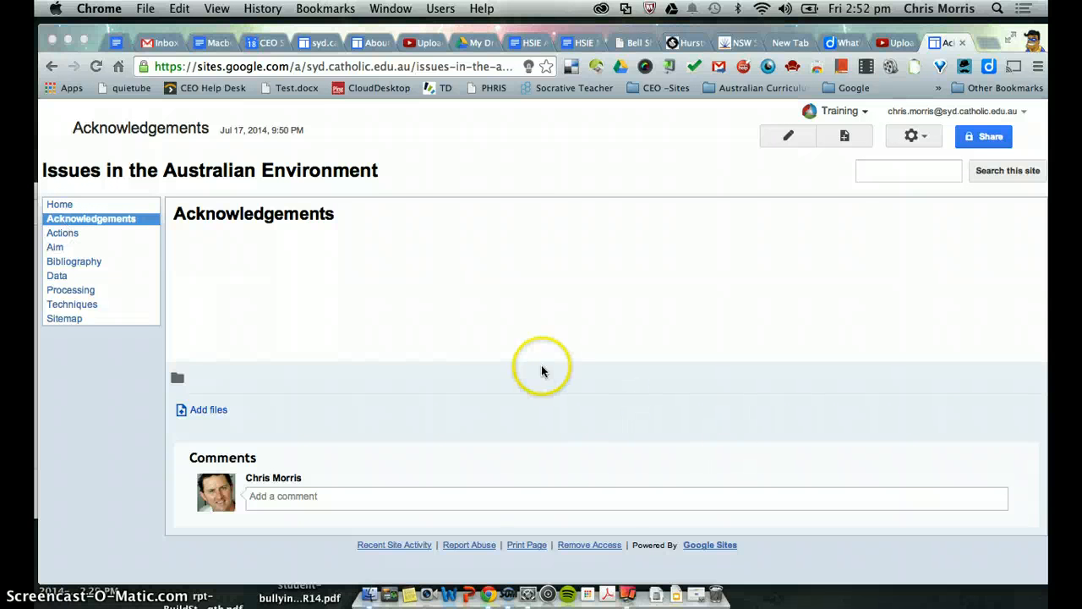
mouse_move(182, 293)
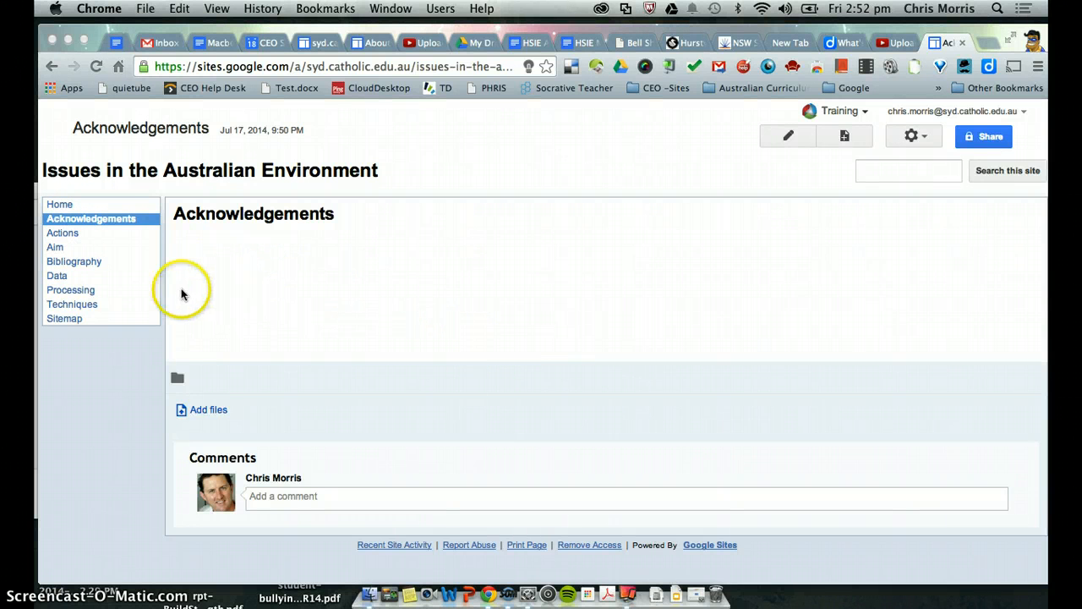
mouse_move(830, 210)
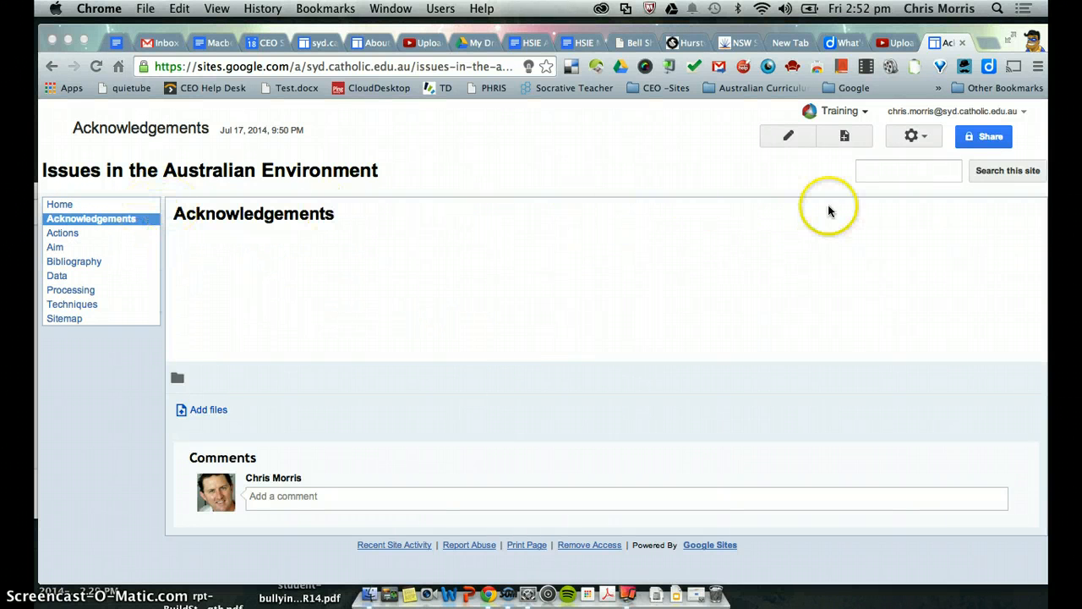
mouse_move(689, 279)
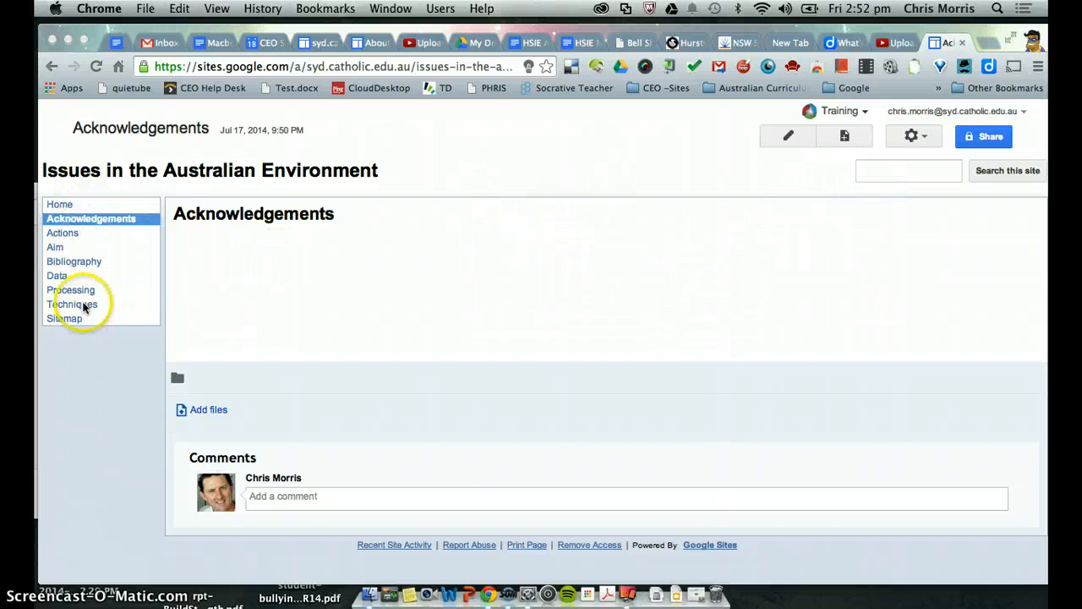
mouse_move(80, 175)
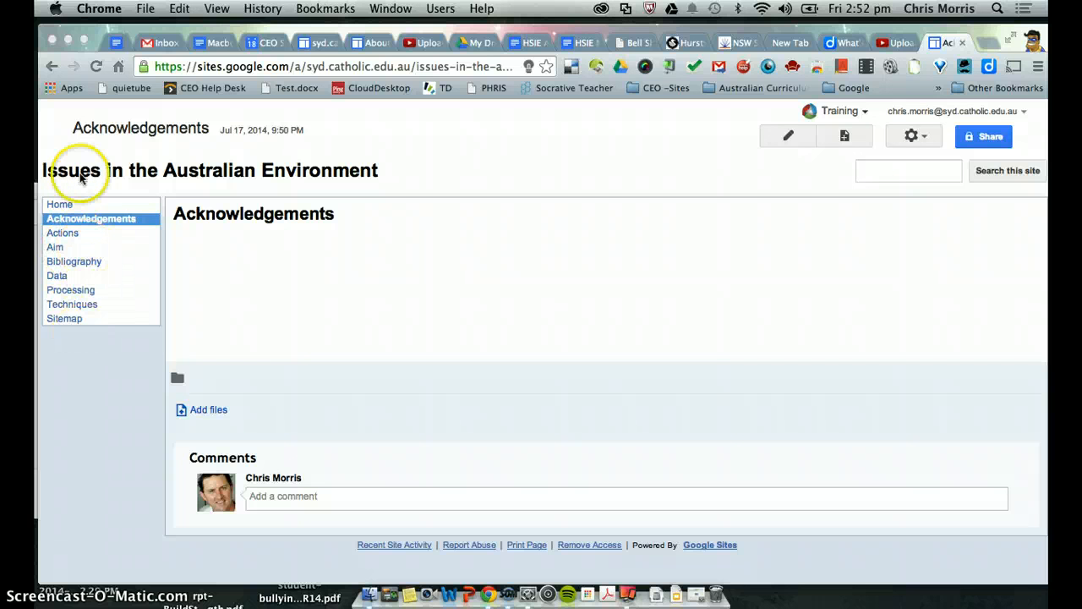
mouse_move(75, 241)
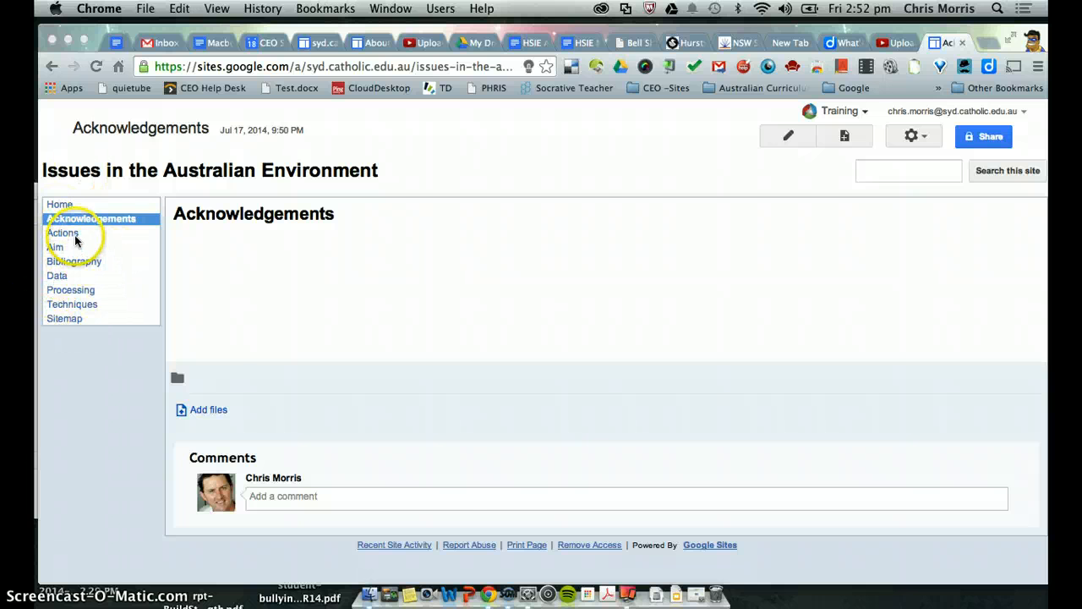
mouse_move(602, 583)
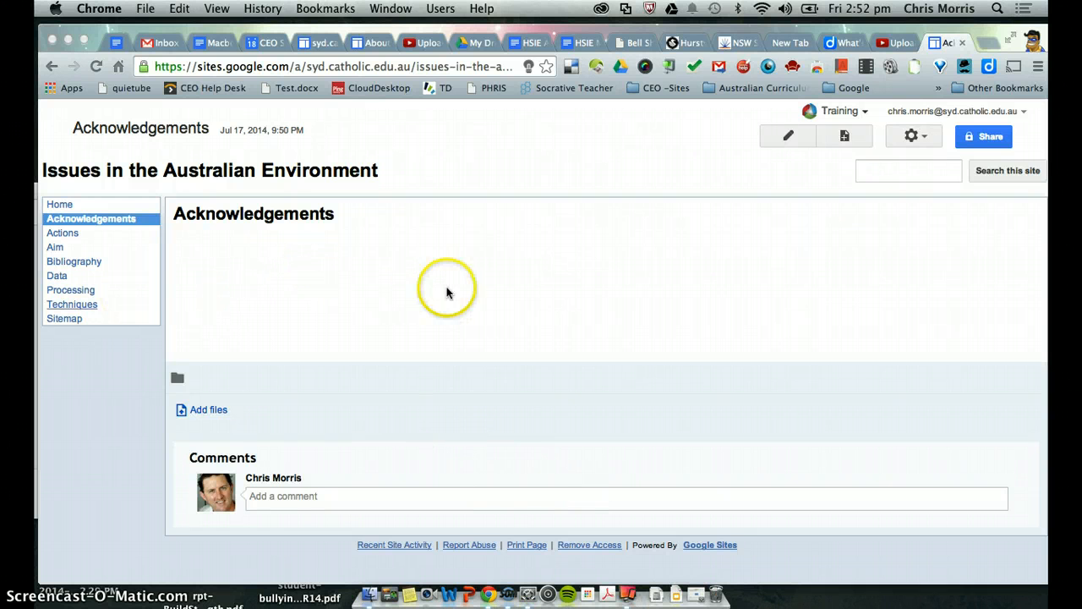
mouse_move(529, 298)
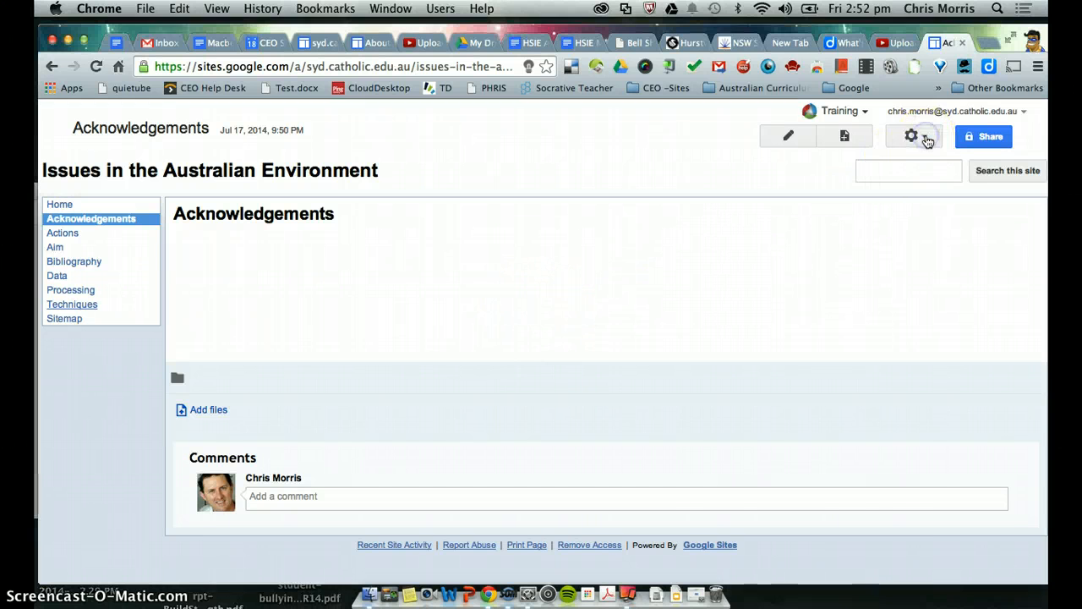
- In Edit site layout, remove the sidebar and enable Horizontal navigation
left_click(912, 136)
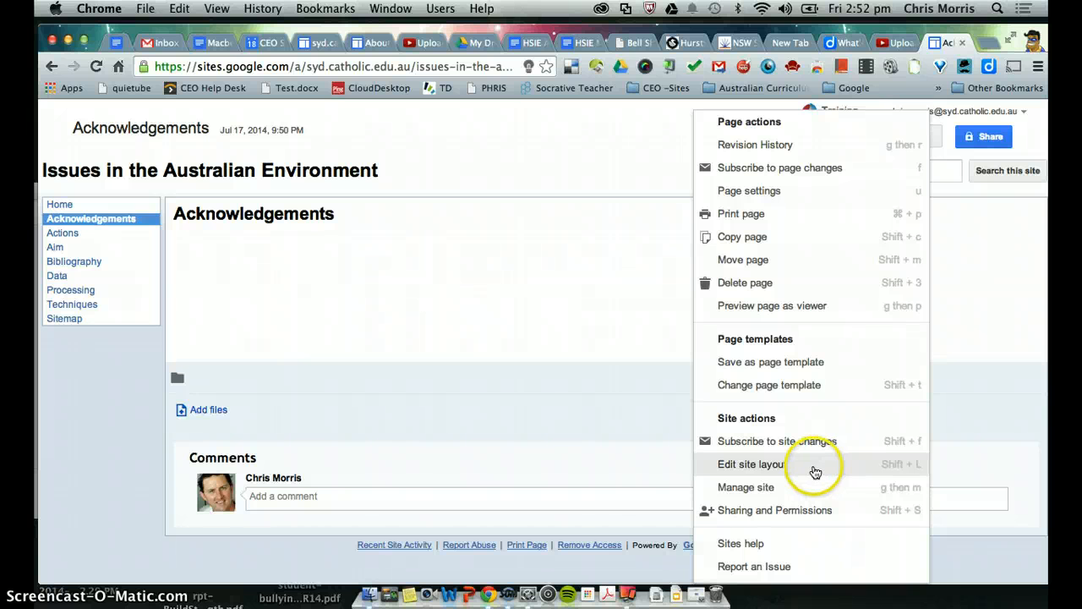
left_click(751, 464)
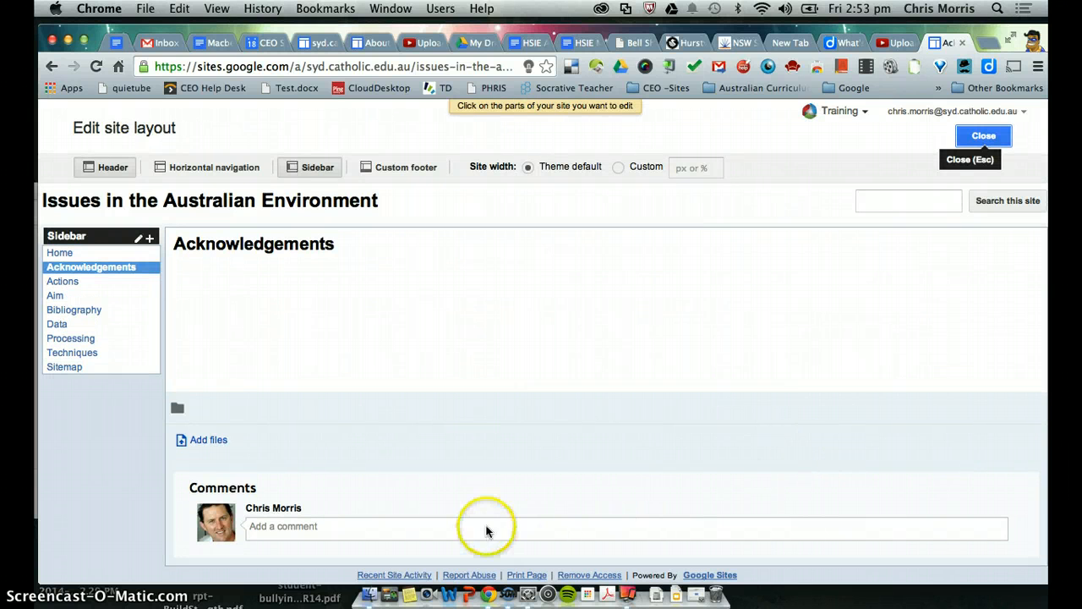
mouse_move(125, 211)
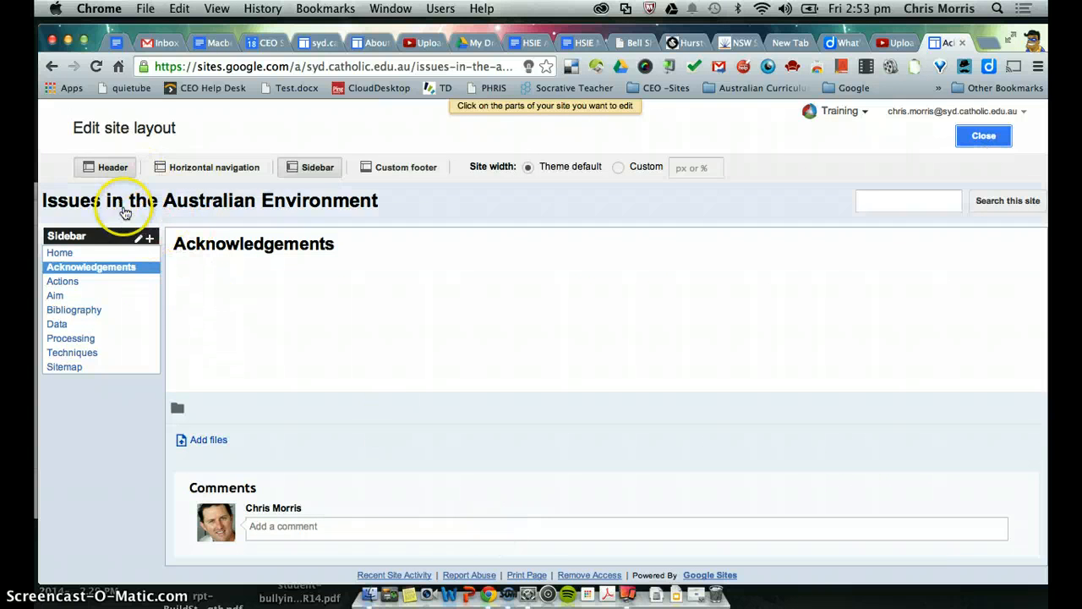
mouse_move(309, 167)
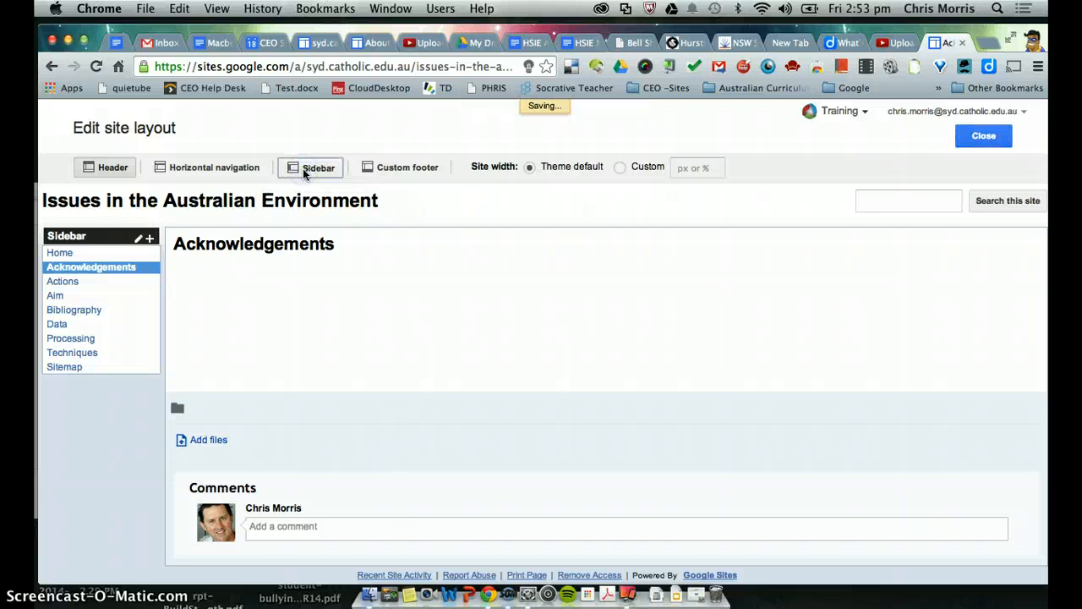
left_click(311, 167)
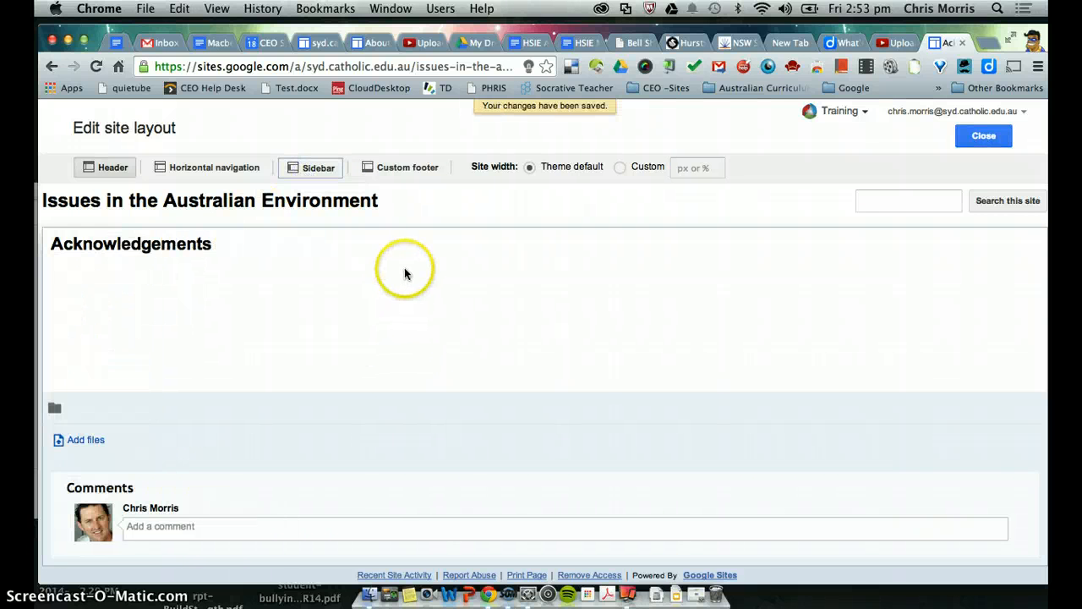
mouse_move(380, 297)
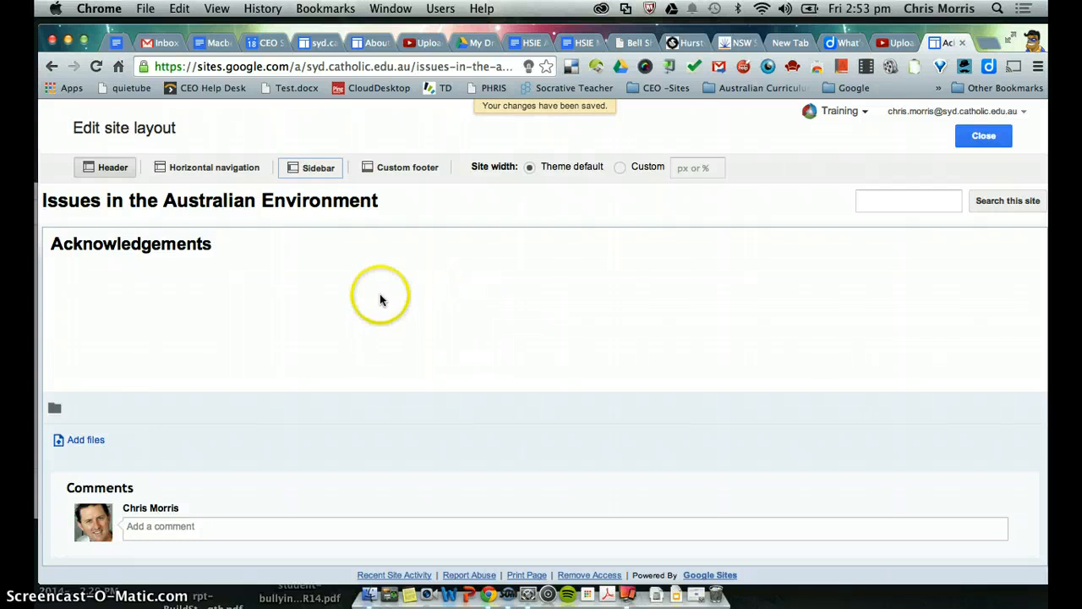
left_click(207, 166)
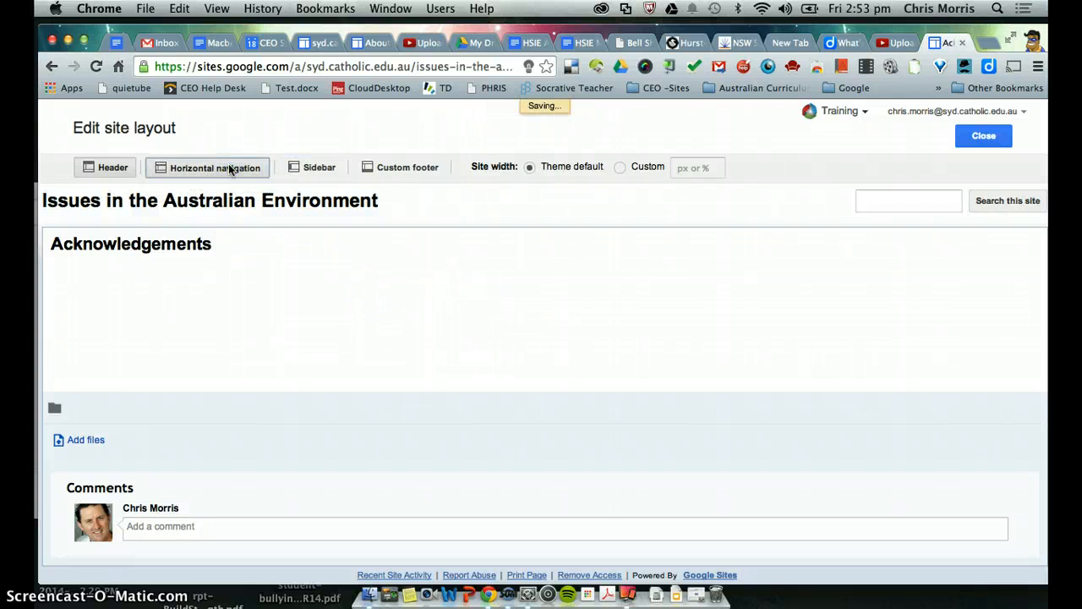
left_click(214, 167)
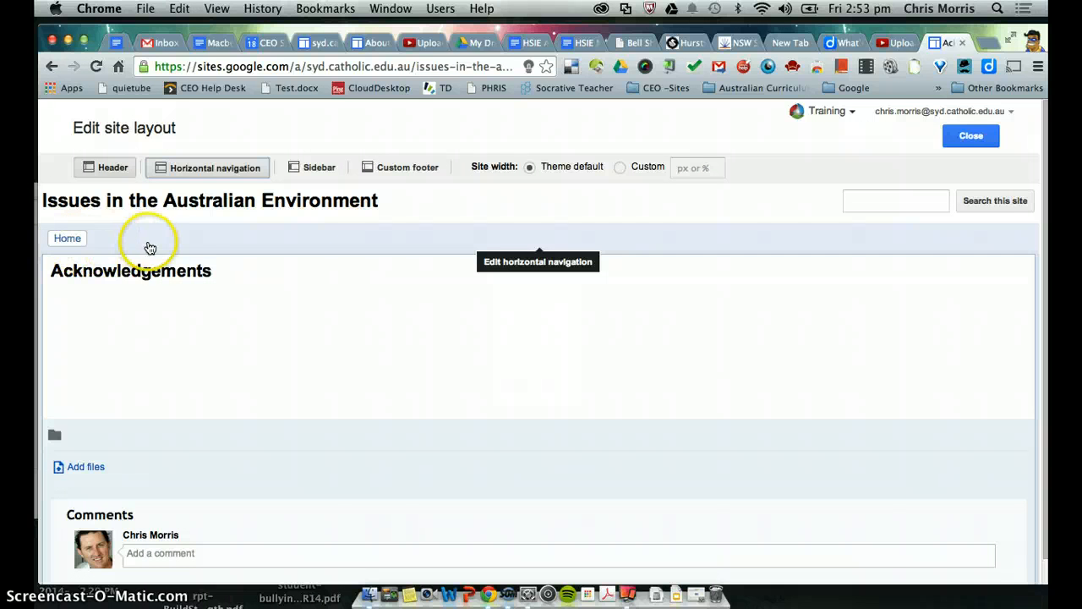
mouse_move(200, 239)
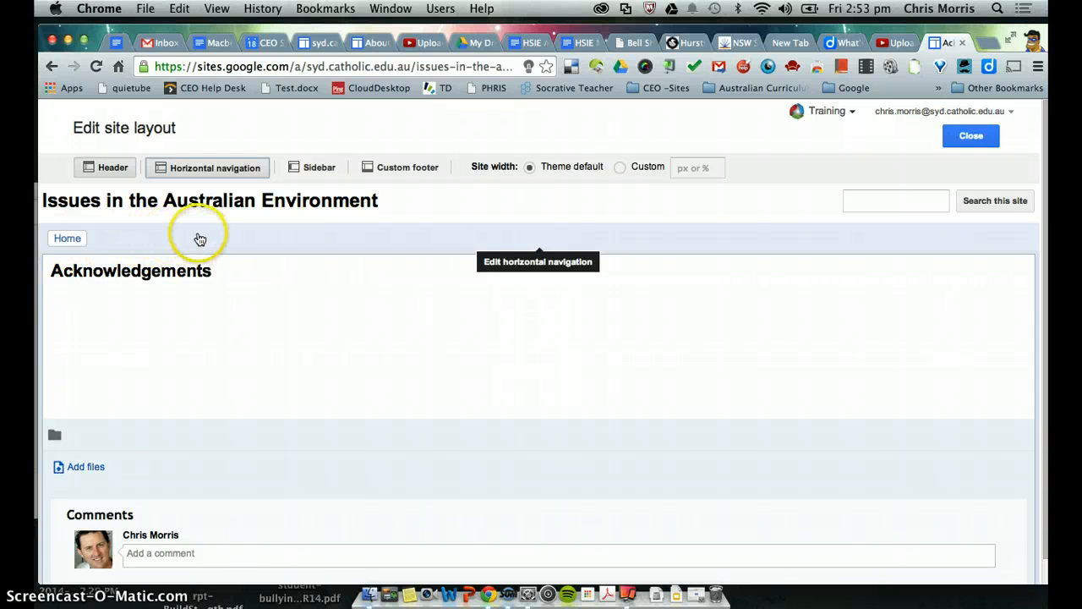
mouse_move(179, 243)
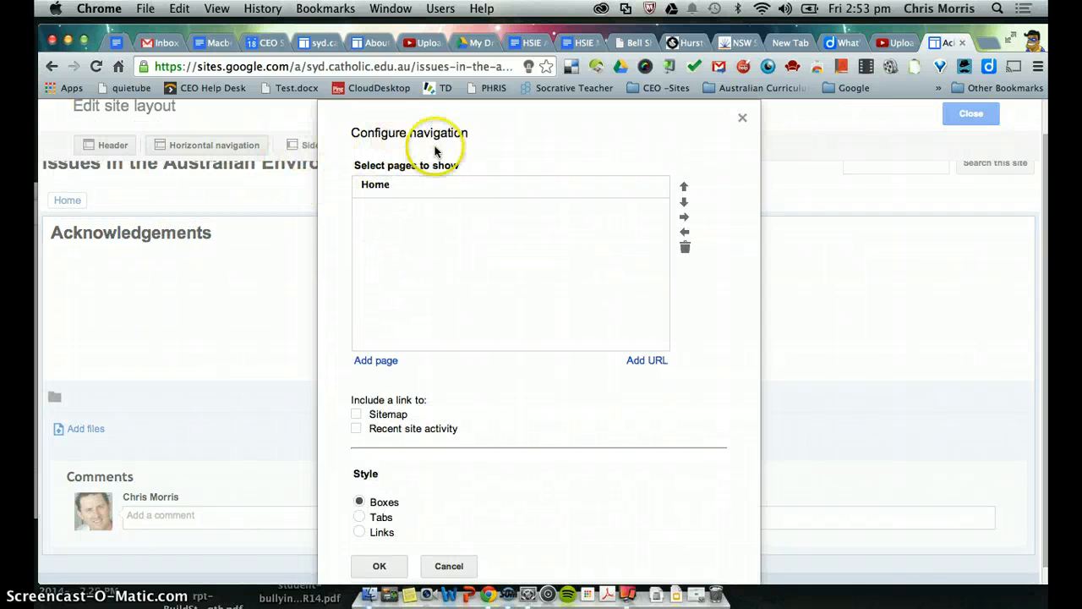
mouse_move(534, 222)
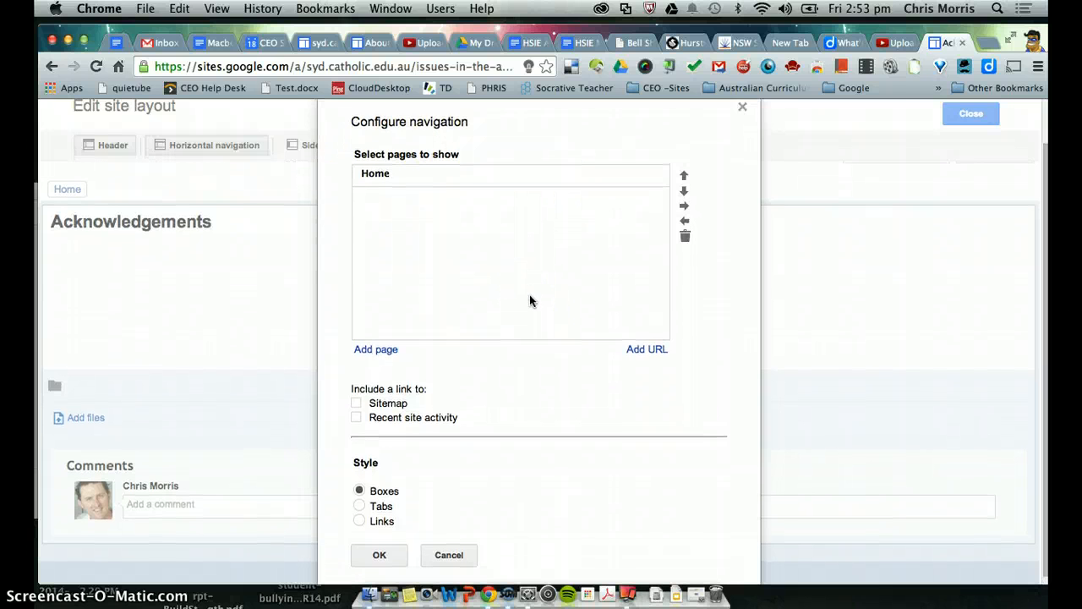
- Add Aim, Data and Techniques pages to the horizontal navigation
left_click(375, 349)
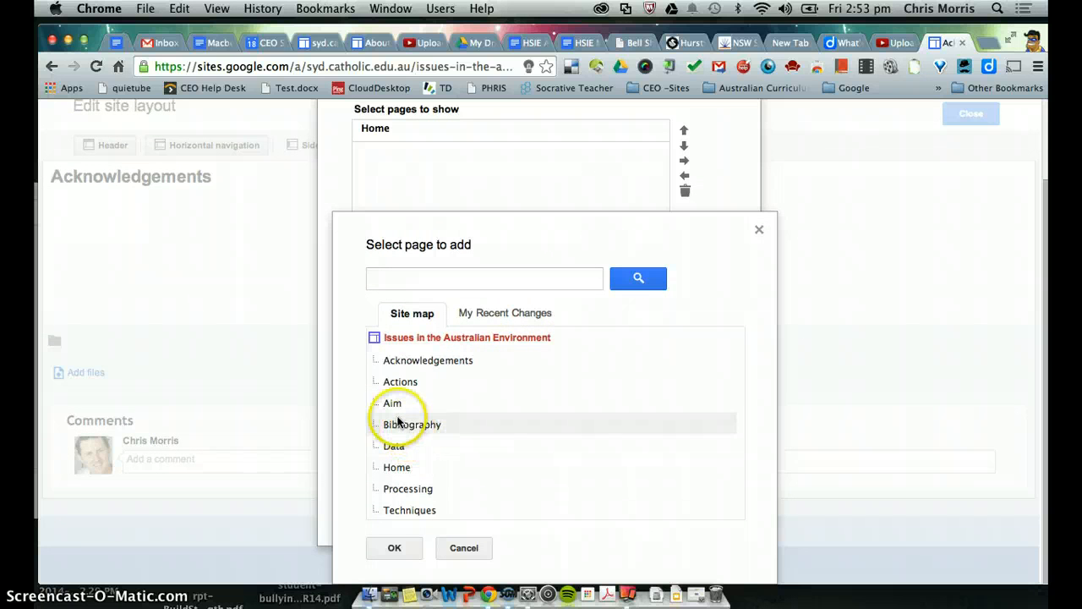
left_click(394, 547)
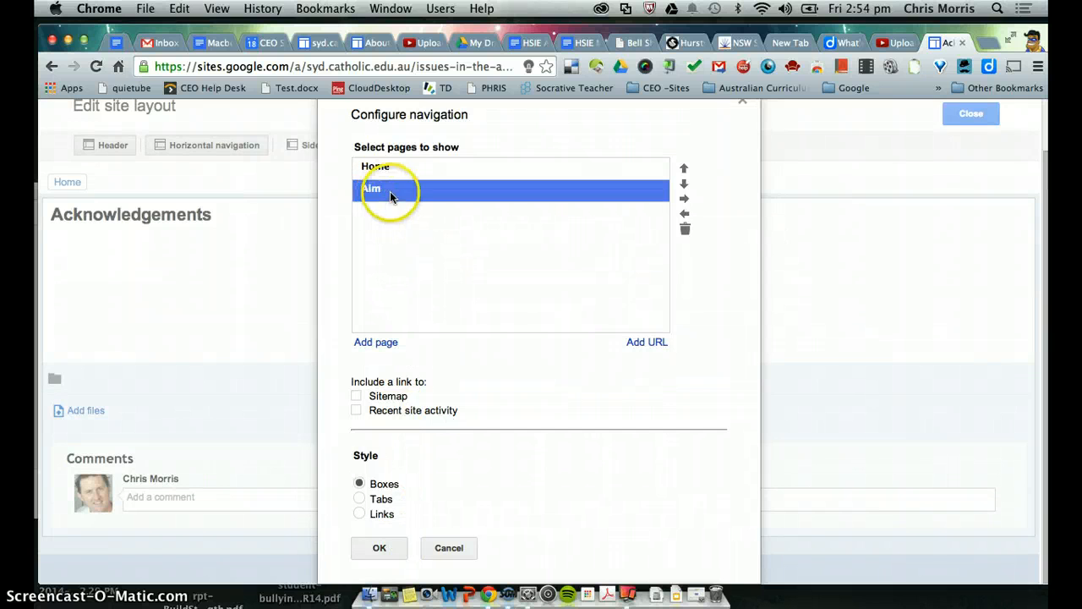
left_click(375, 341)
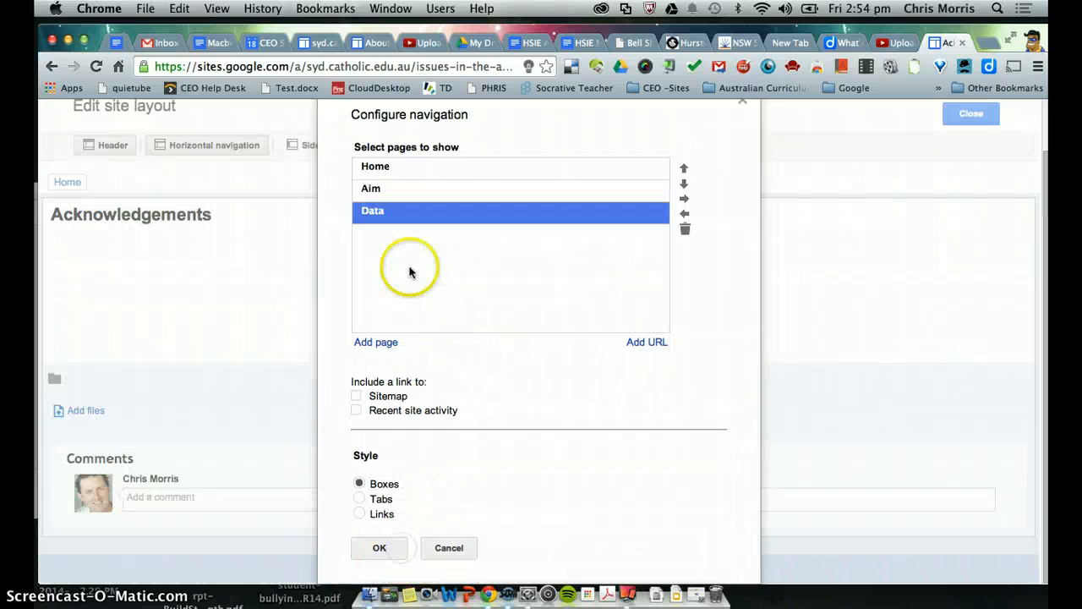
left_click(375, 341)
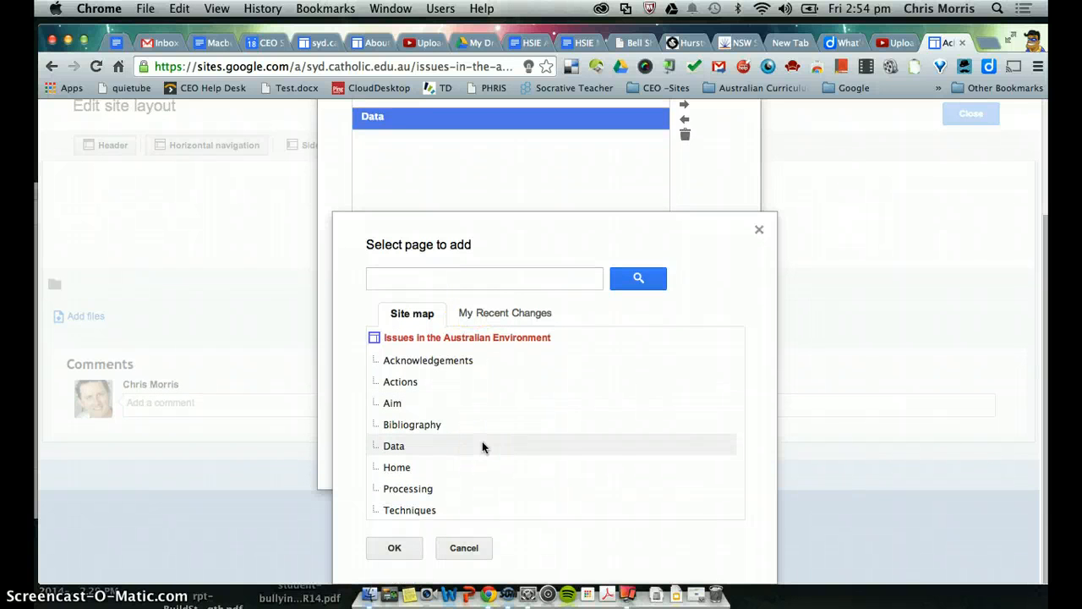
left_click(394, 548)
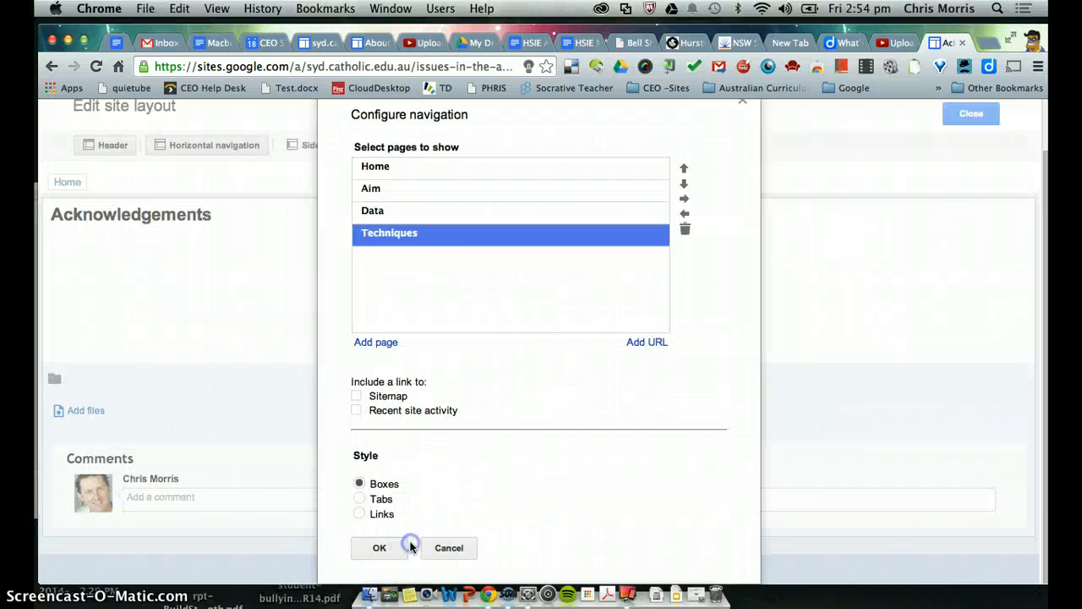
mouse_move(411, 246)
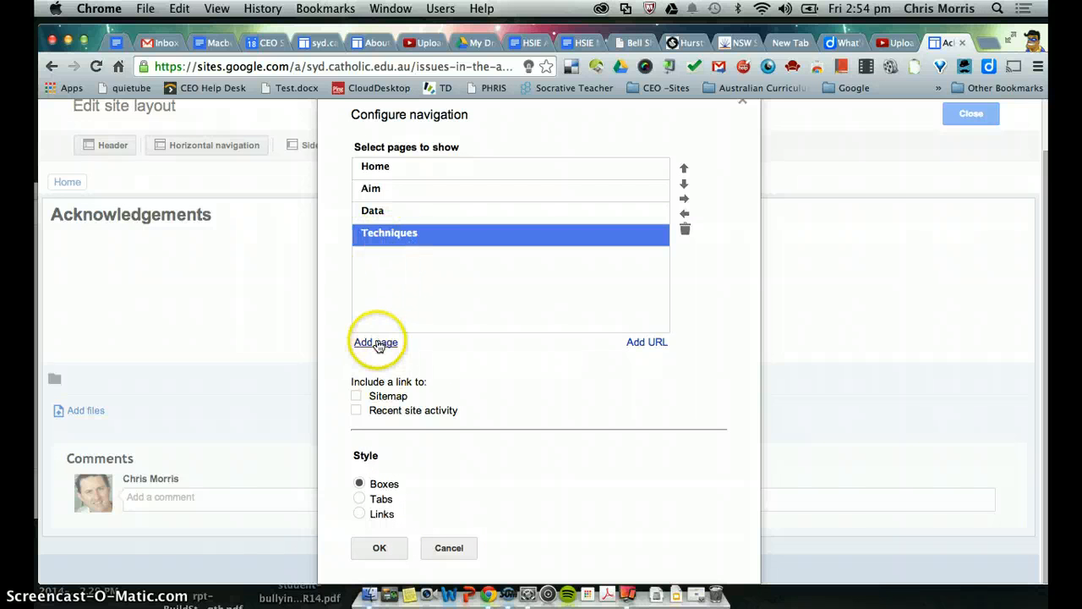
- Add Processing, Actions, Bibliography and Acknowledgements to the navigation and confirm
left_click(376, 341)
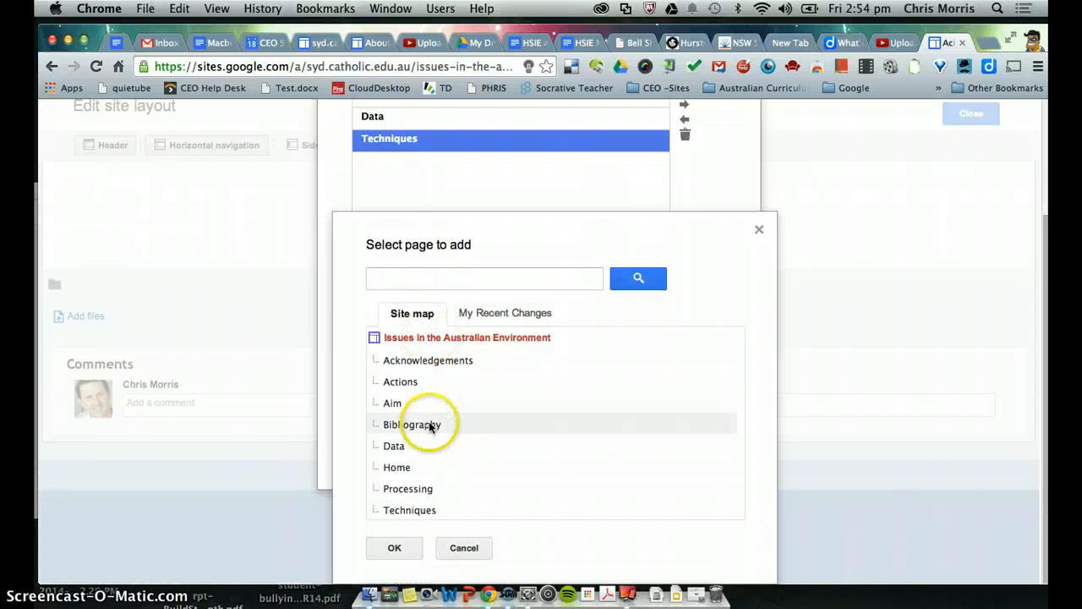
mouse_move(411, 425)
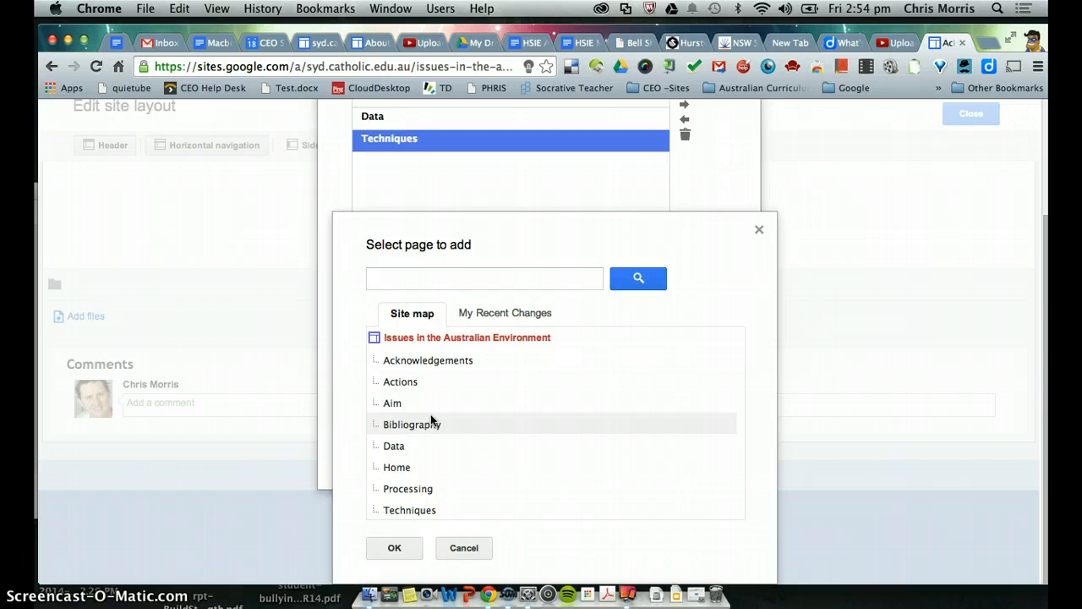
mouse_move(393, 402)
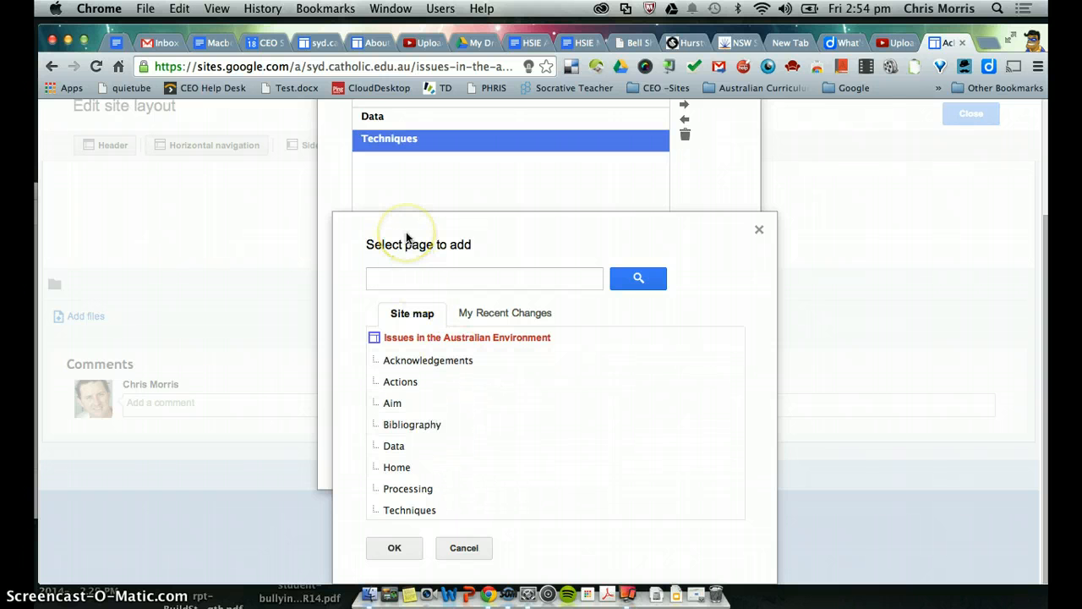
left_click(409, 487)
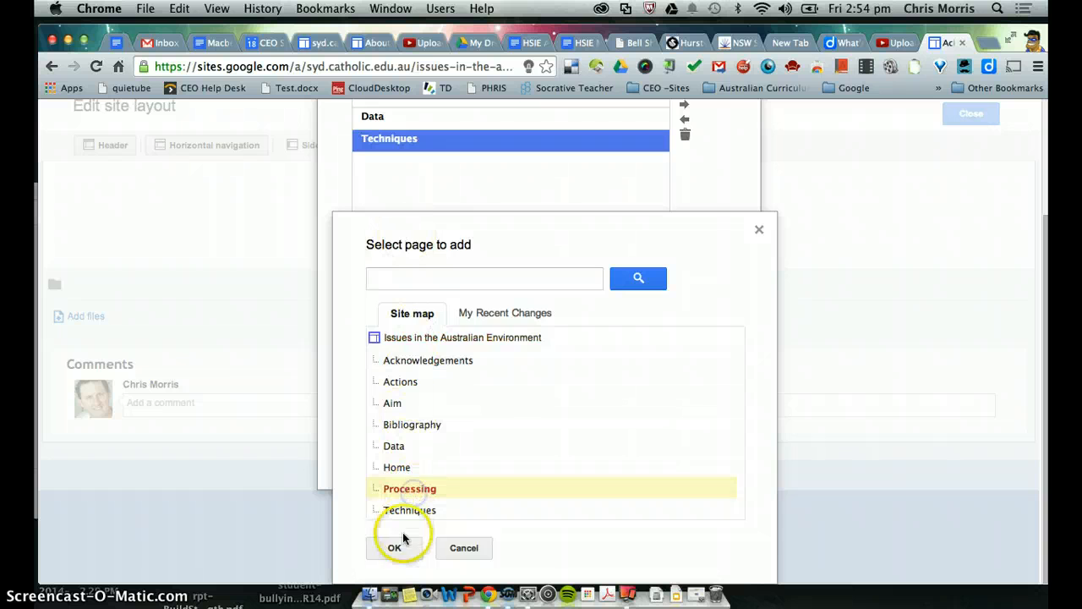
left_click(394, 547)
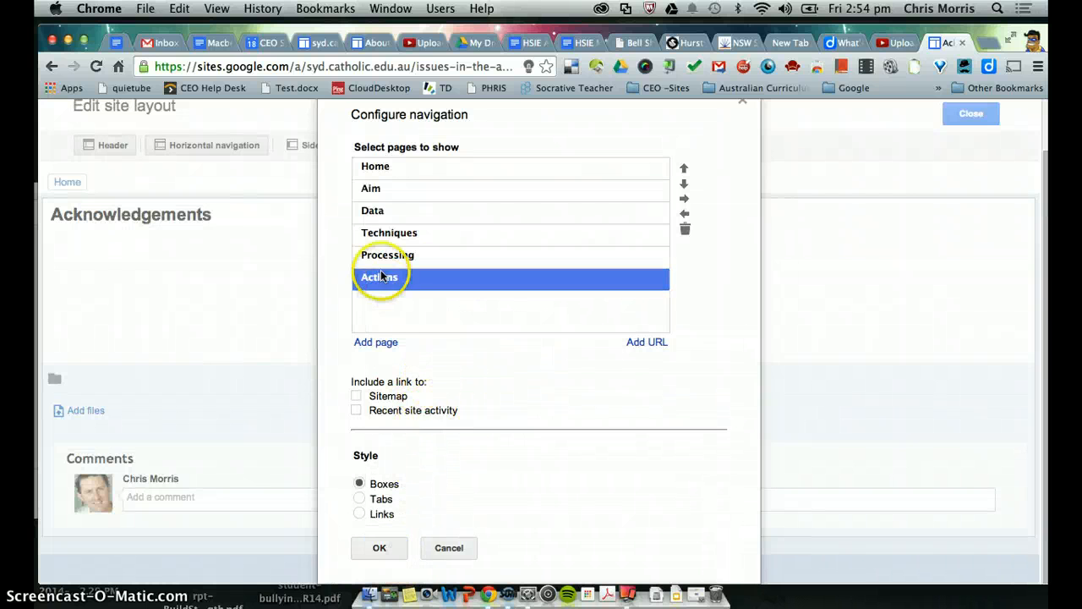
left_click(375, 341)
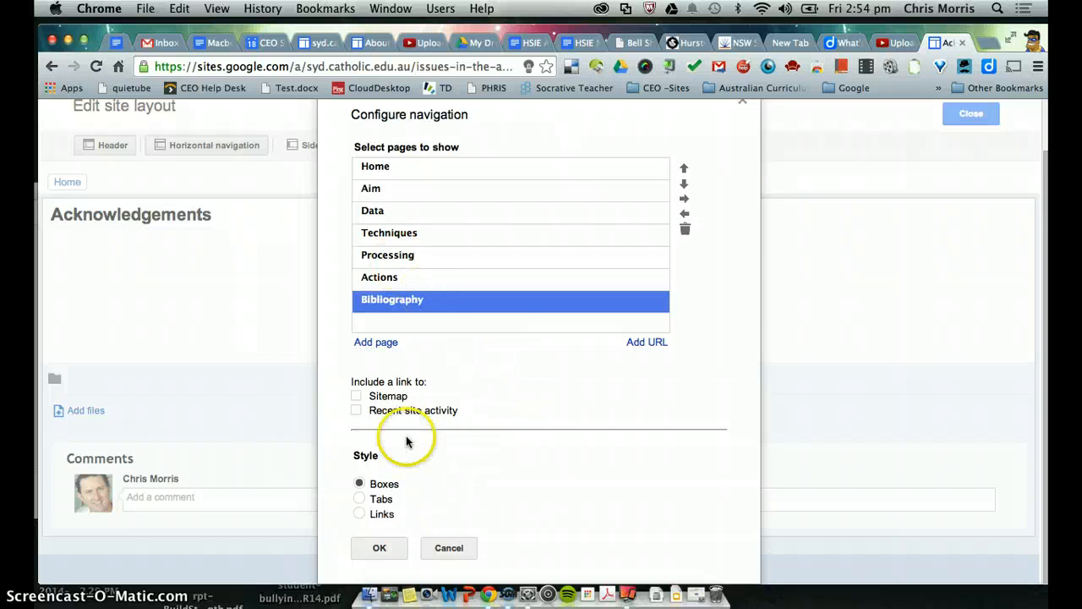
left_click(376, 341)
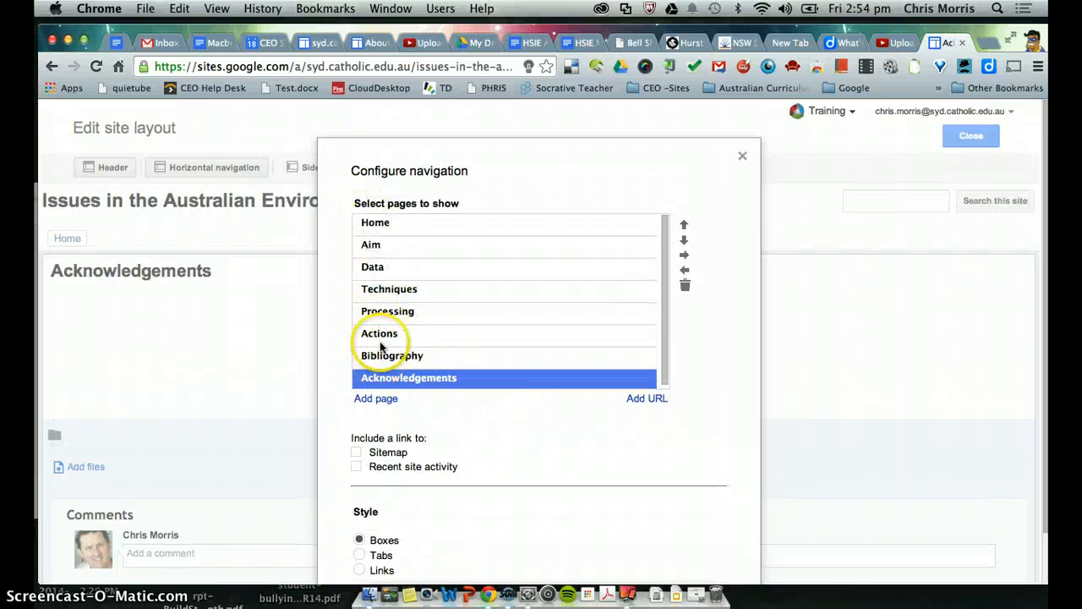
mouse_move(209, 235)
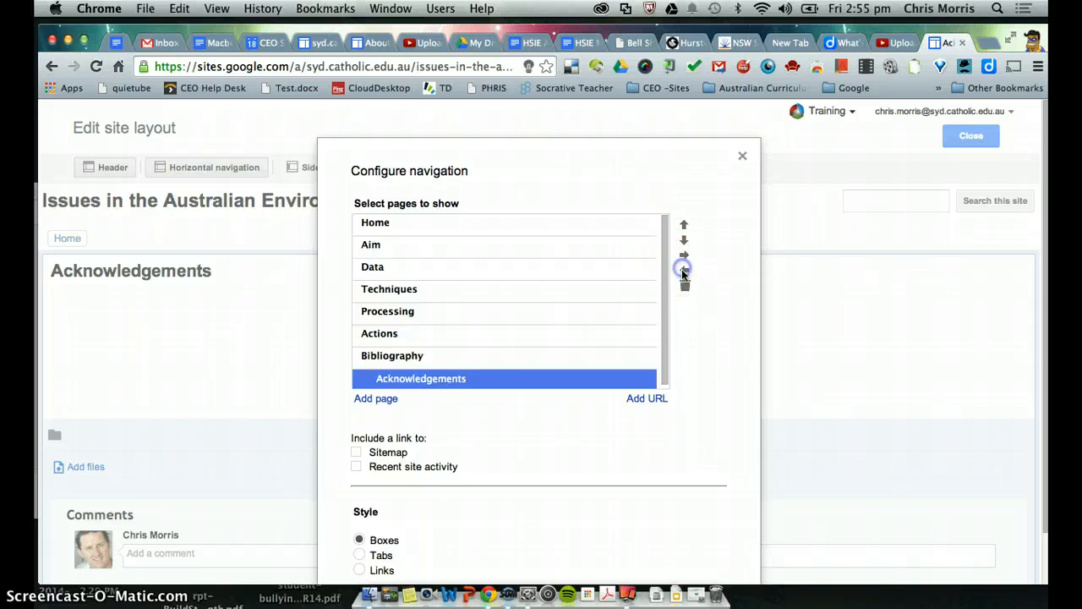
scroll("down", 3)
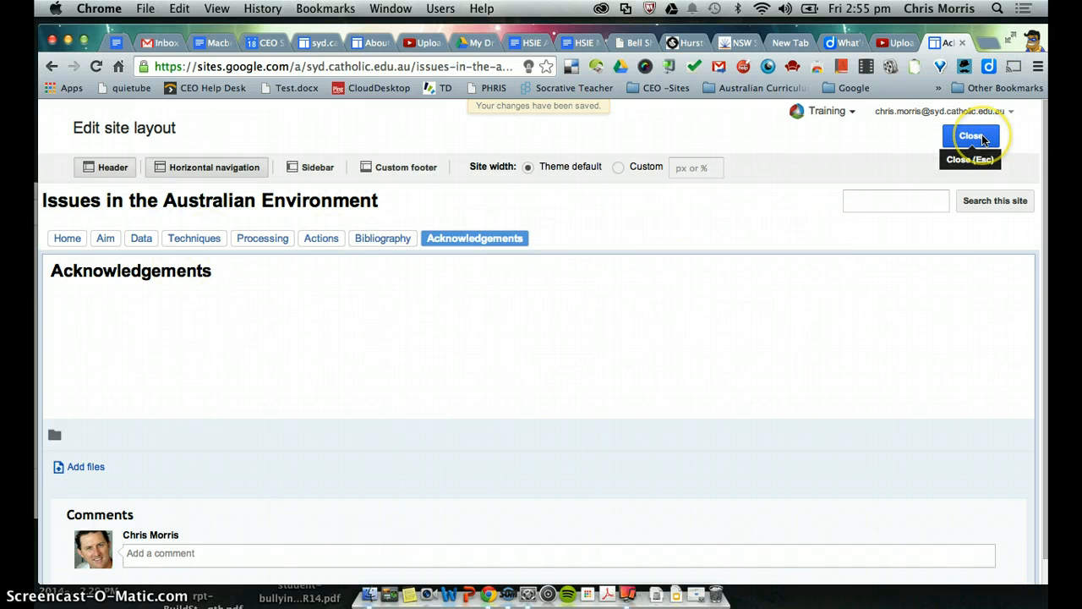
- Close the layout editor and open Manage site from the gear menu
left_click(971, 136)
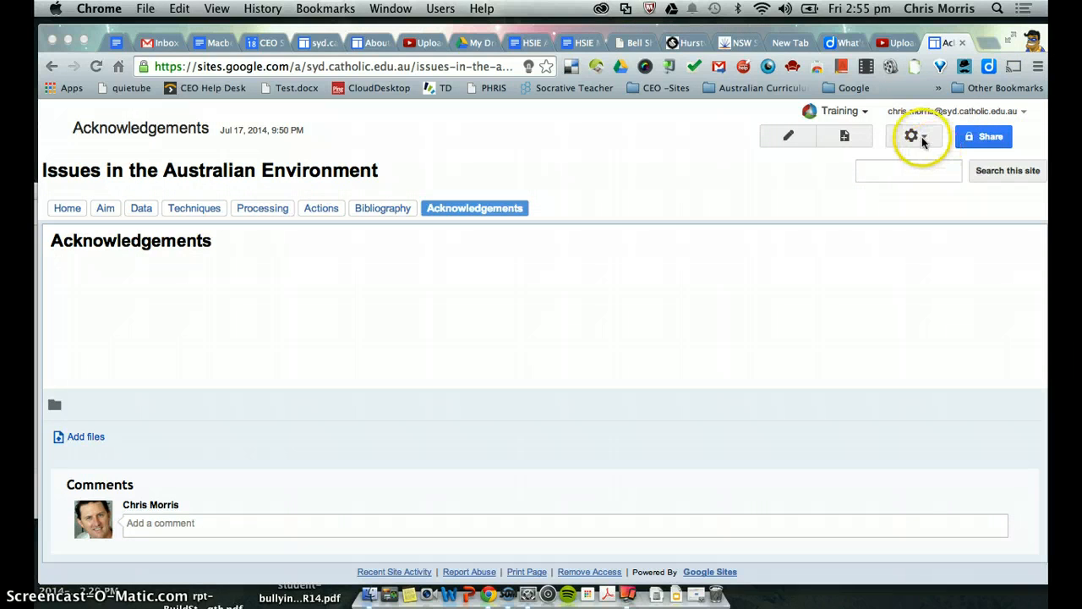
mouse_move(261, 208)
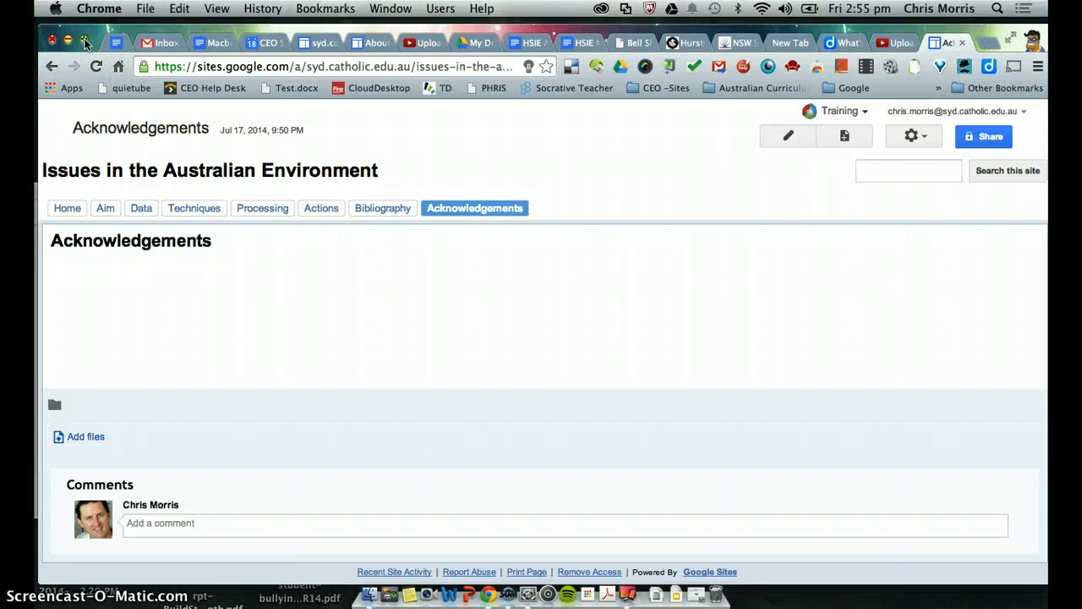
left_click(911, 136)
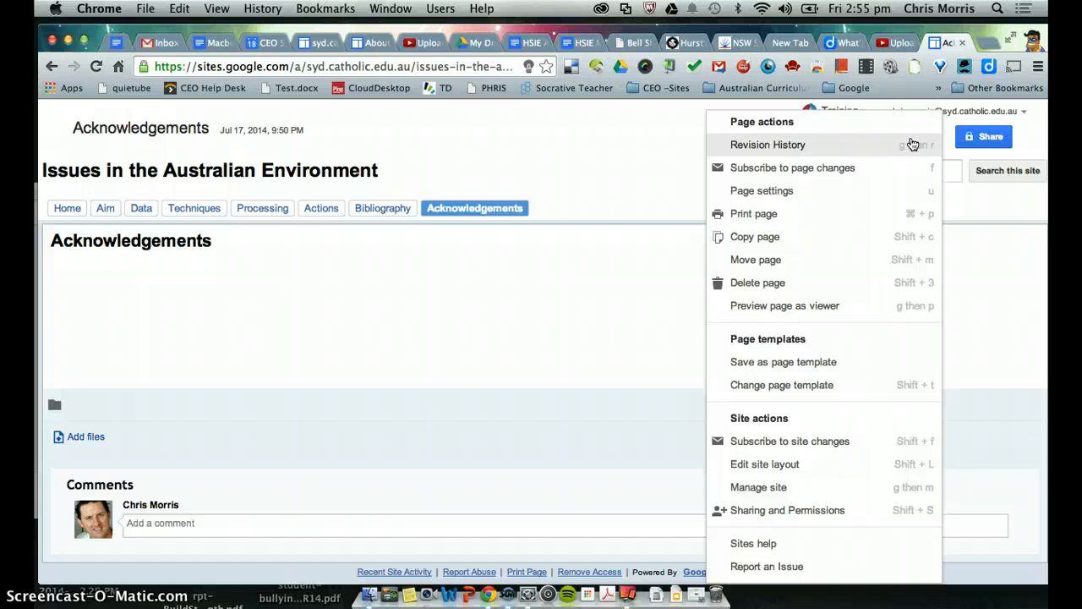
mouse_move(907, 167)
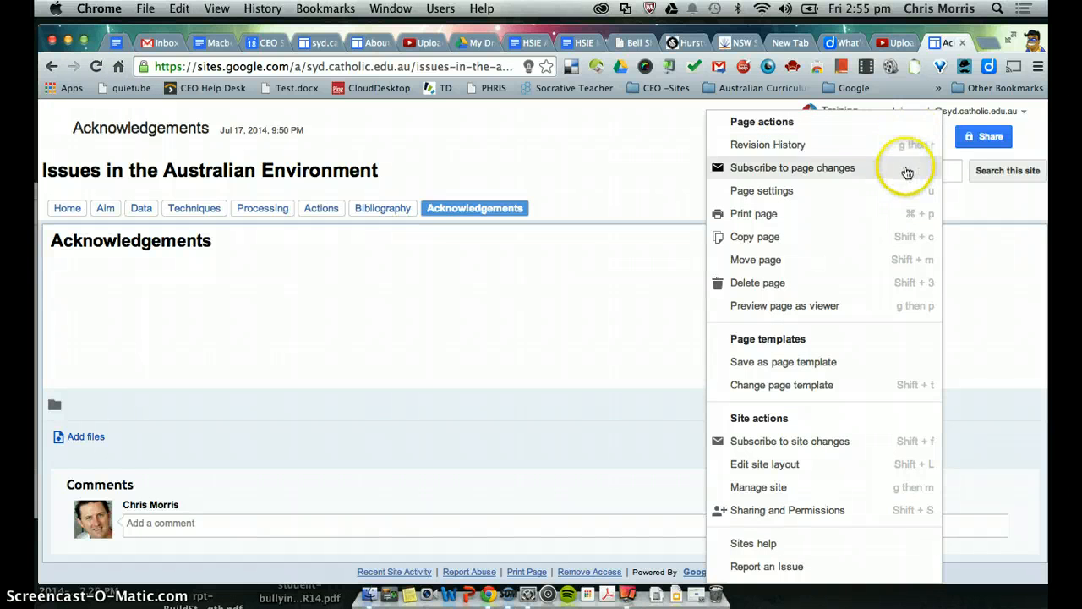
mouse_move(787, 510)
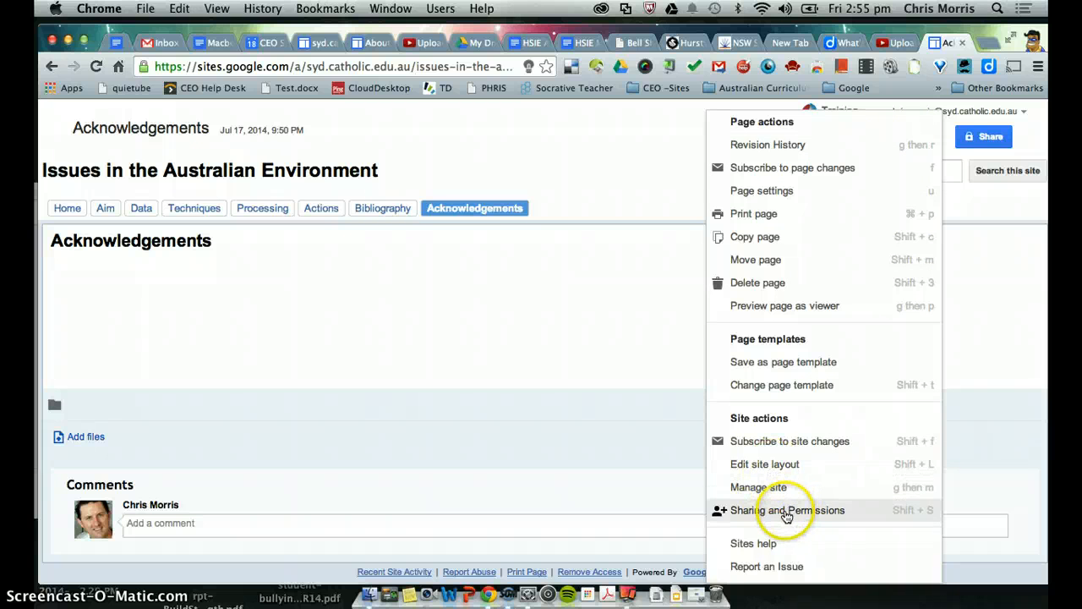
left_click(787, 509)
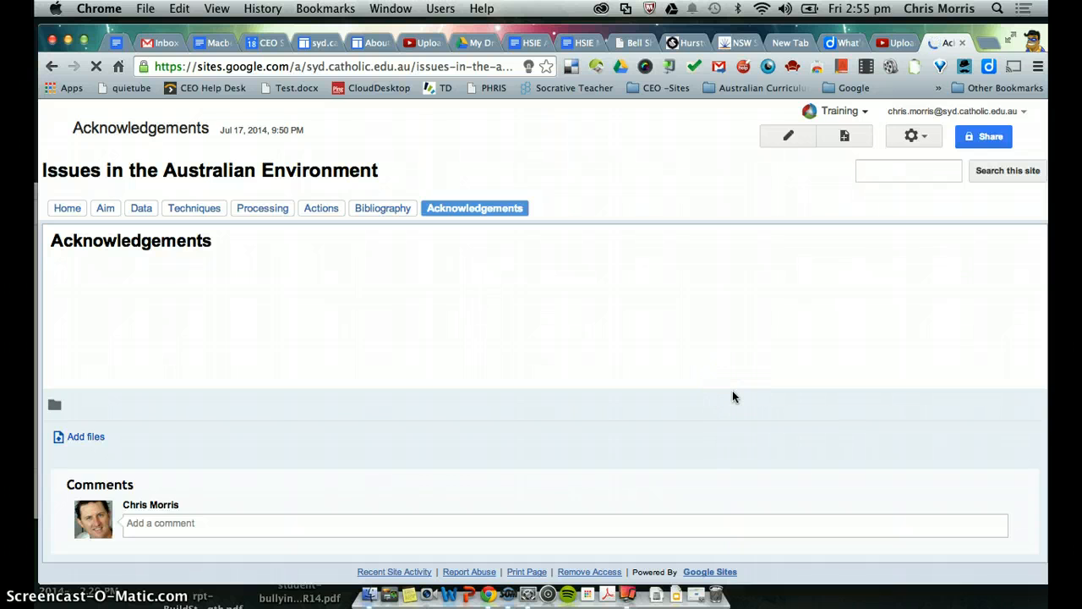
left_click(913, 136)
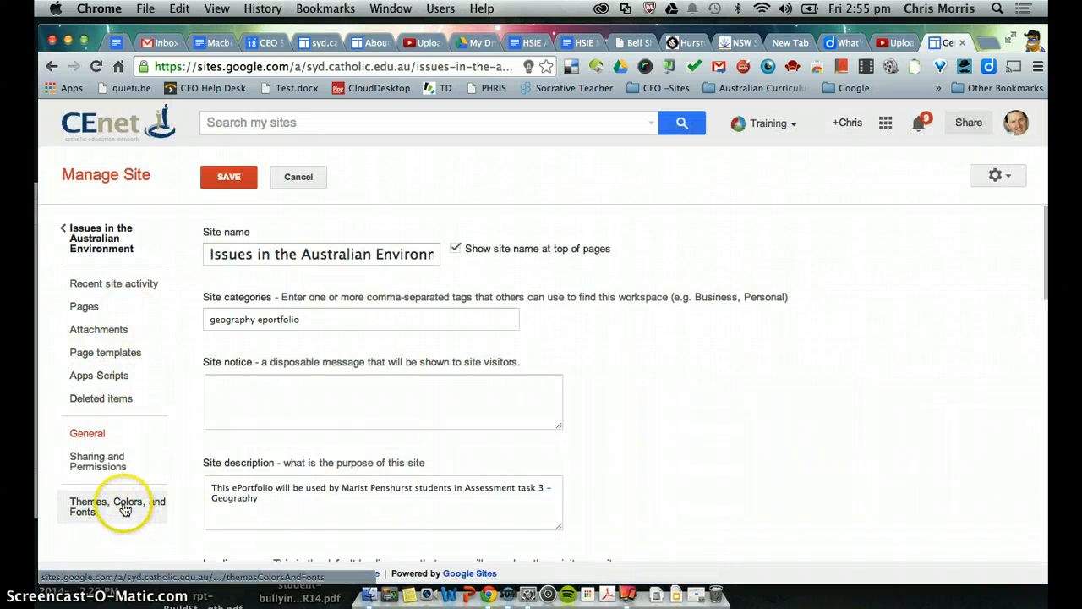
- Centre the horizontal navigation tabs in the theme's navigation layout settings
left_click(116, 506)
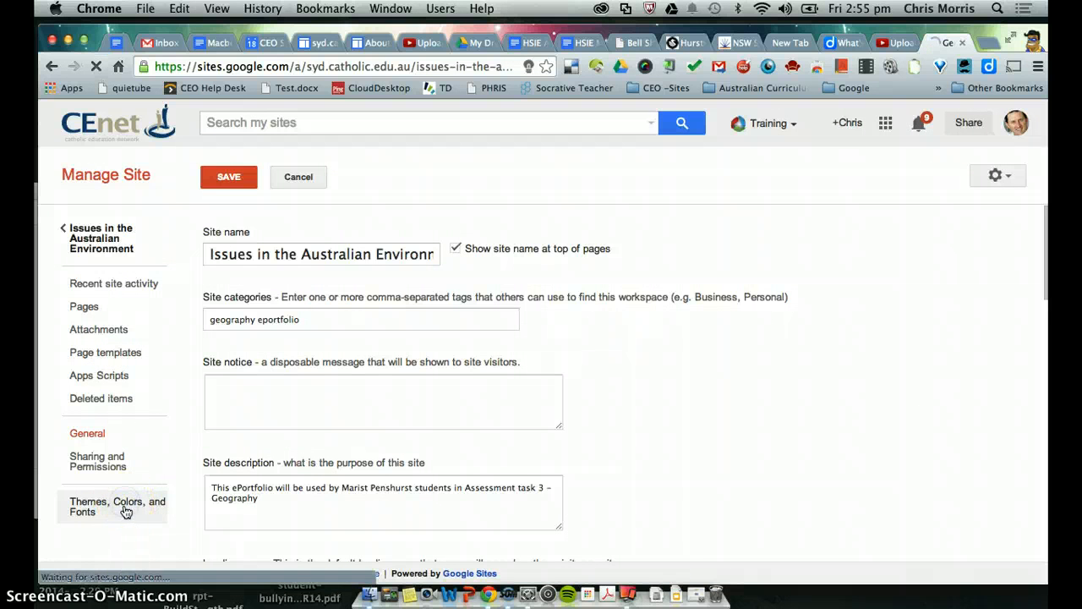
left_click(117, 505)
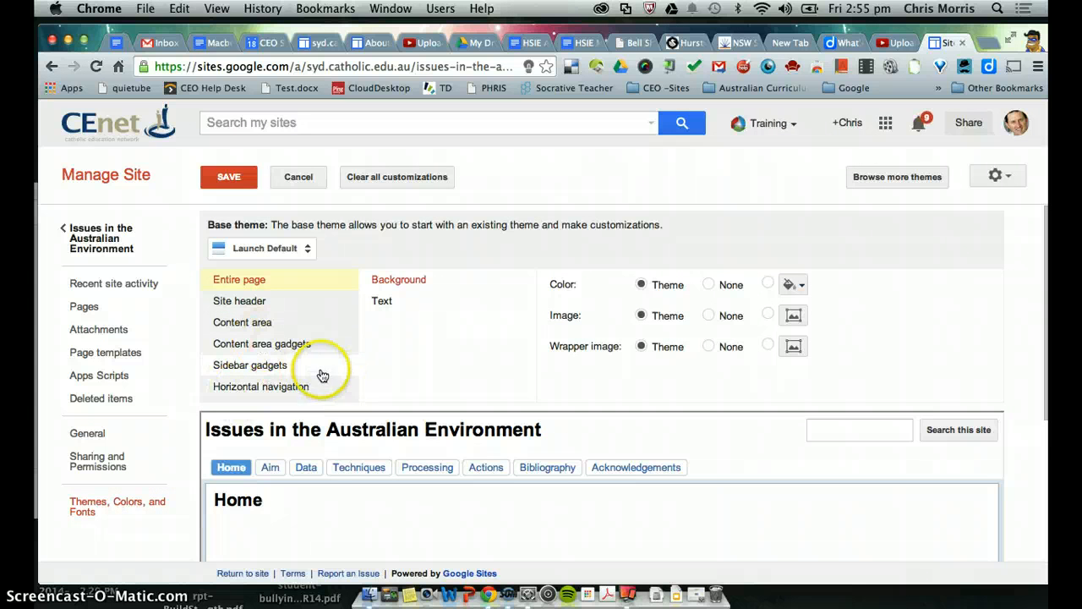
left_click(261, 386)
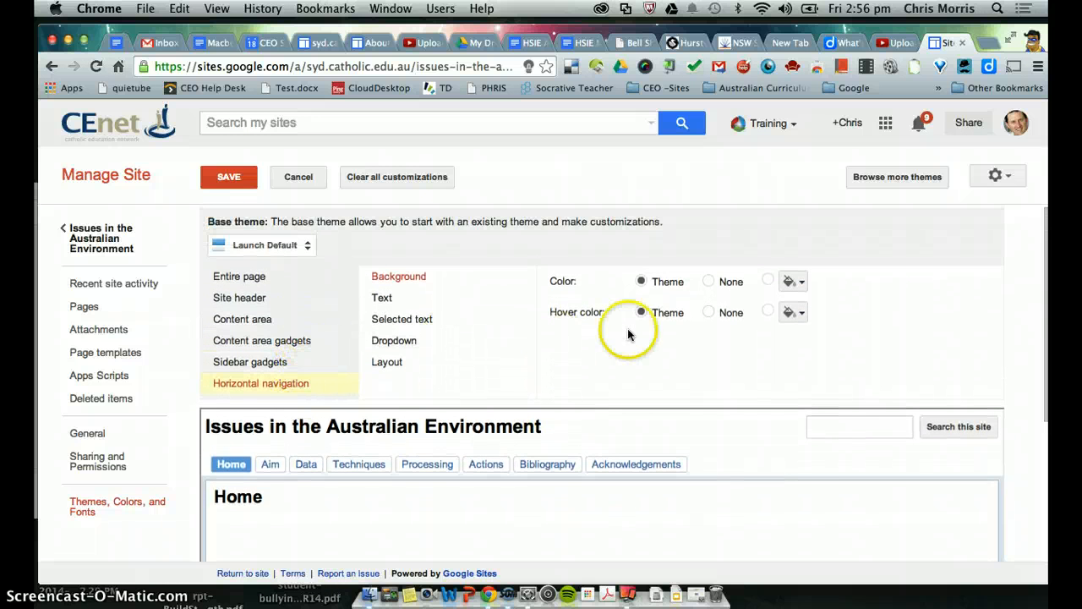
left_click(387, 361)
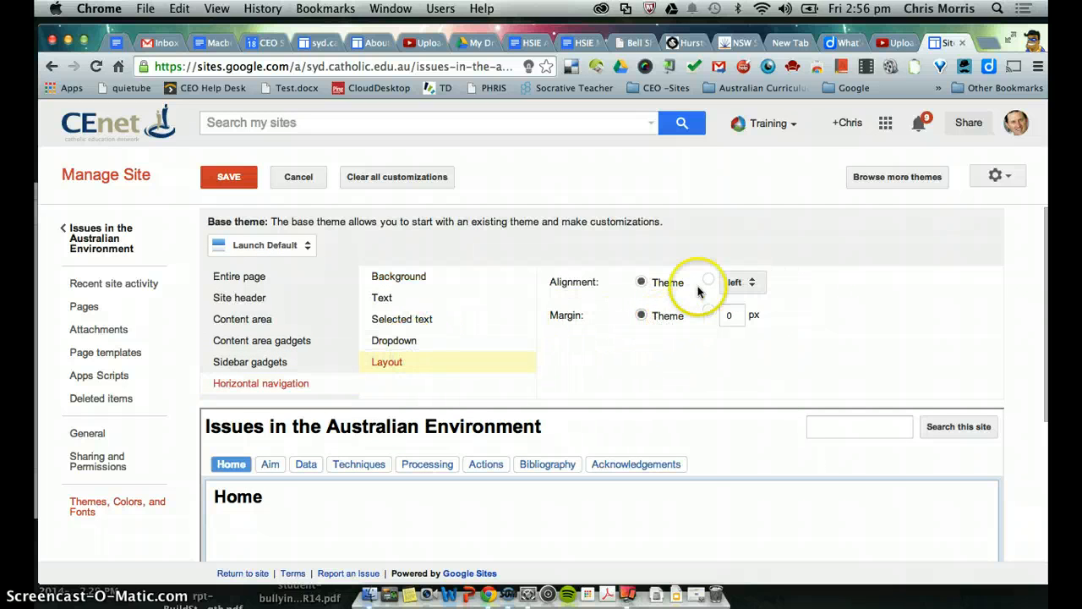
left_click(740, 281)
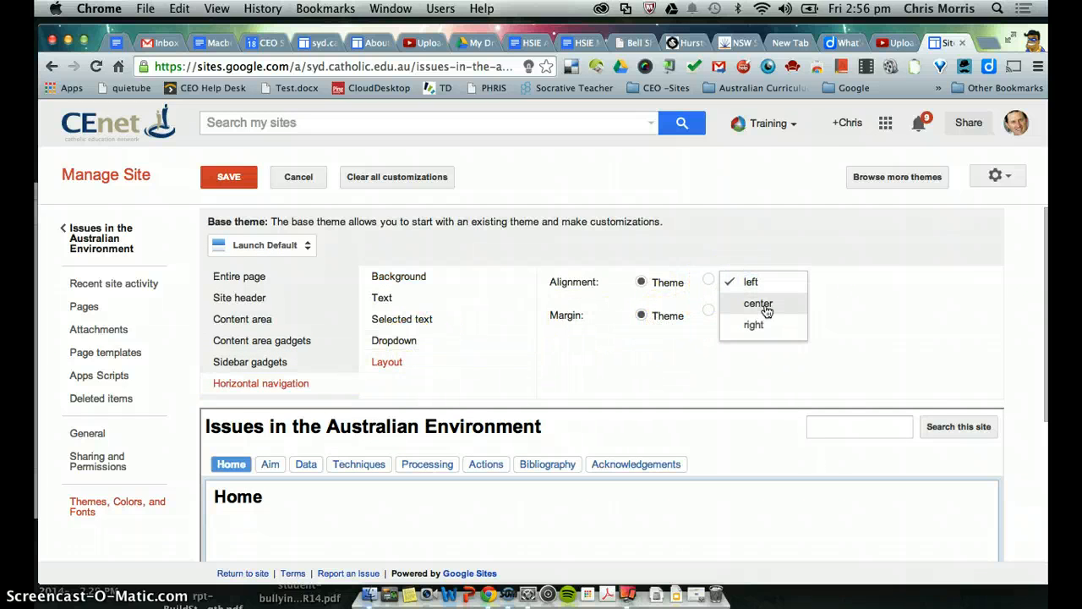
left_click(757, 303)
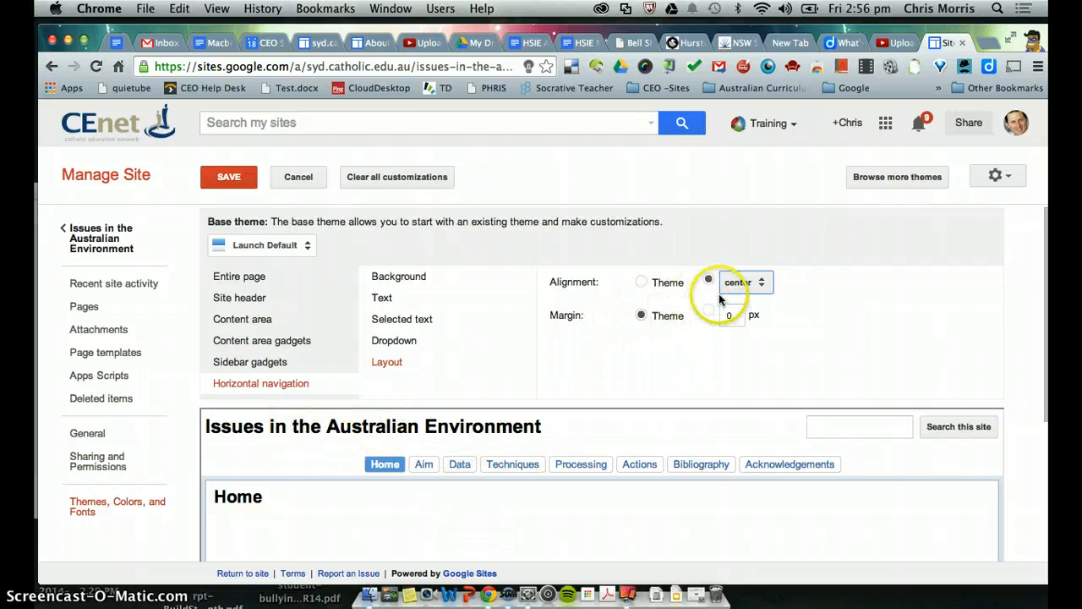
- Give the navigation tabs a custom 5 px margin and save the layout
left_click(708, 310)
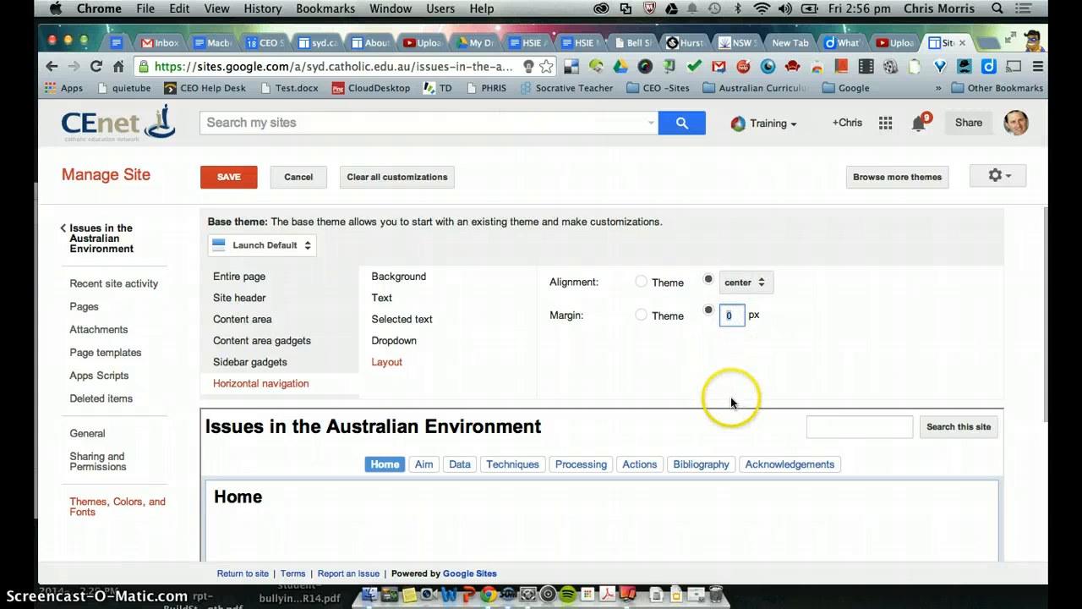
type("10")
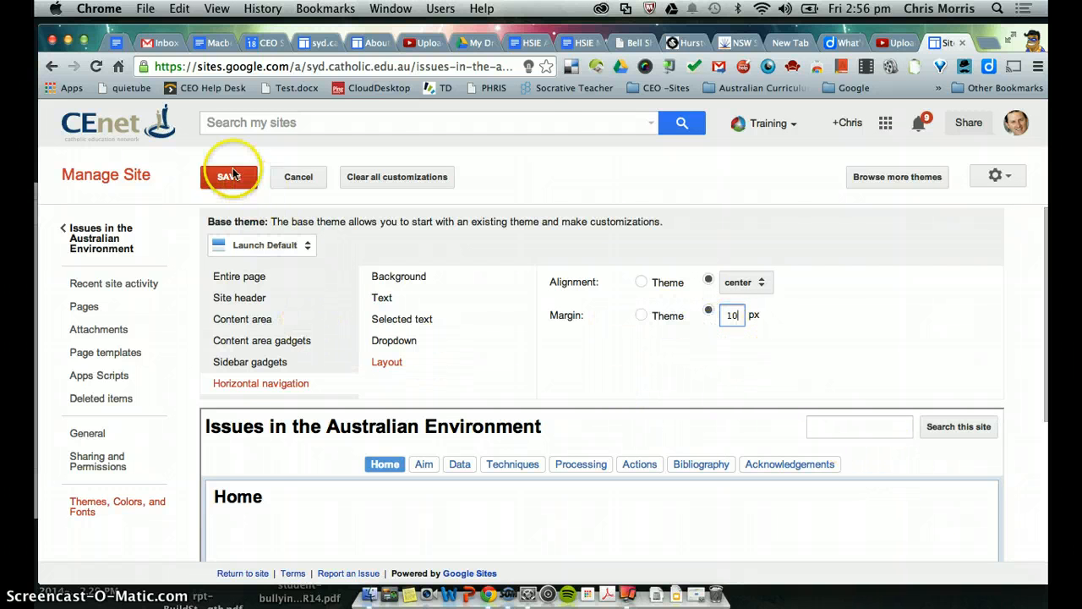
left_click(229, 177)
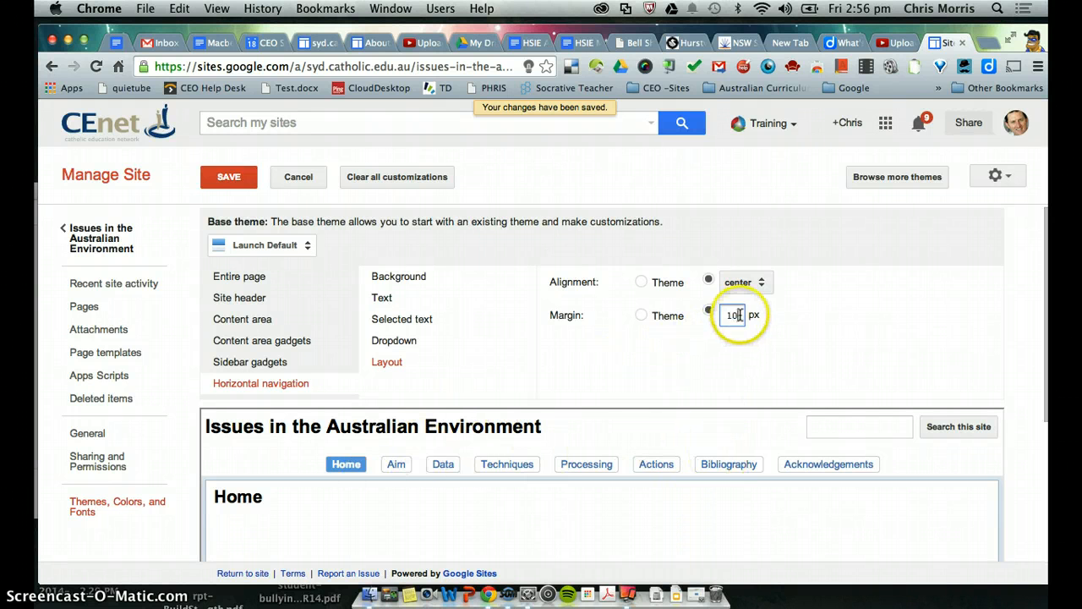
type("5")
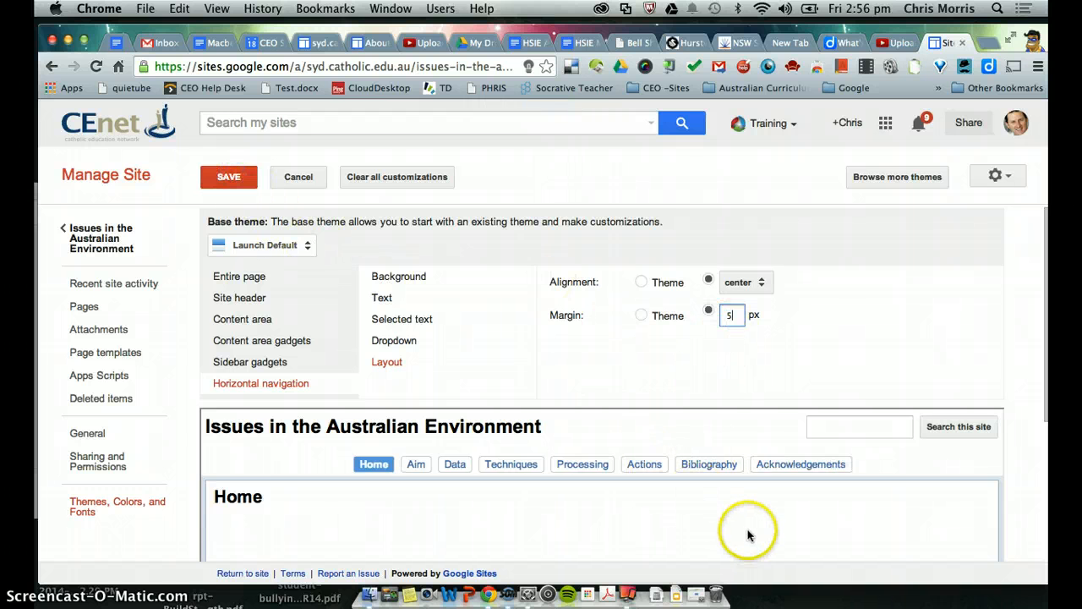
left_click(228, 177)
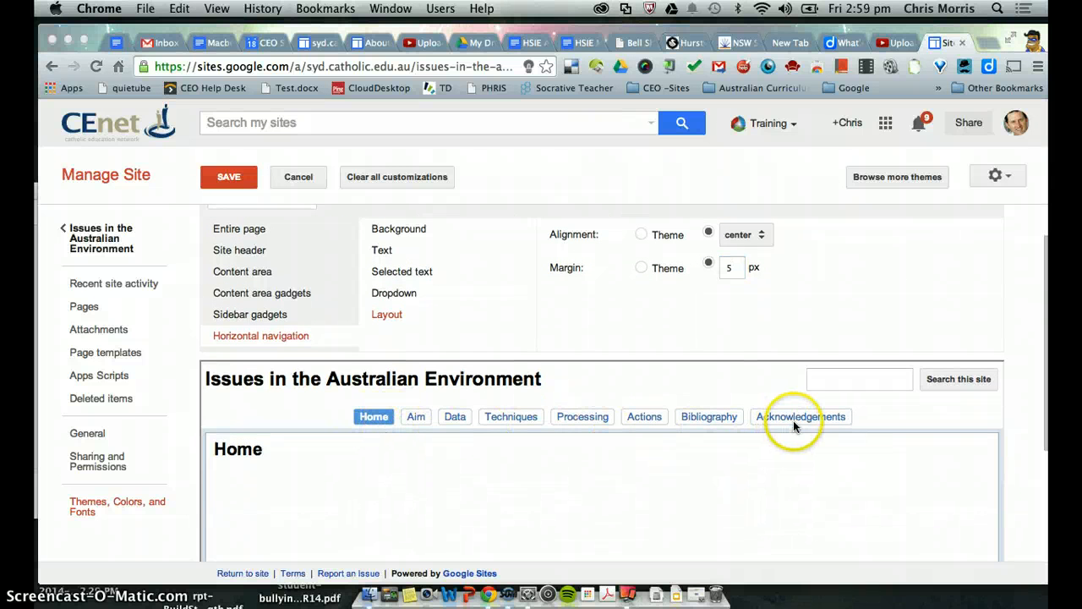
mouse_move(562, 444)
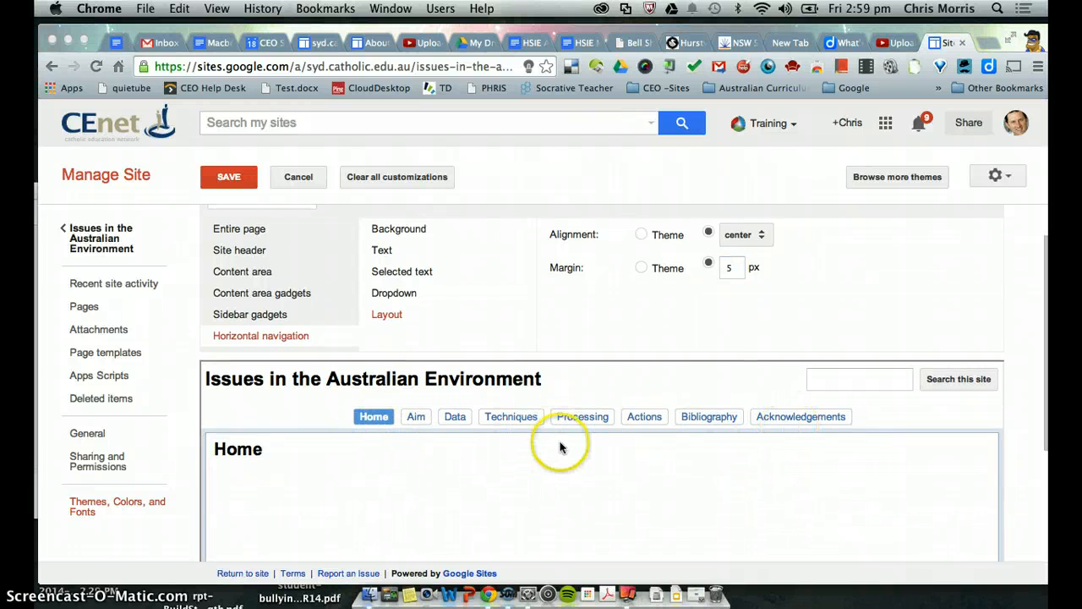
left_click(229, 177)
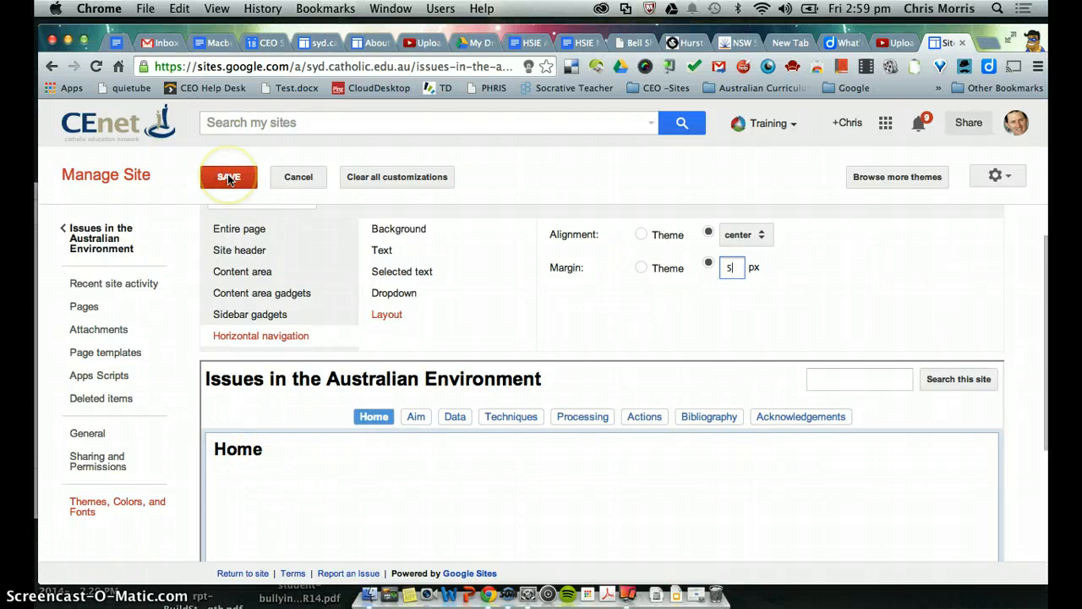
left_click(229, 177)
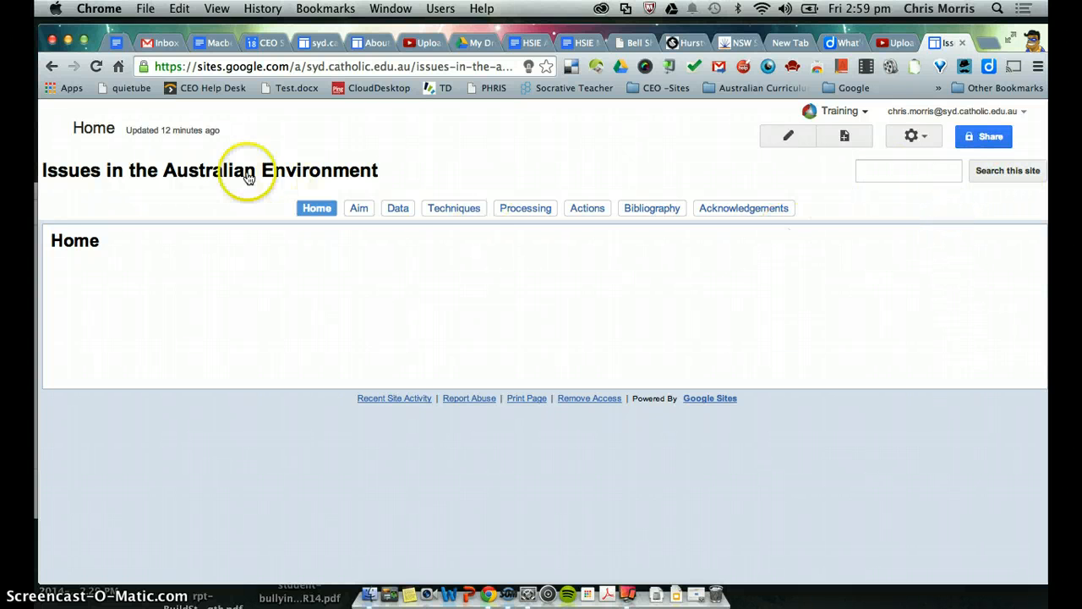
mouse_move(425, 167)
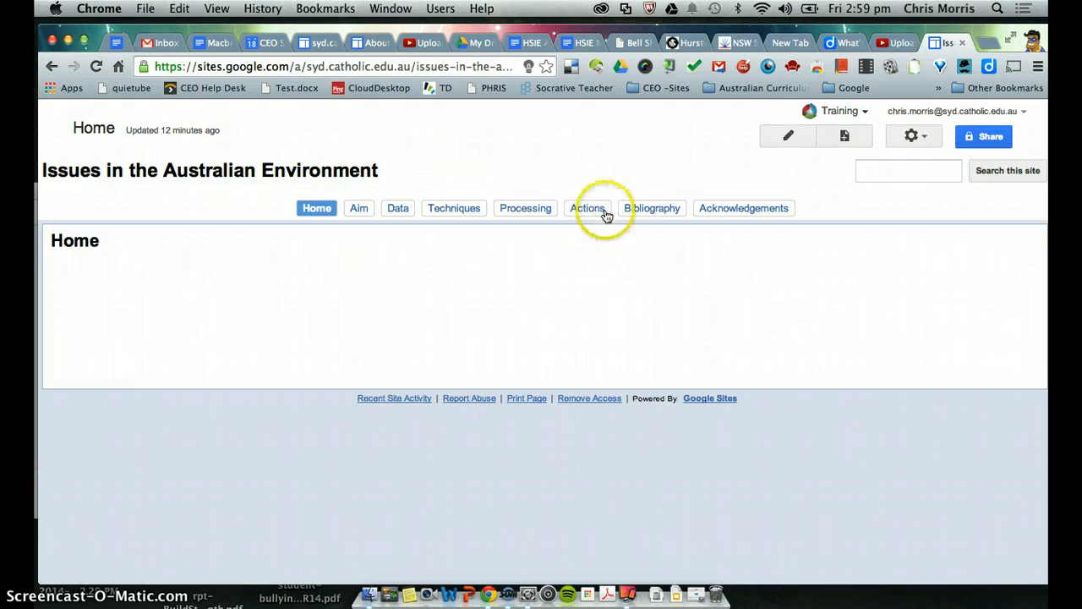
mouse_move(784, 284)
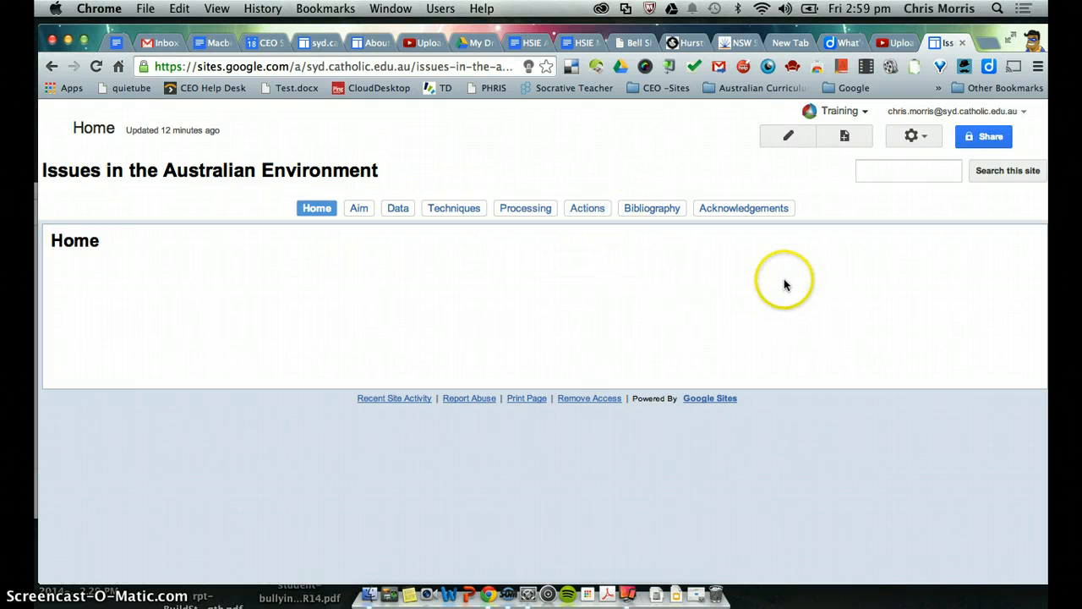
- In Manage Site > General, uncheck 'Show site name at top of pages'
left_click(913, 136)
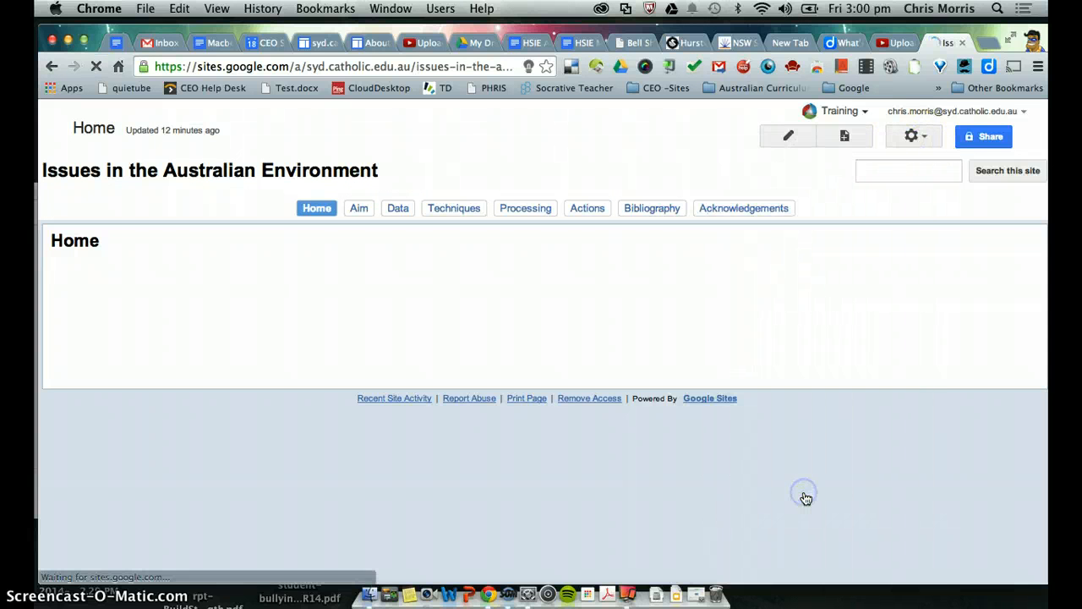
left_click(911, 137)
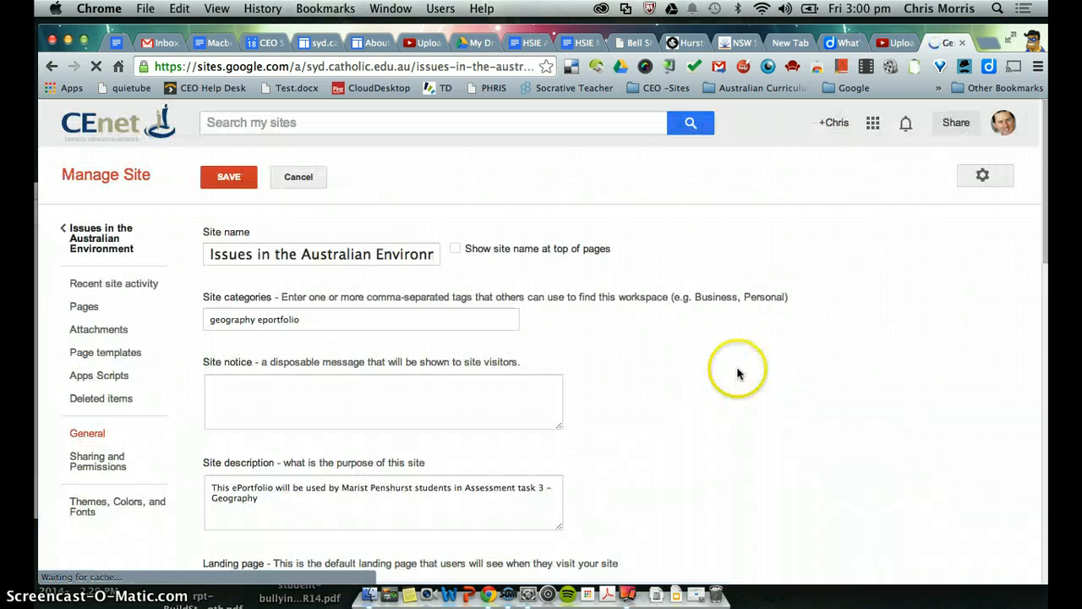
left_click(455, 247)
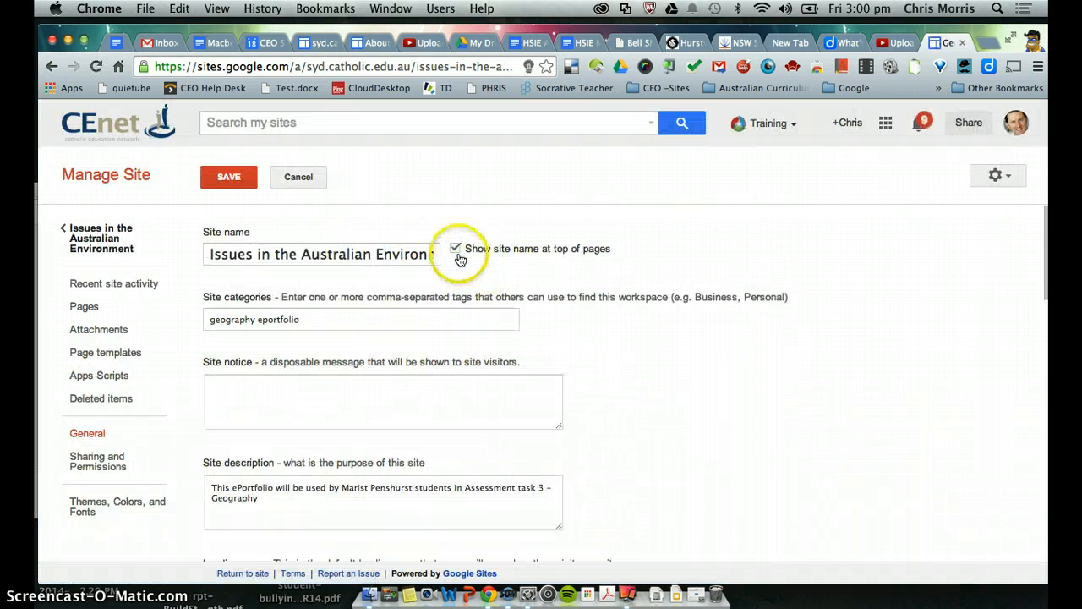
left_click(455, 248)
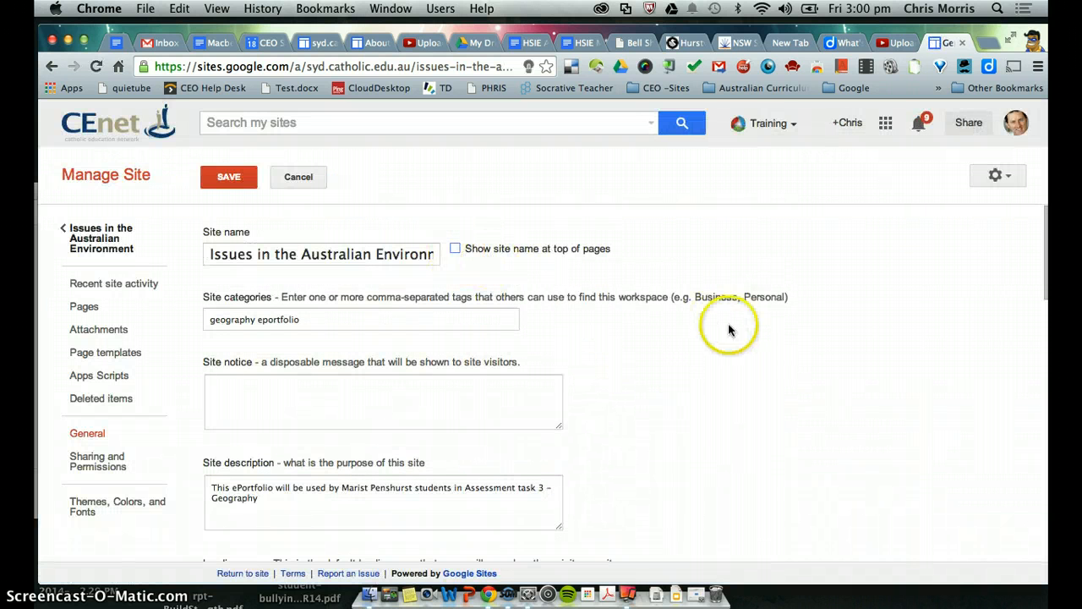
scroll("down", 3)
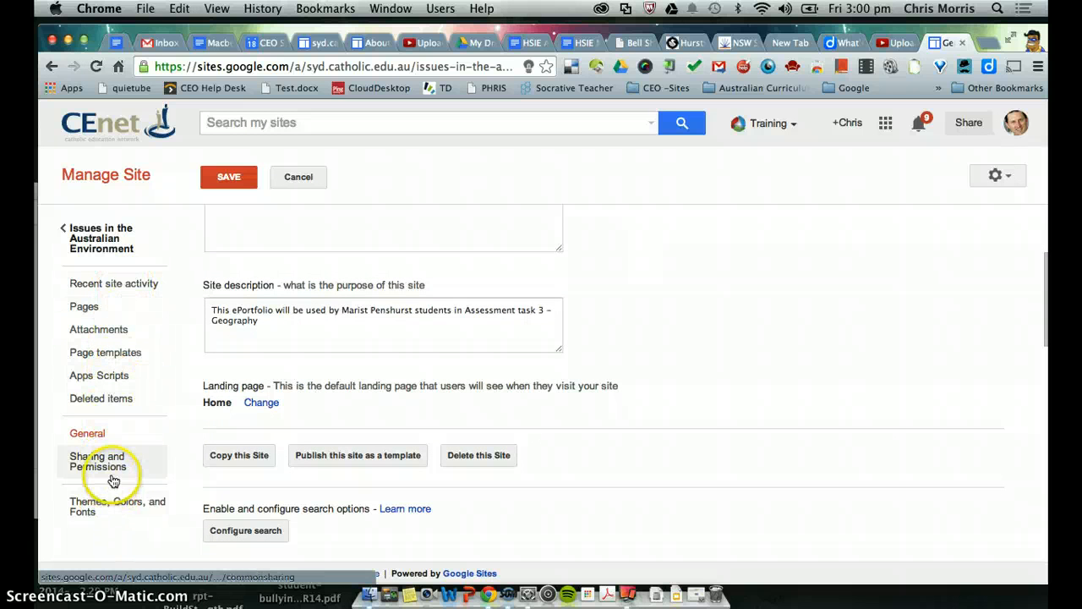
mouse_move(151, 372)
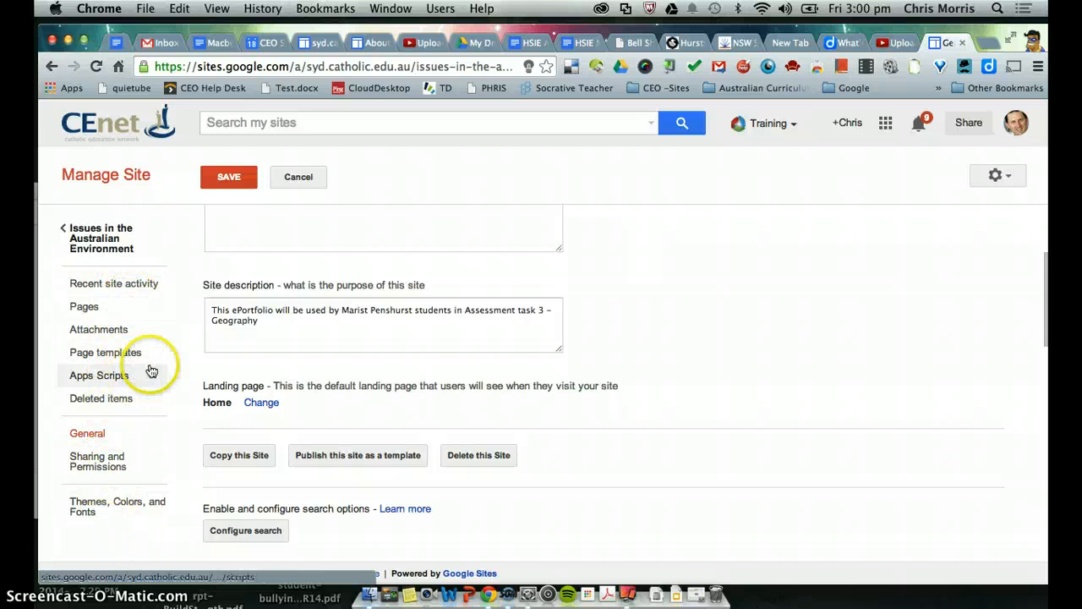
scroll("down", 3)
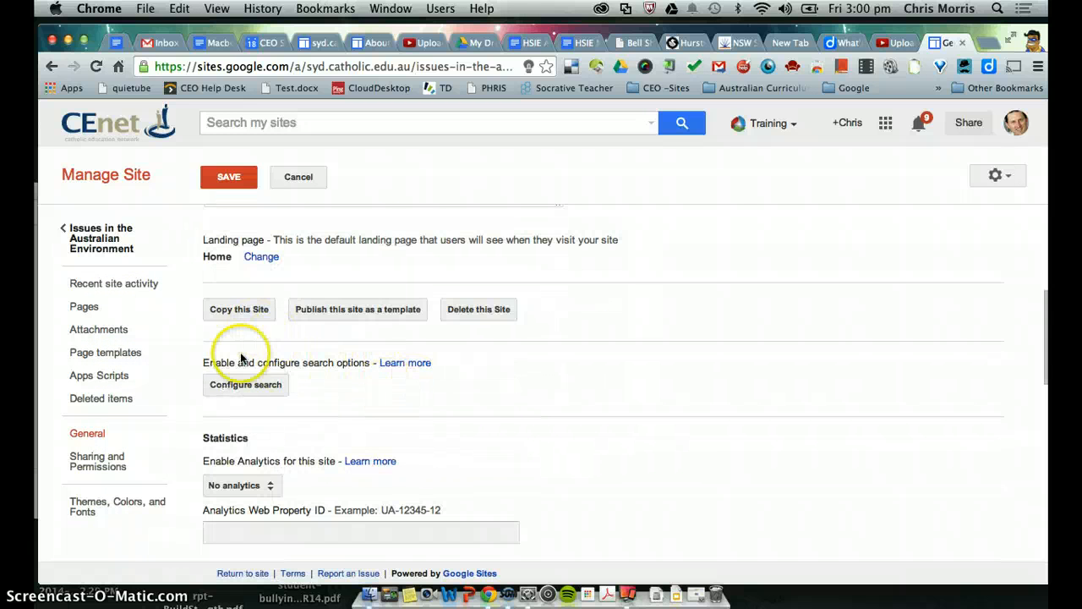
- Disable site search and save the general settings
left_click(245, 384)
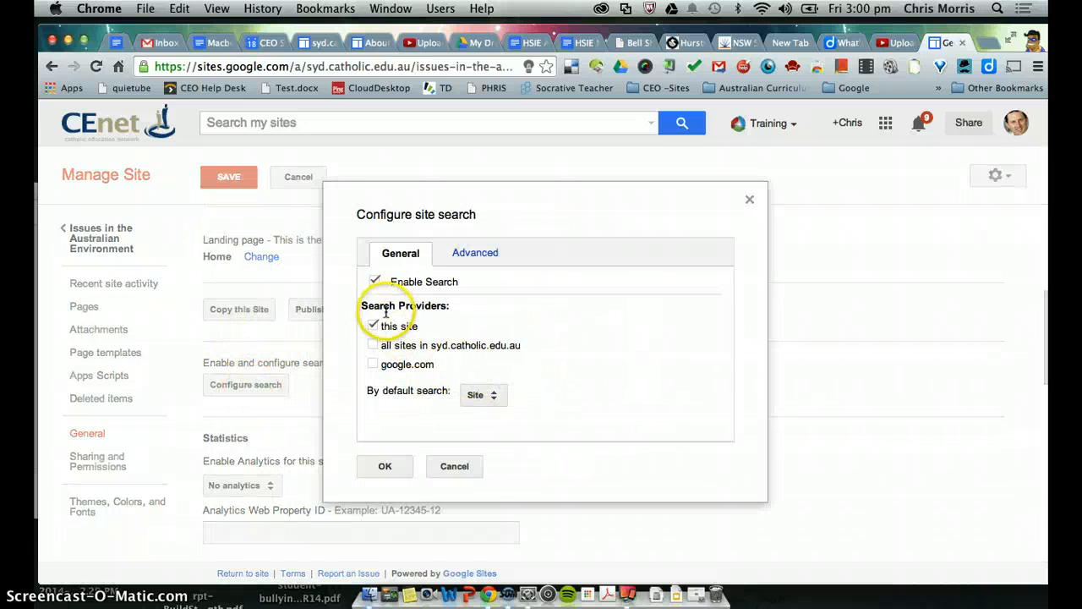
left_click(374, 281)
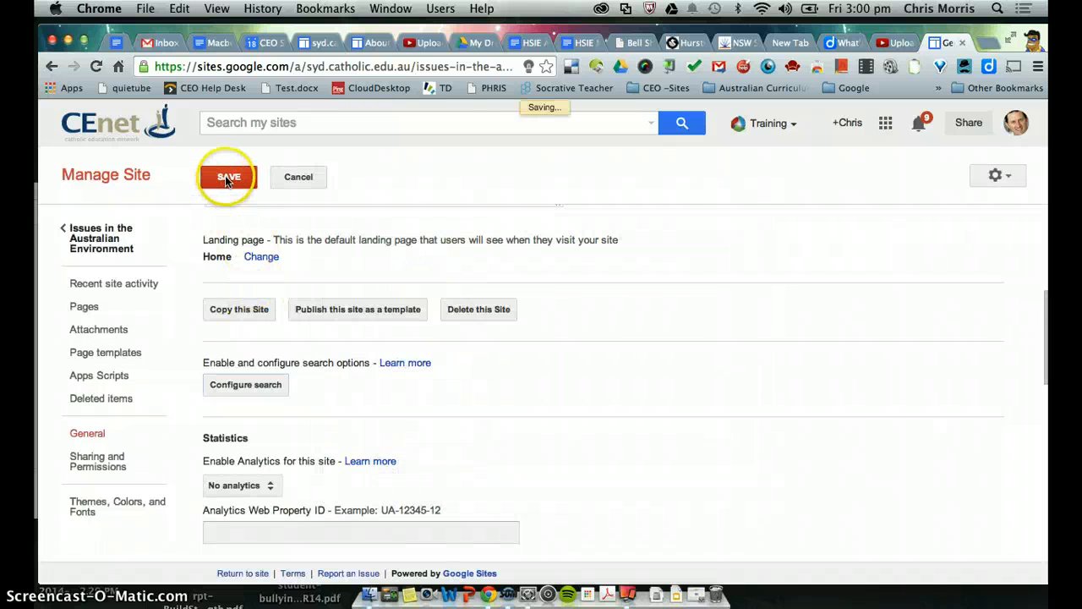
left_click(228, 177)
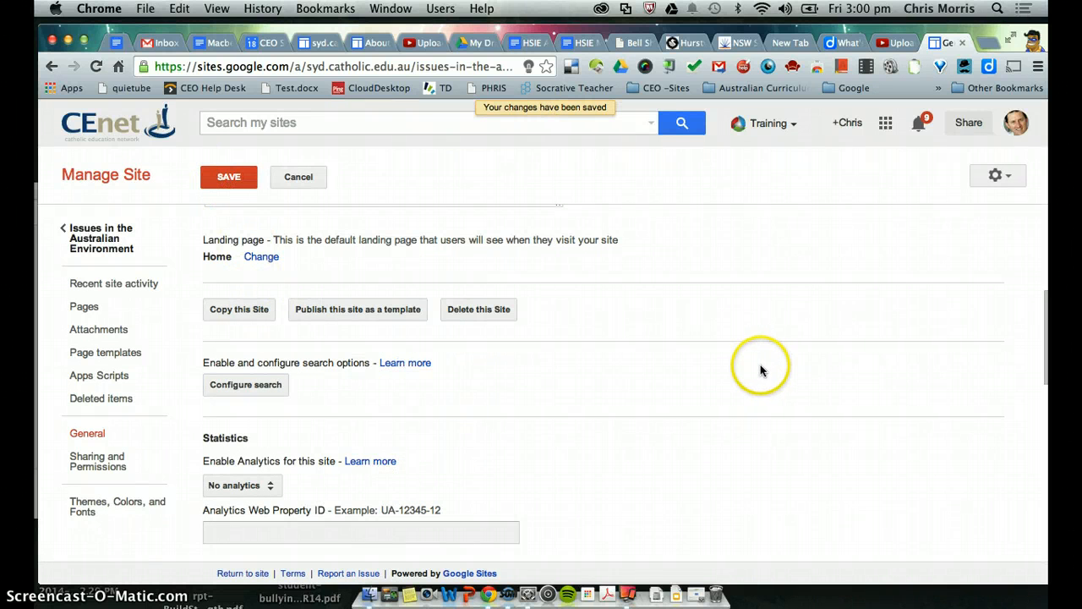